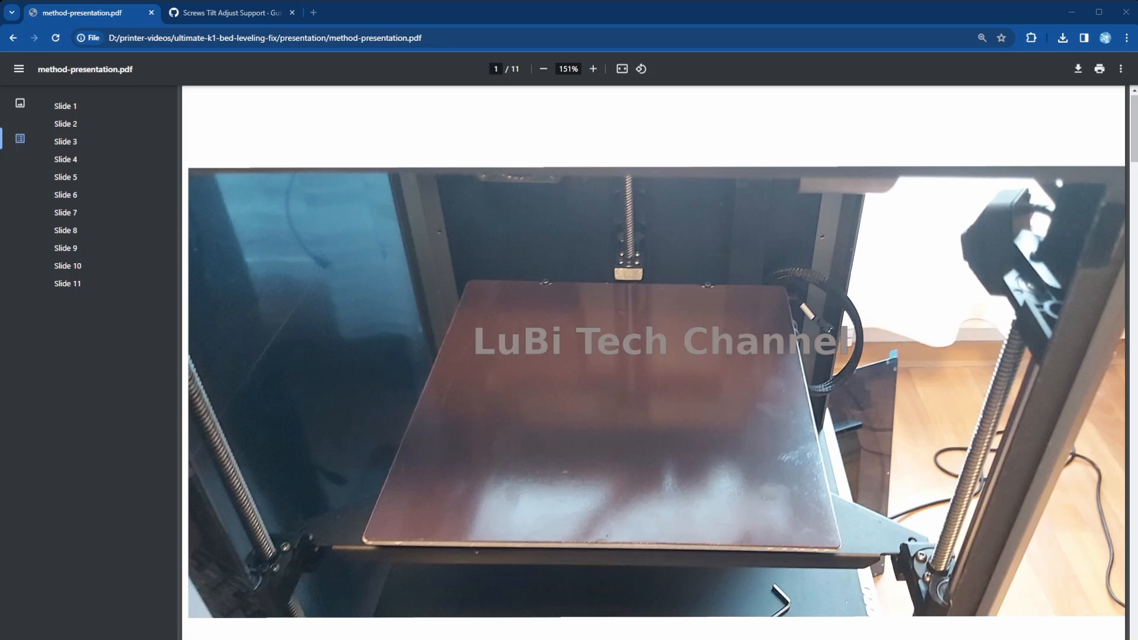
mouse_move(885, 474)
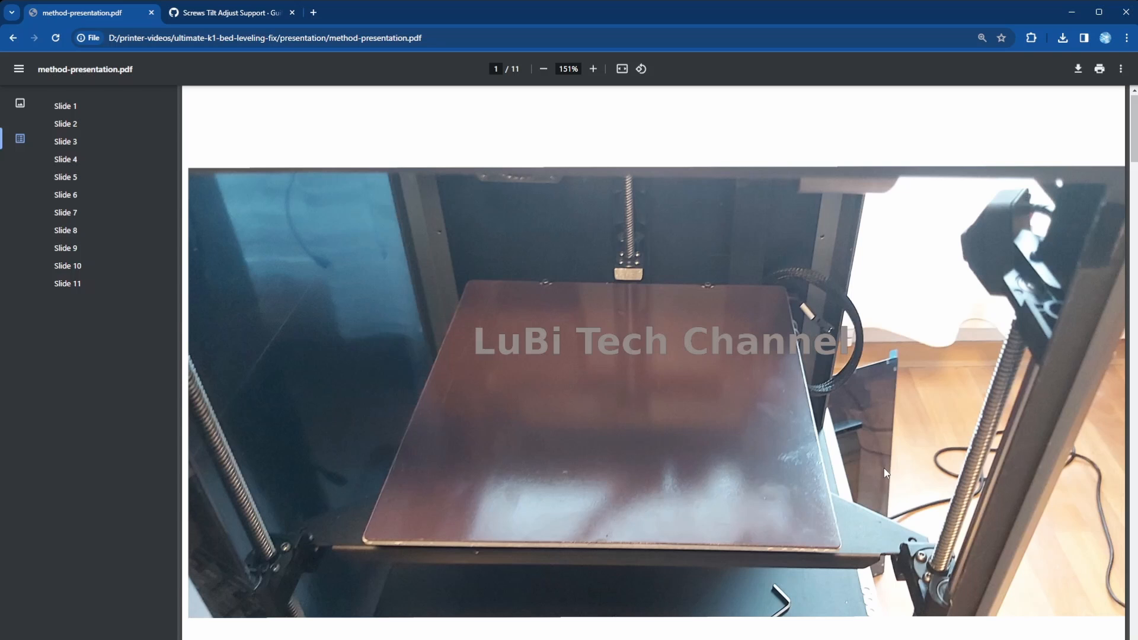
mouse_move(931, 471)
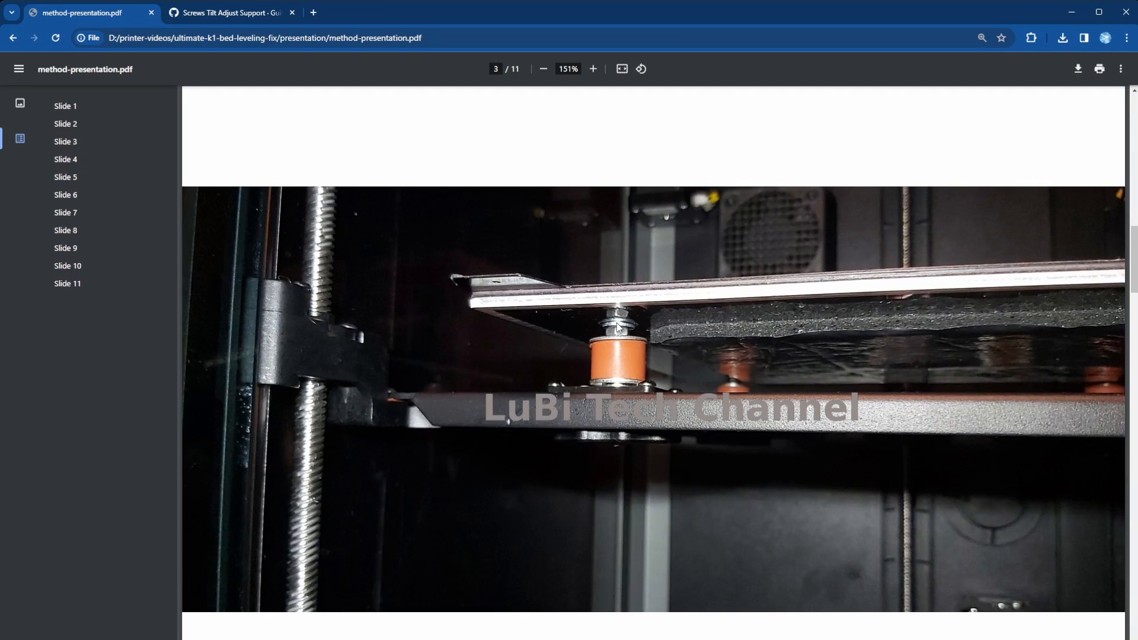
mouse_move(653, 453)
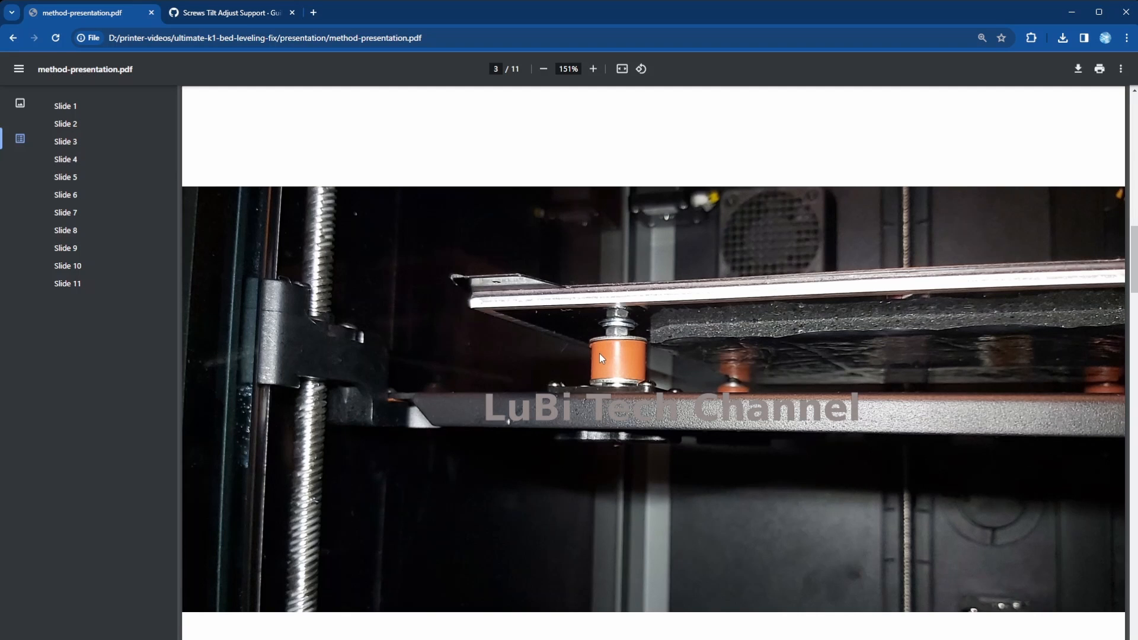
mouse_move(1080, 363)
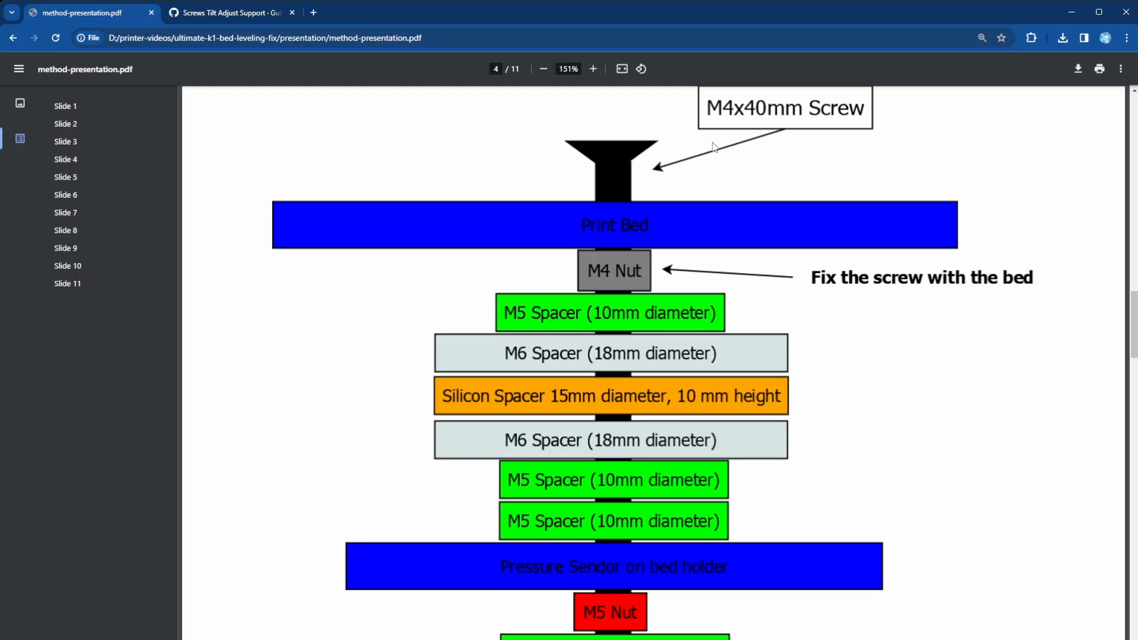
mouse_move(752, 121)
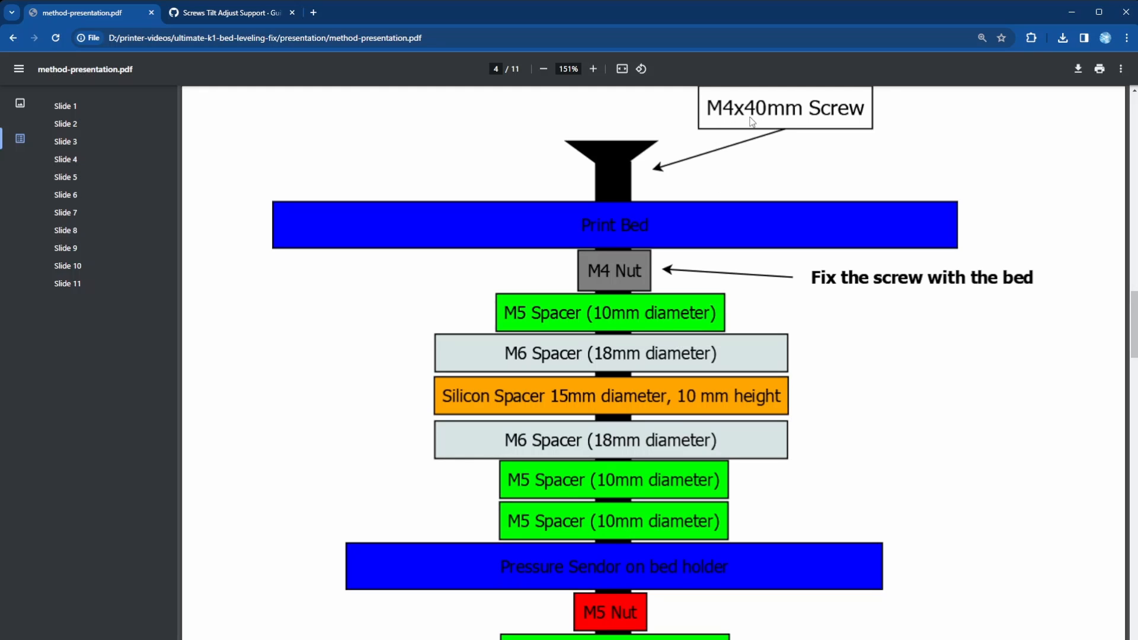
mouse_move(784, 121)
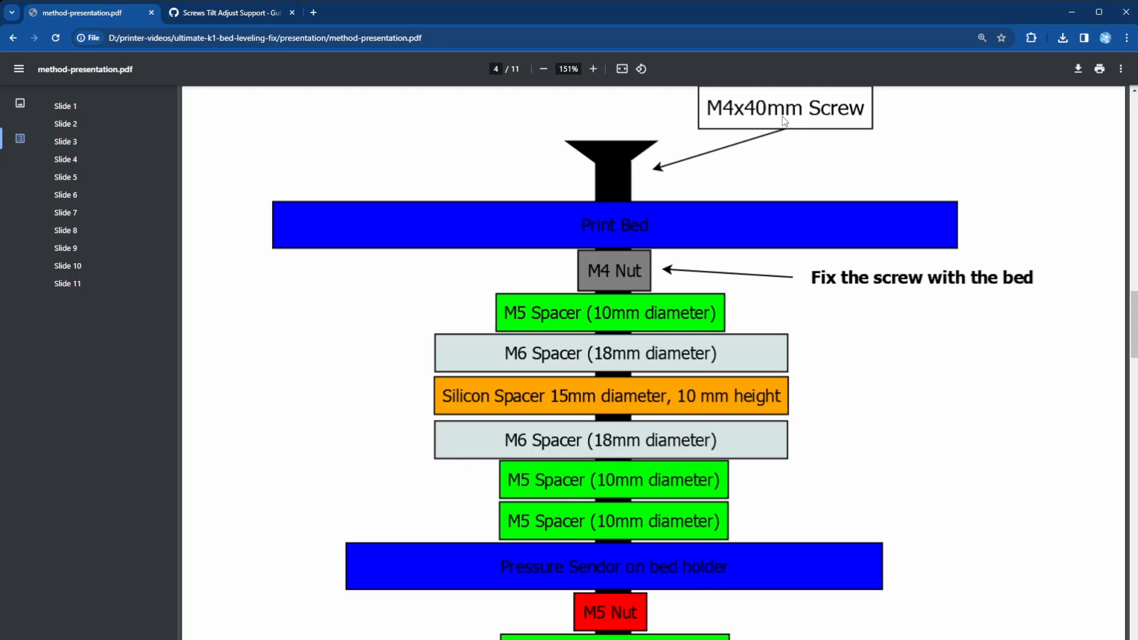
mouse_move(618, 131)
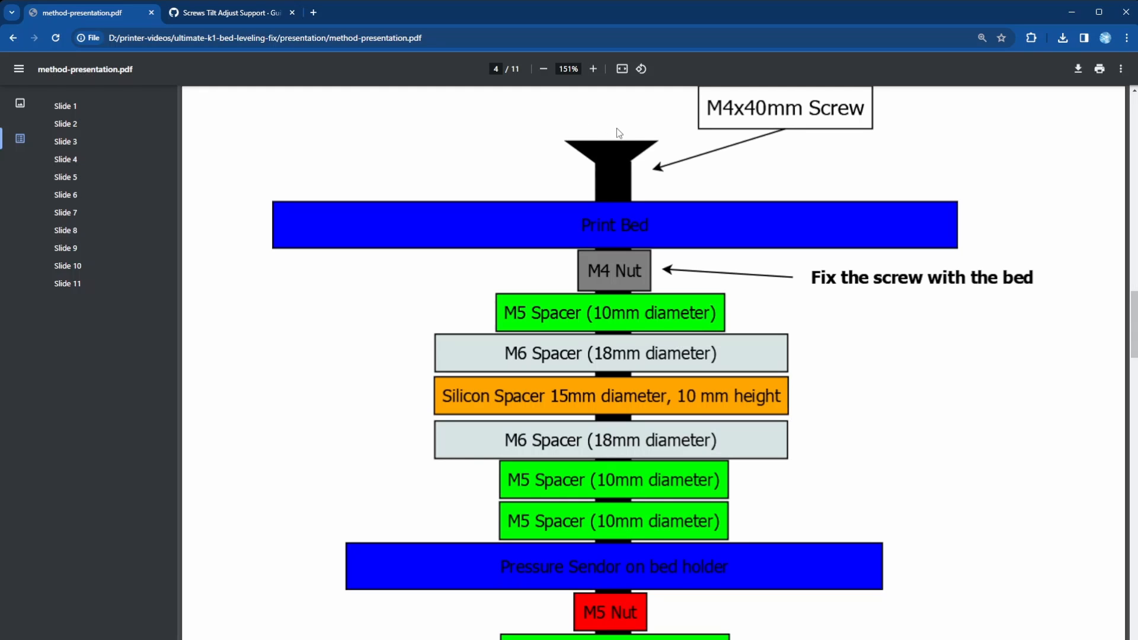
mouse_move(652, 249)
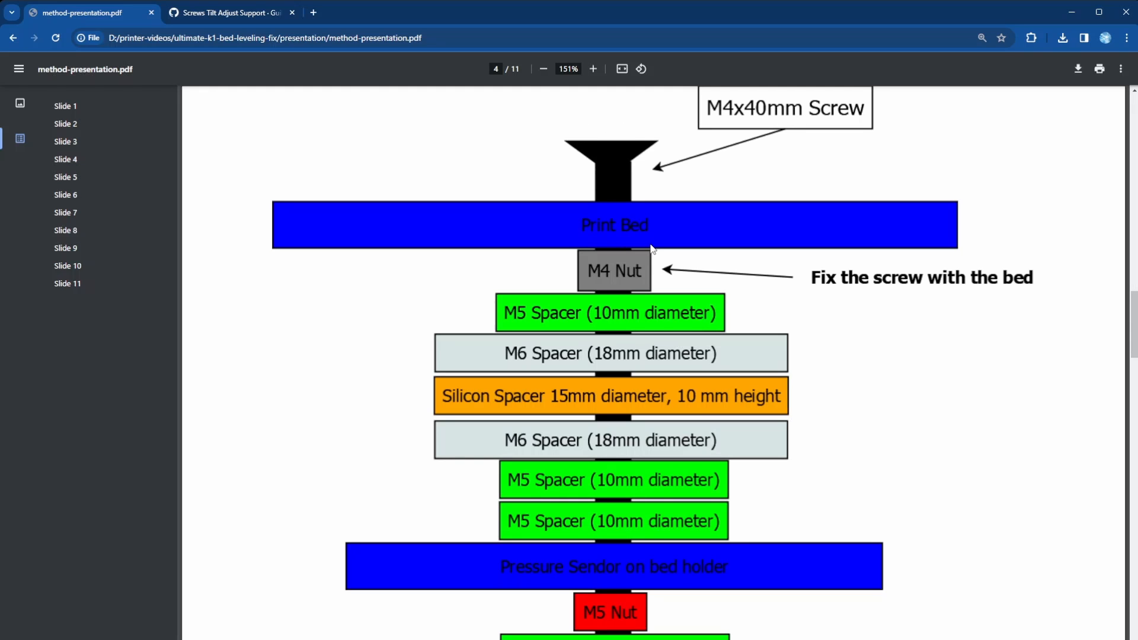
mouse_move(625, 261)
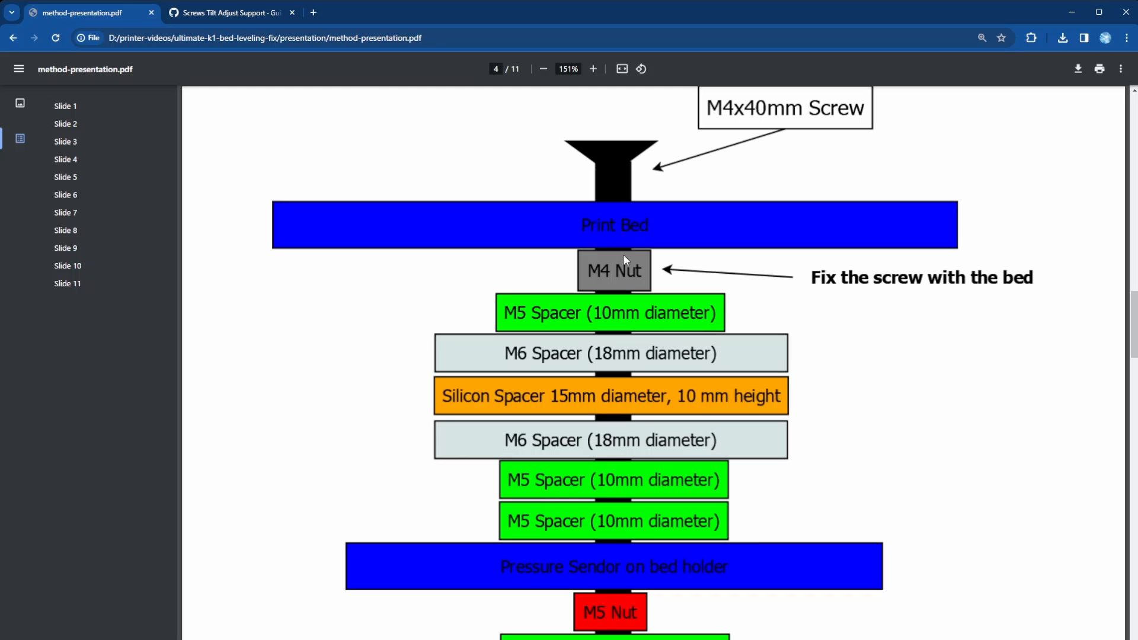
mouse_move(613, 391)
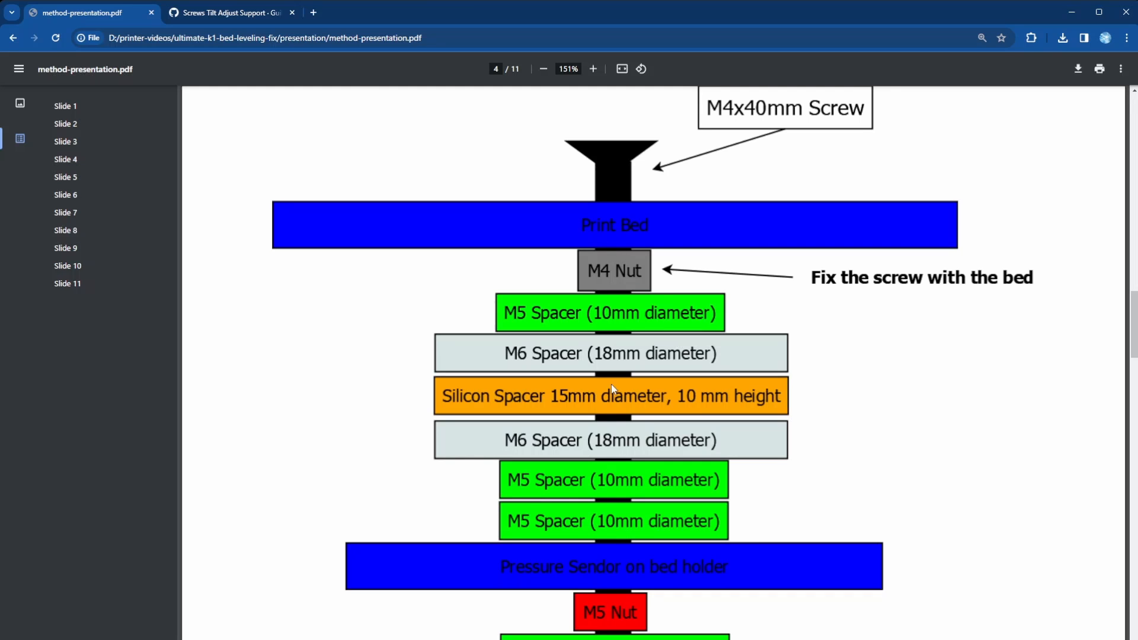
mouse_move(459, 235)
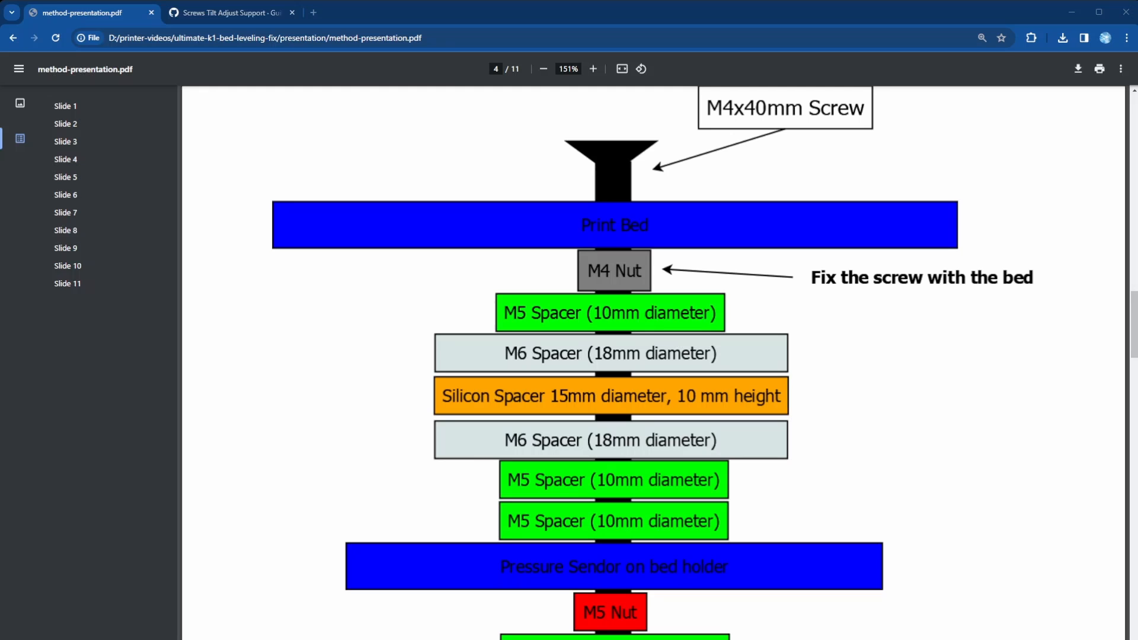
mouse_move(687, 262)
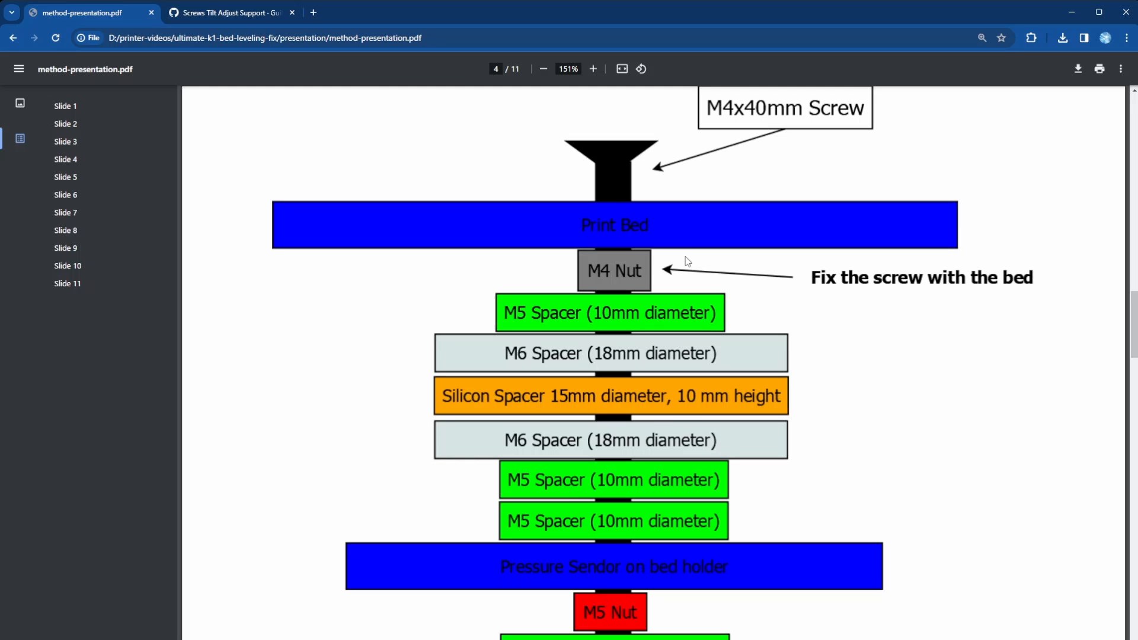
mouse_move(631, 251)
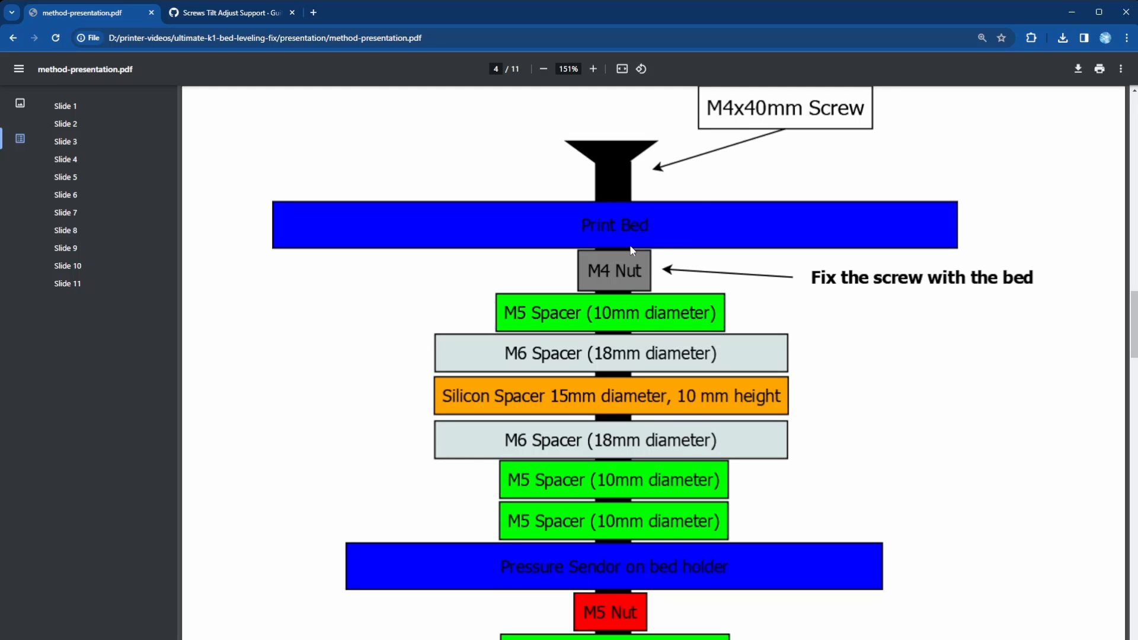
mouse_move(619, 278)
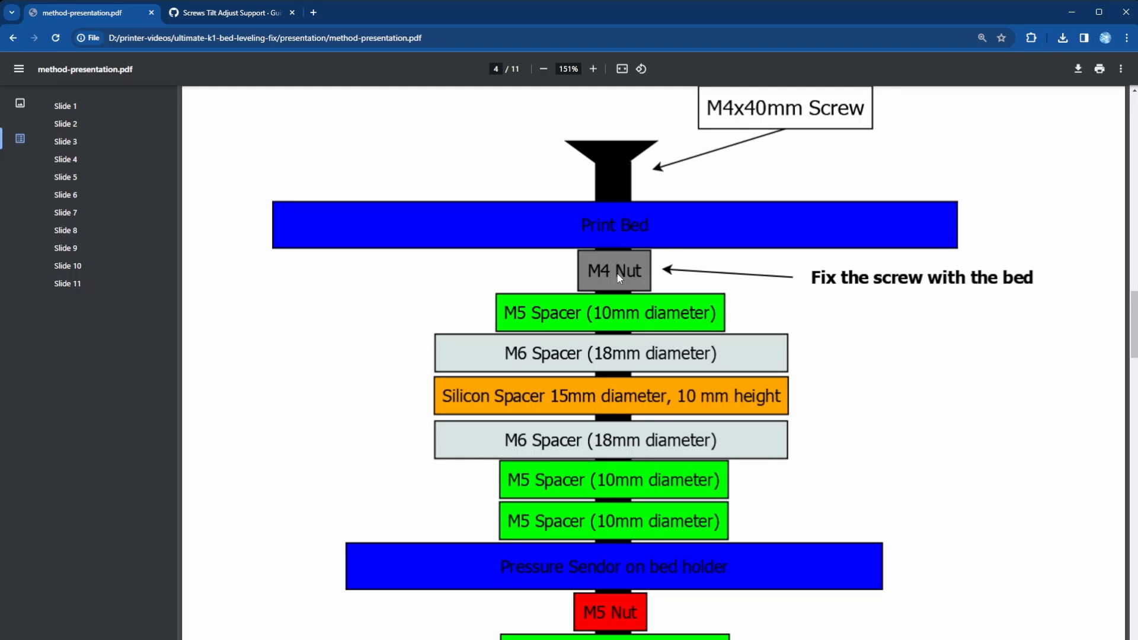
mouse_move(619, 283)
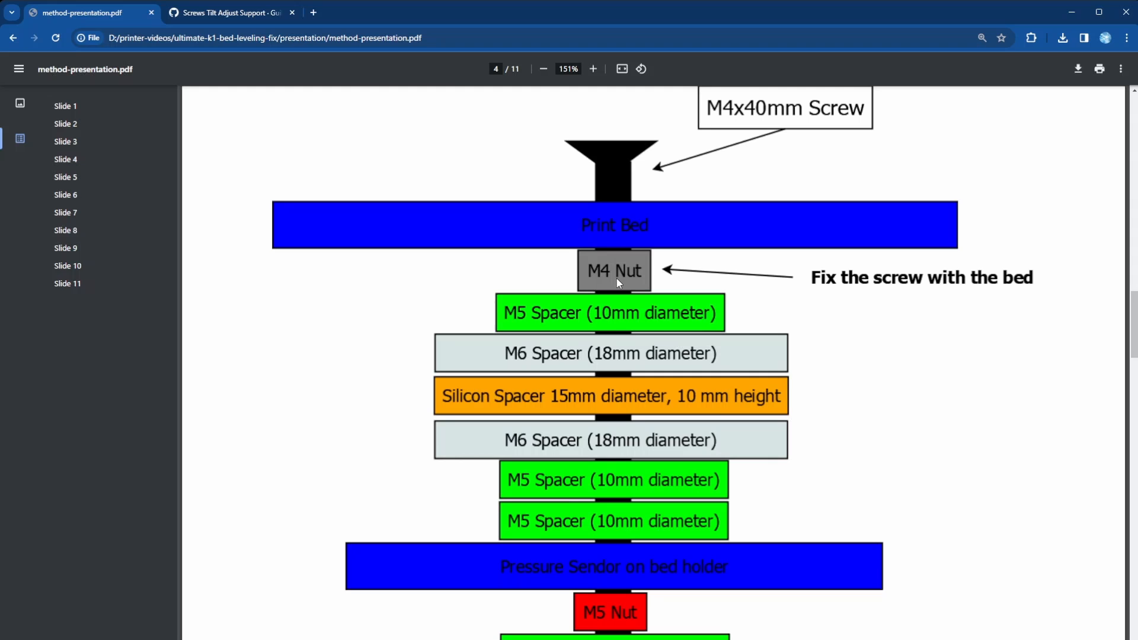
mouse_move(598, 305)
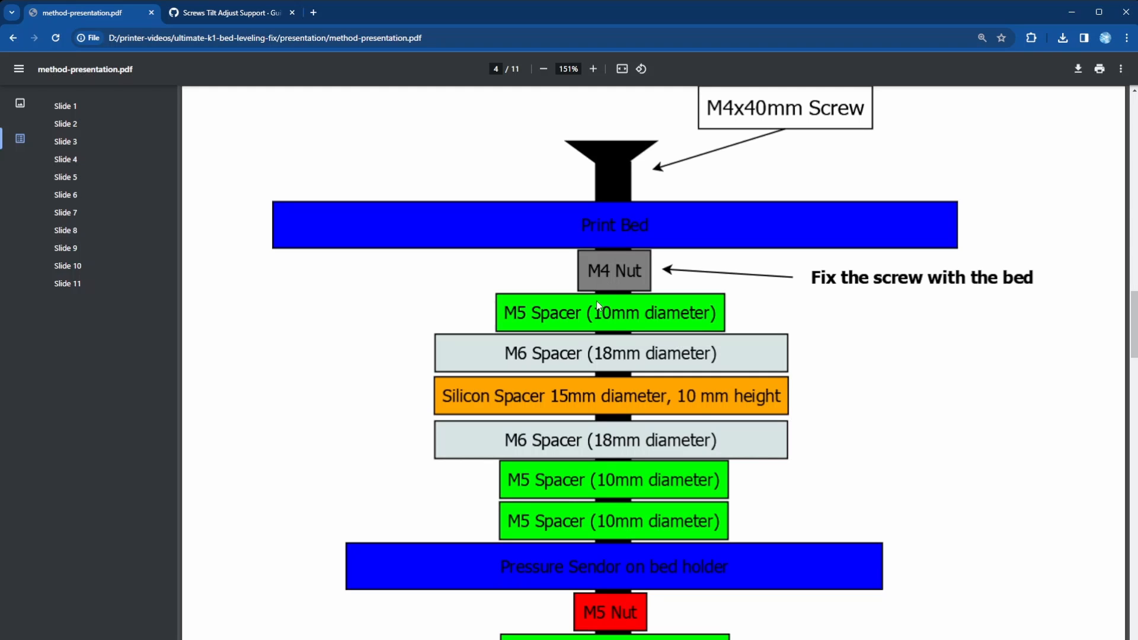
mouse_move(510, 321)
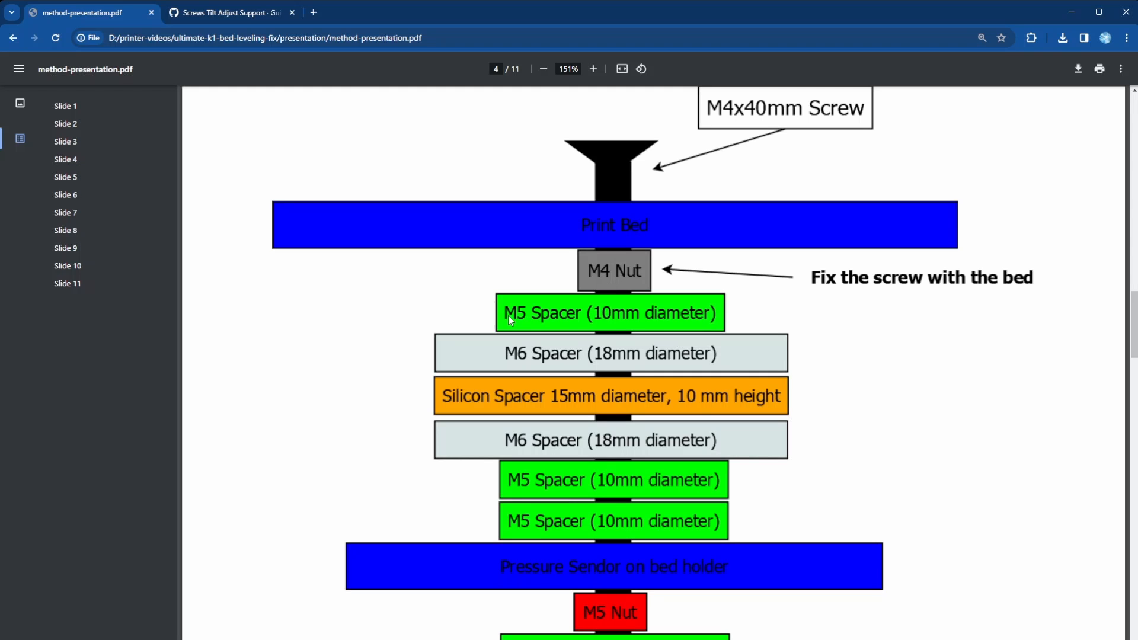
mouse_move(523, 325)
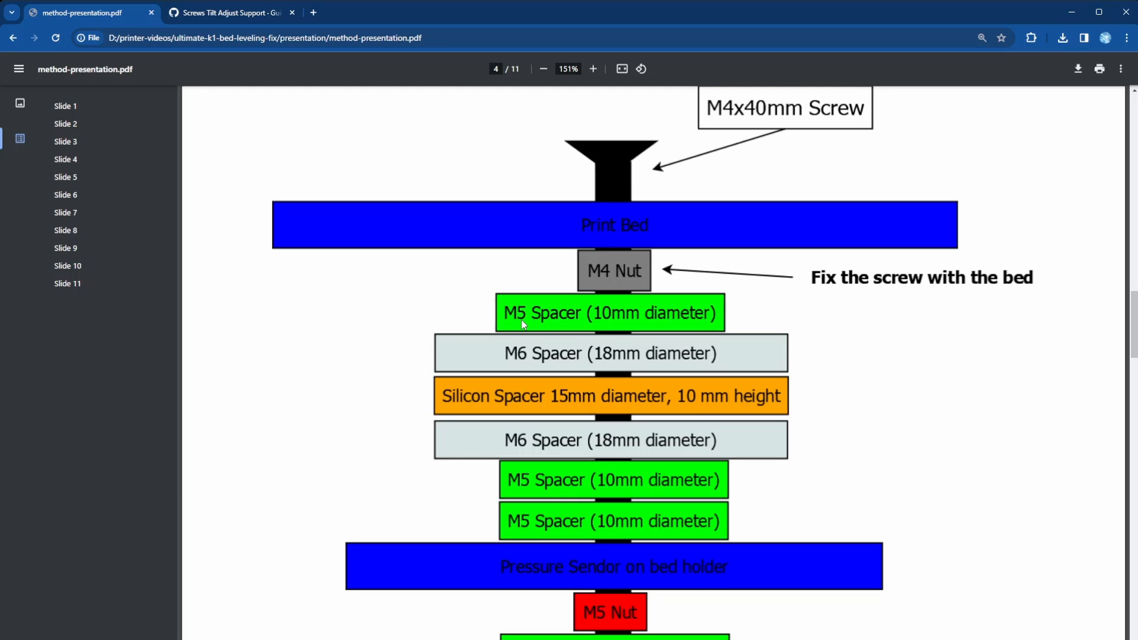
mouse_move(608, 279)
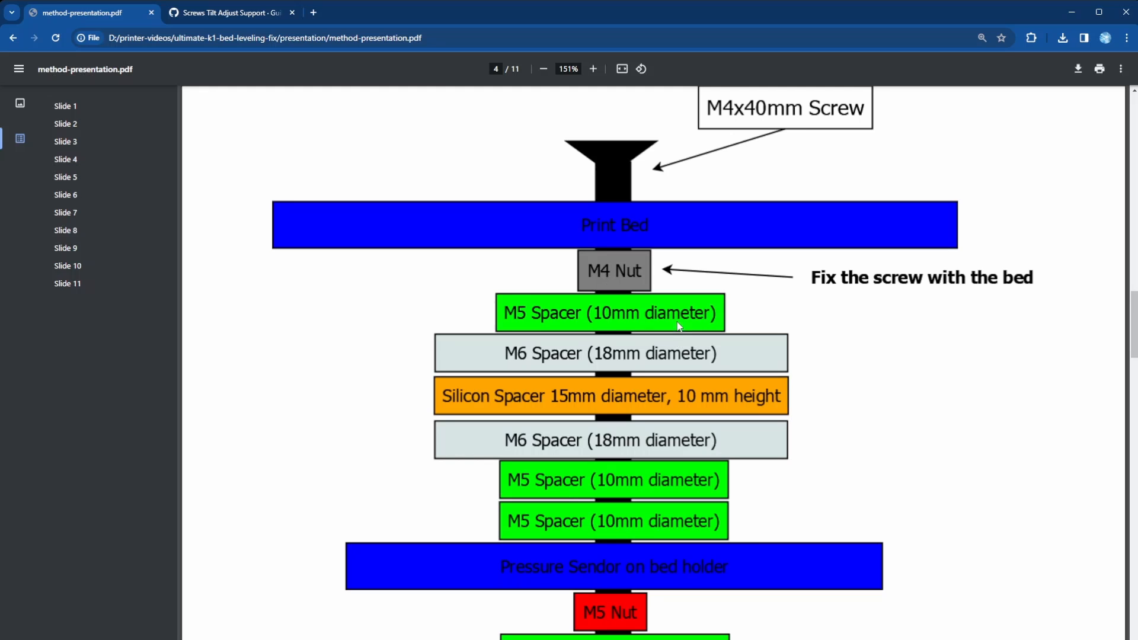
mouse_move(478, 357)
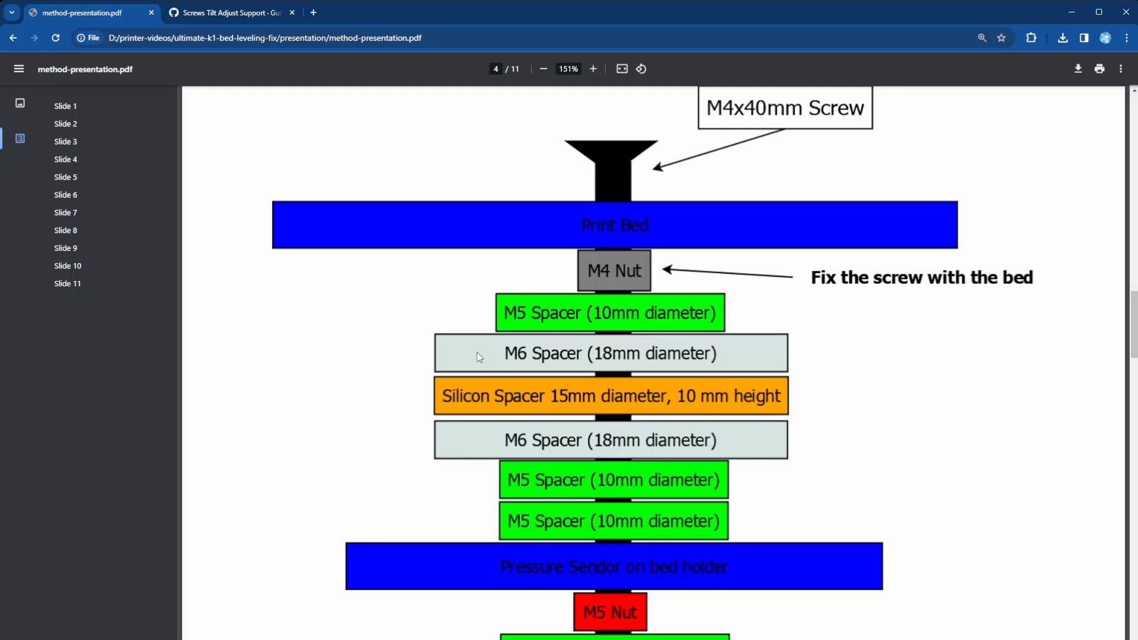
mouse_move(567, 364)
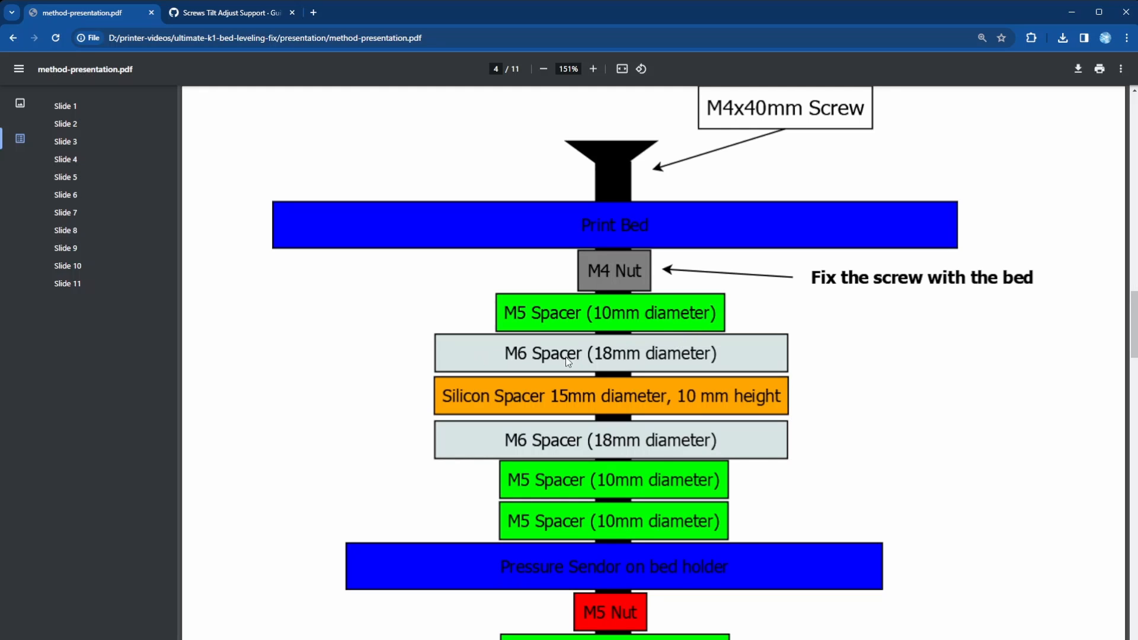
mouse_move(573, 371)
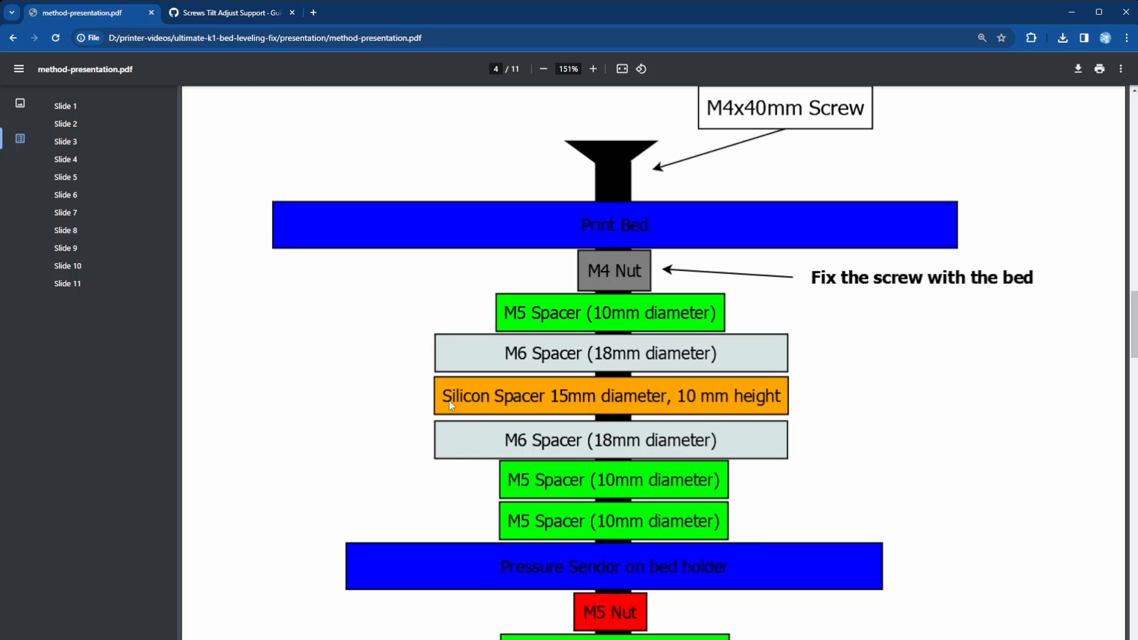
mouse_move(577, 400)
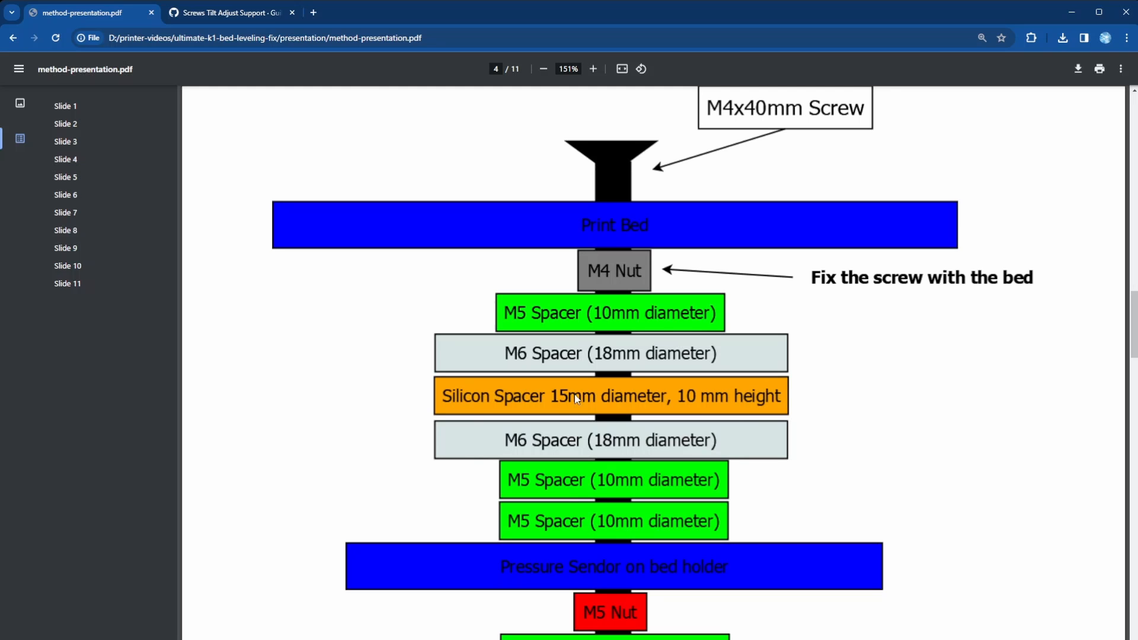
mouse_move(601, 406)
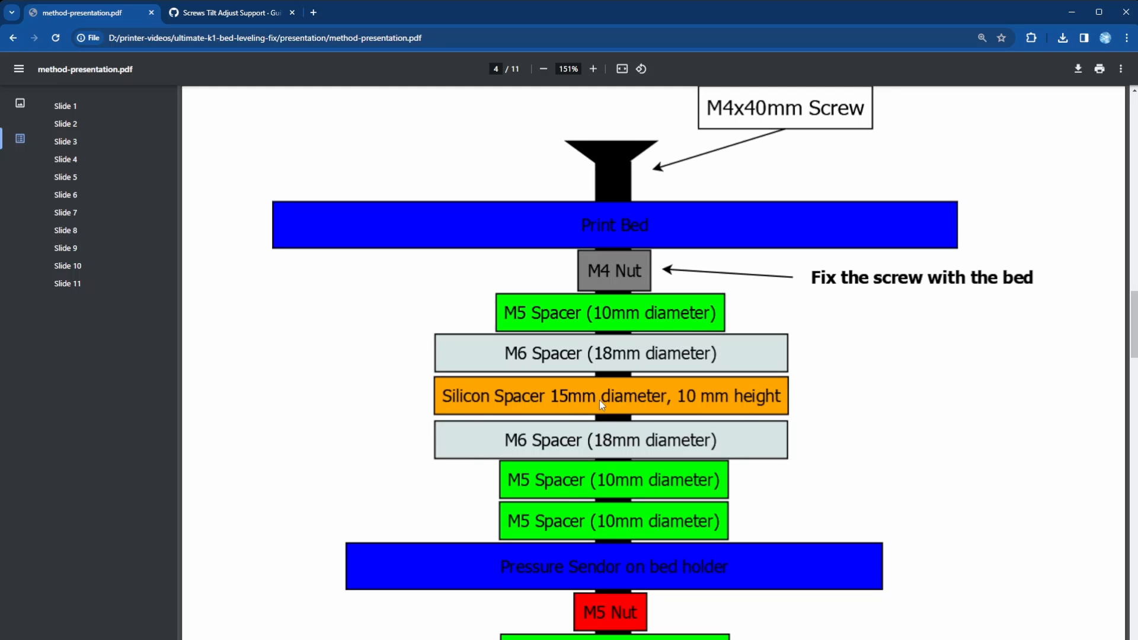
mouse_move(714, 412)
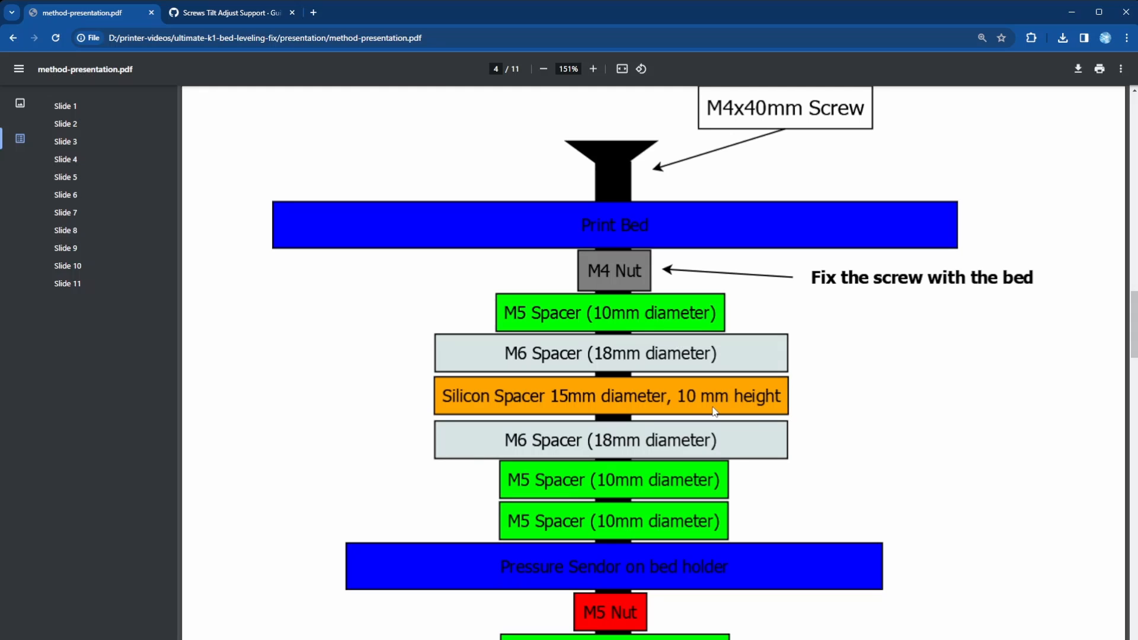
mouse_move(733, 409)
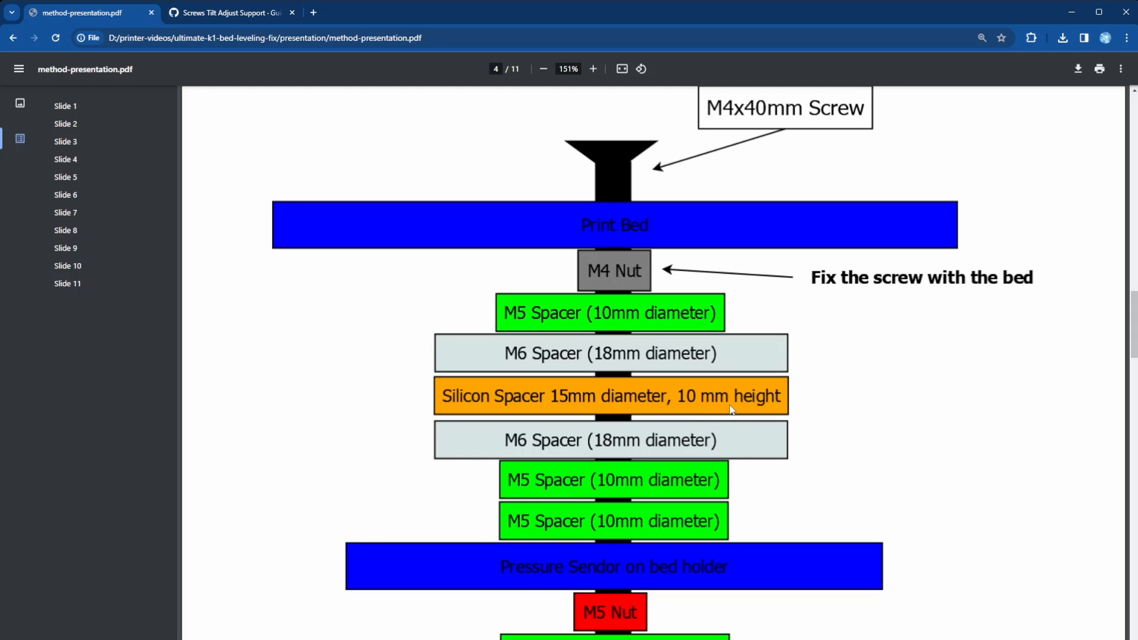
mouse_move(737, 409)
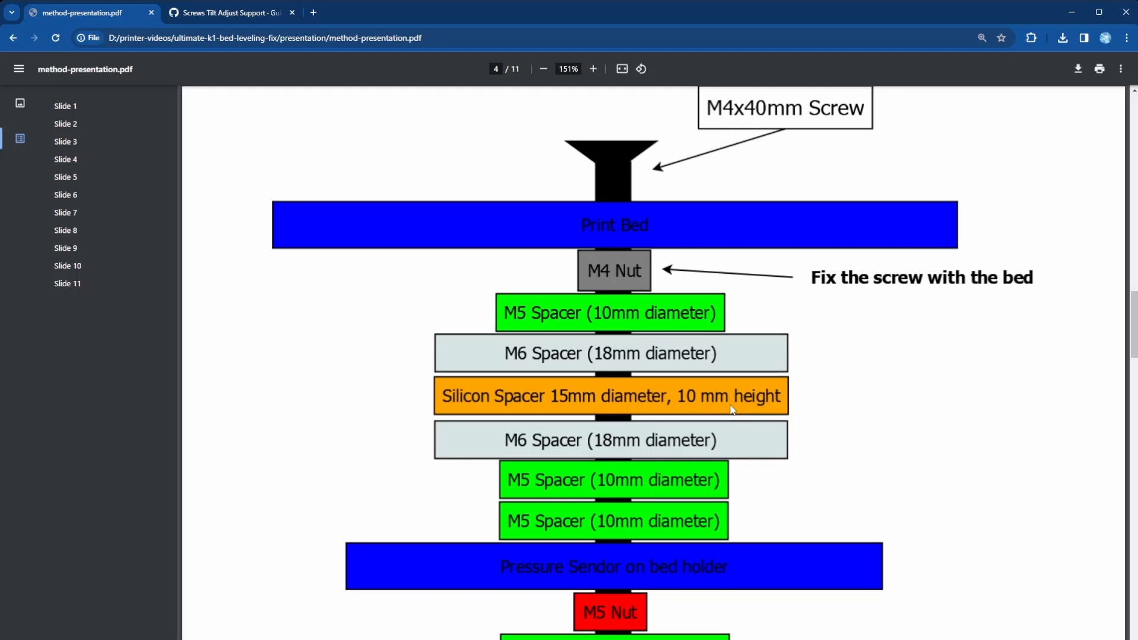
mouse_move(722, 402)
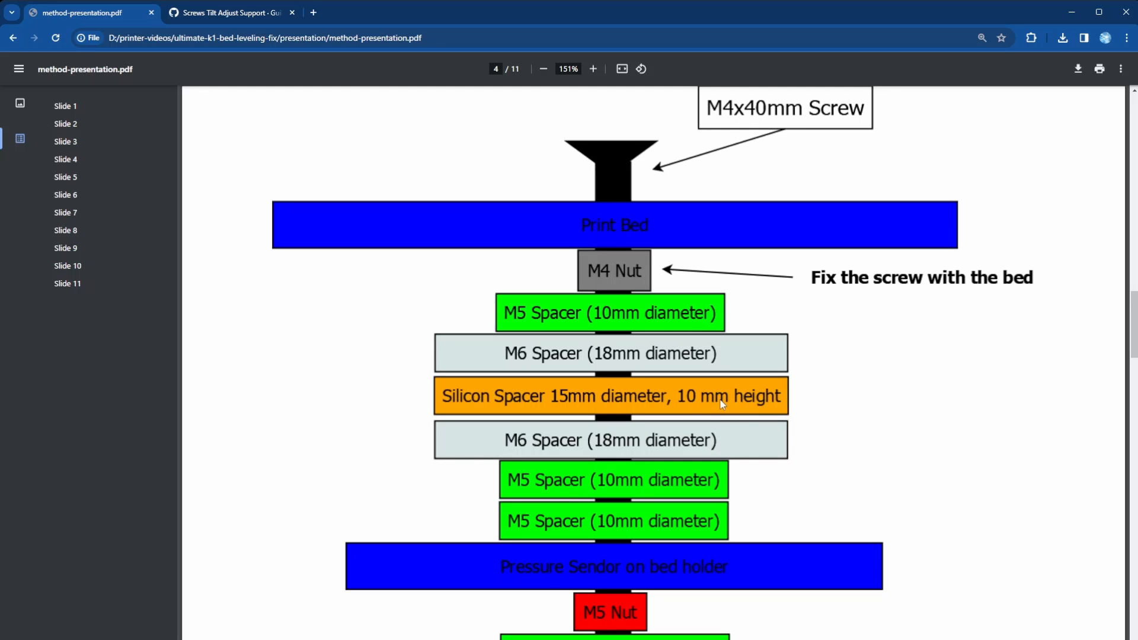
mouse_move(522, 454)
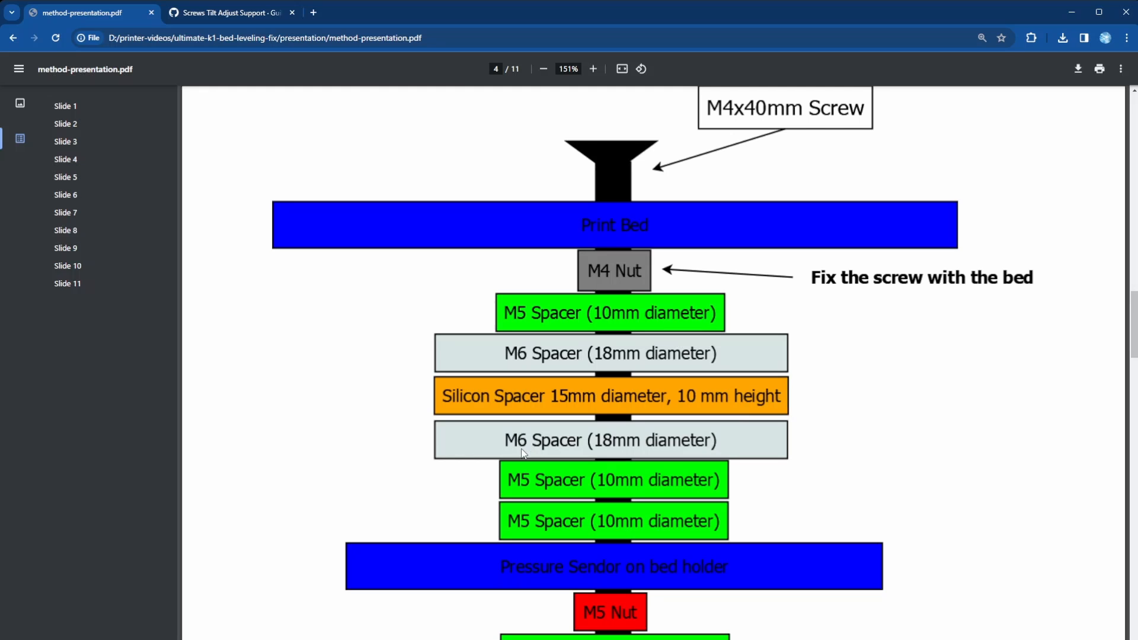
mouse_move(459, 401)
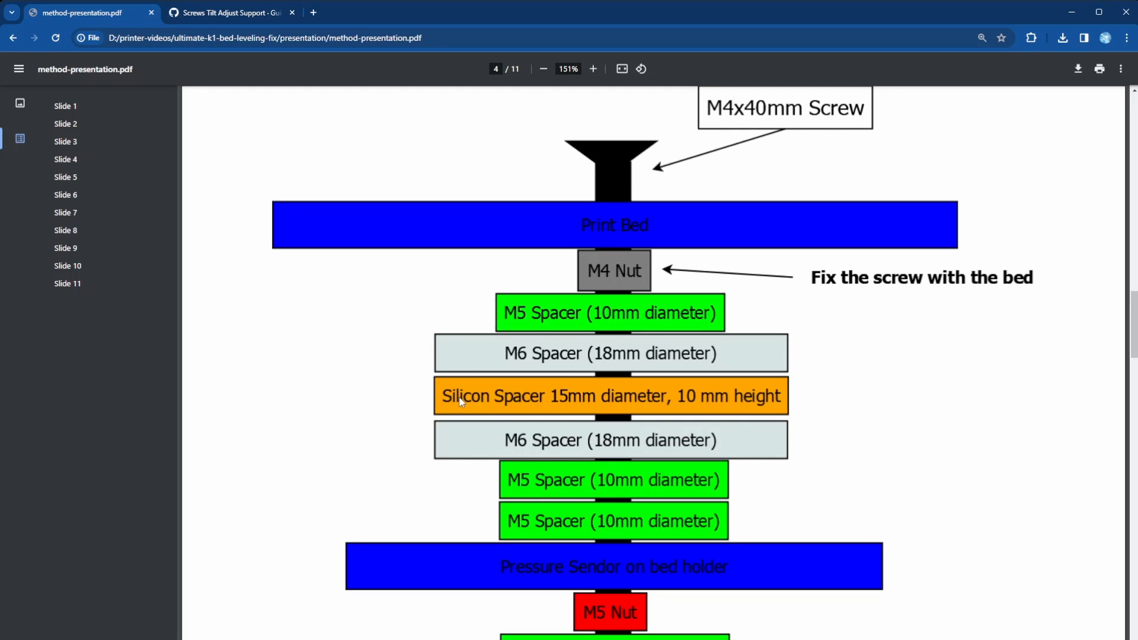
mouse_move(568, 411)
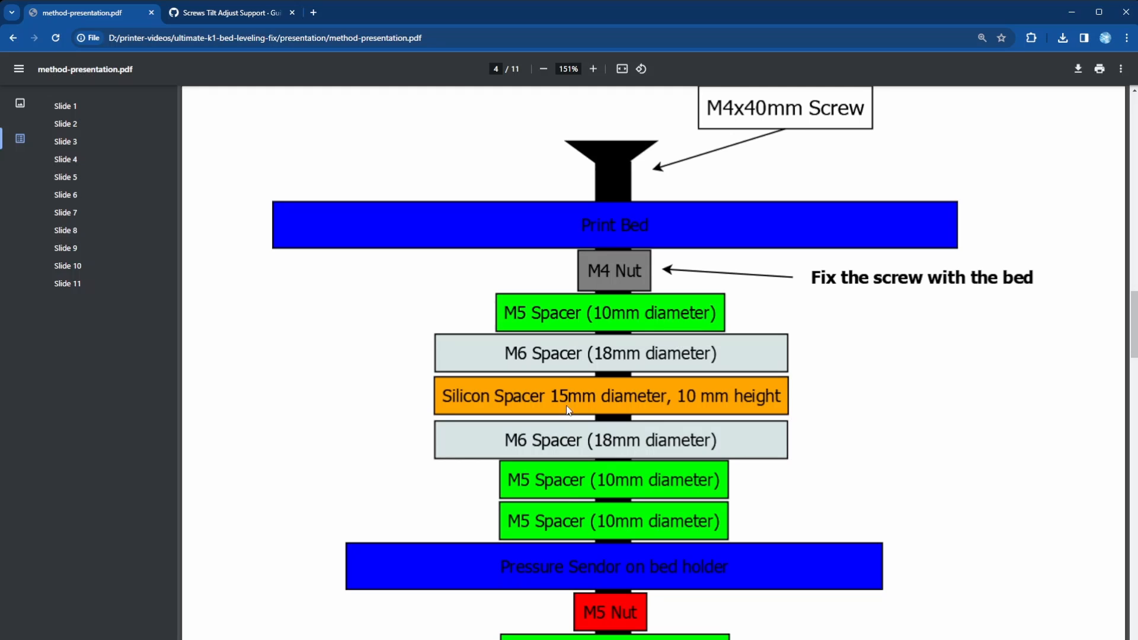
mouse_move(645, 490)
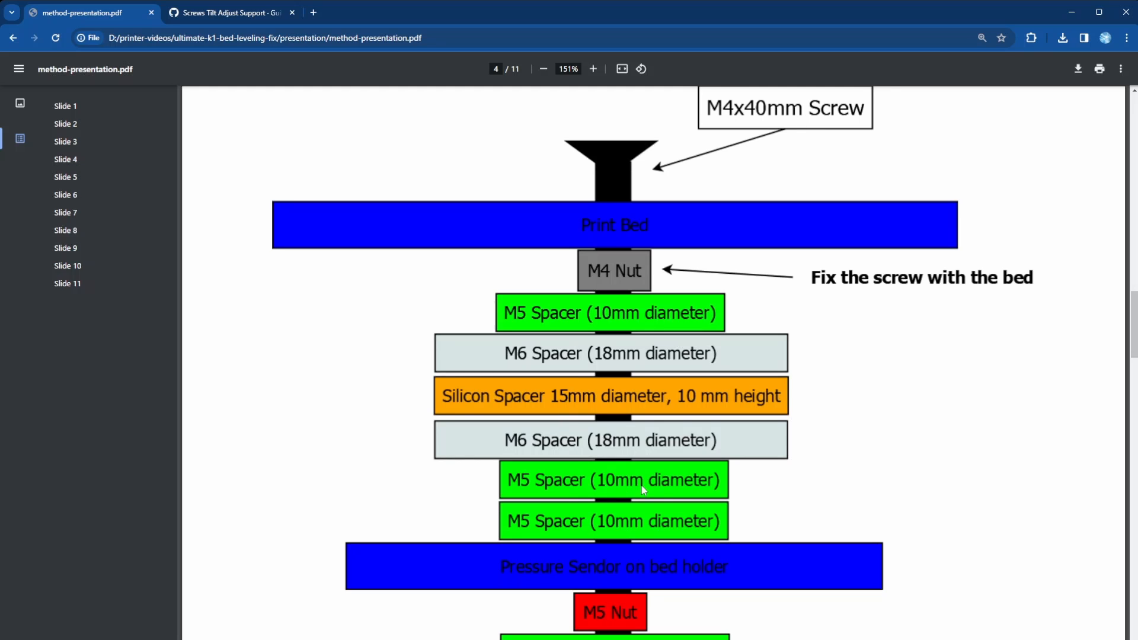
mouse_move(533, 490)
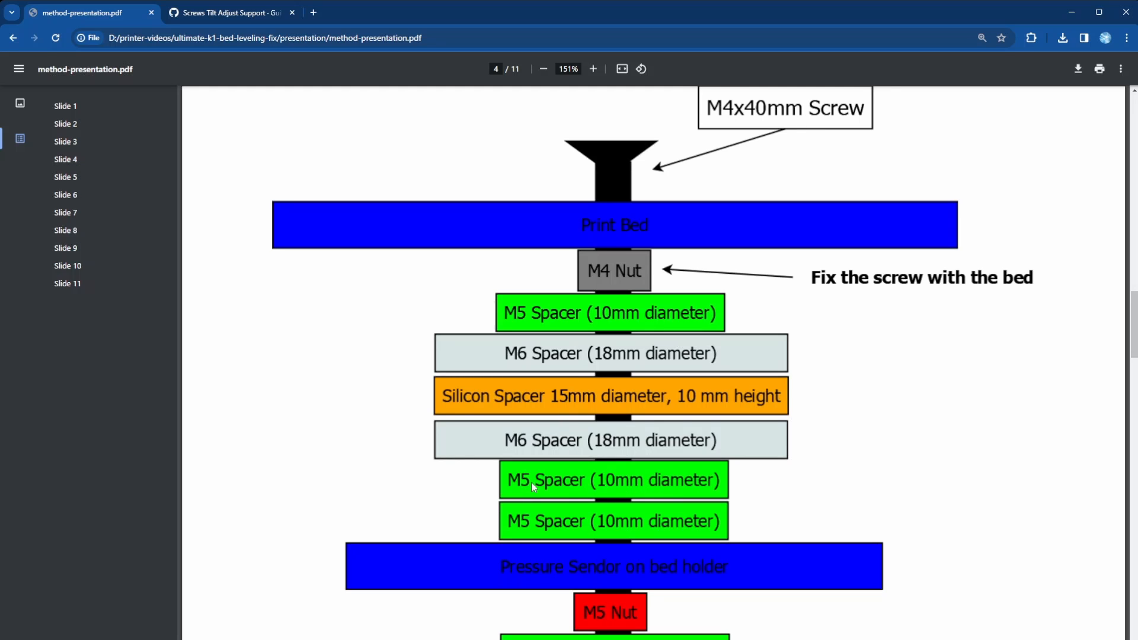
mouse_move(528, 489)
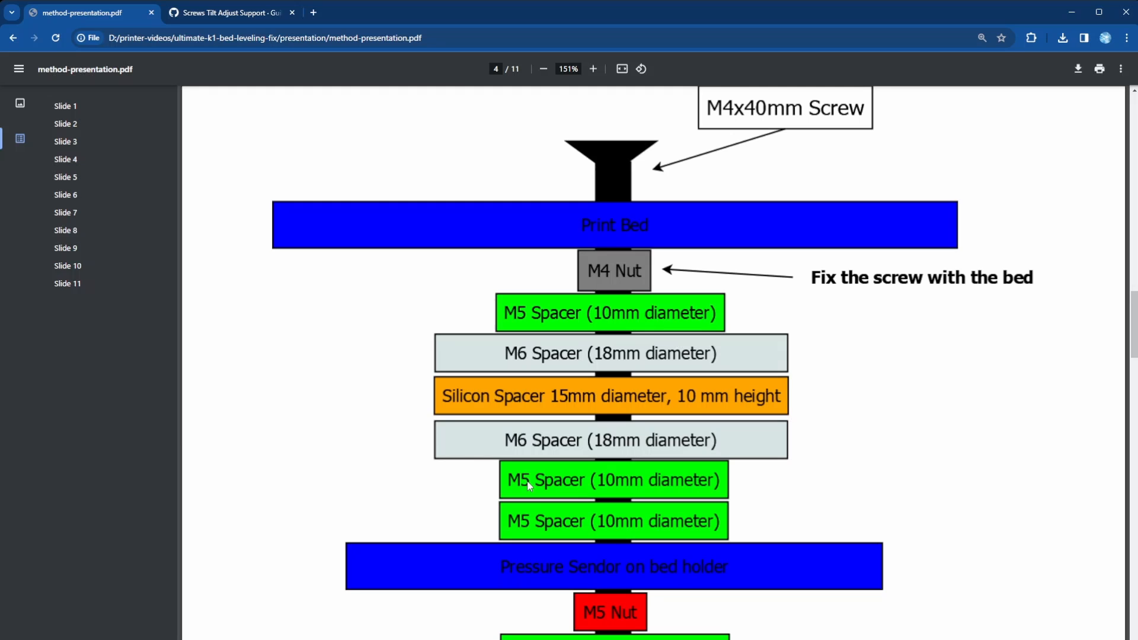
mouse_move(642, 495)
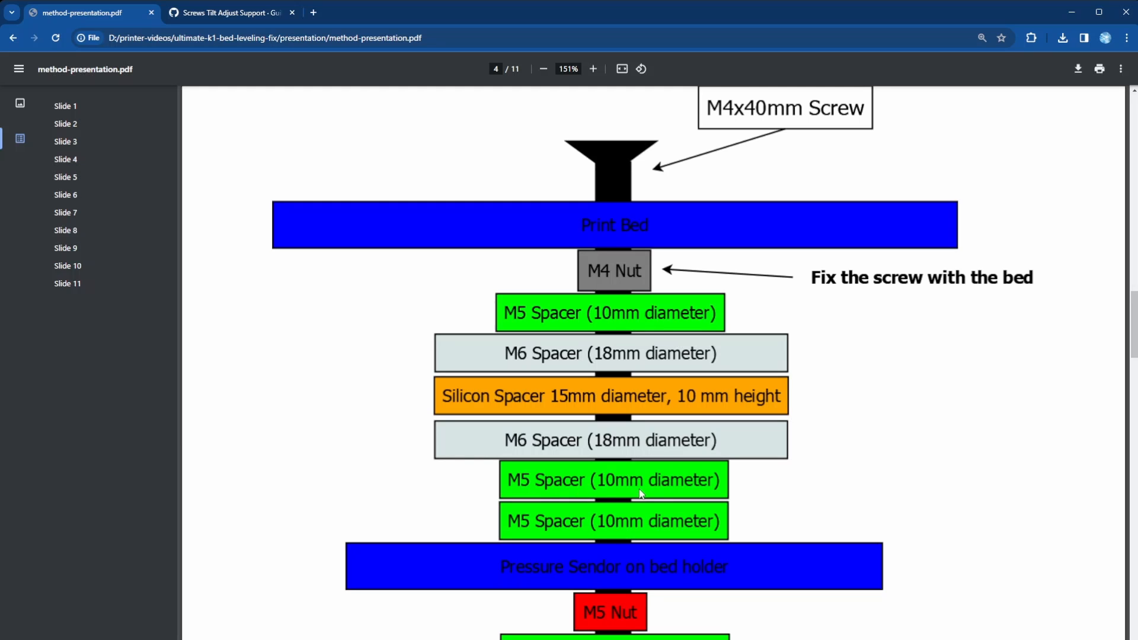
mouse_move(553, 561)
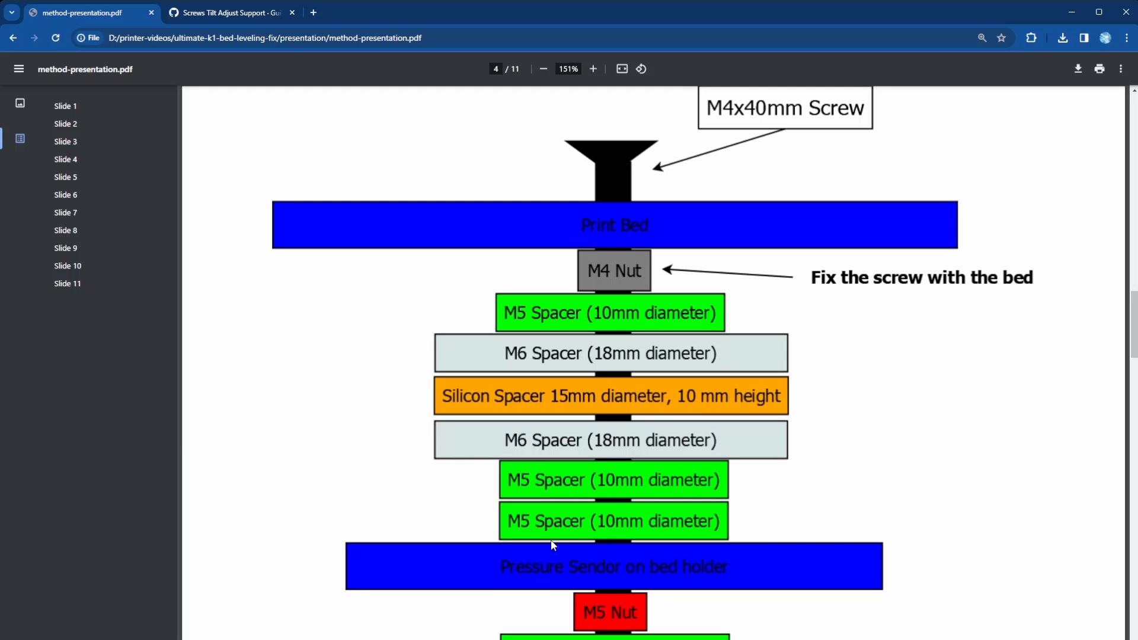
mouse_move(622, 445)
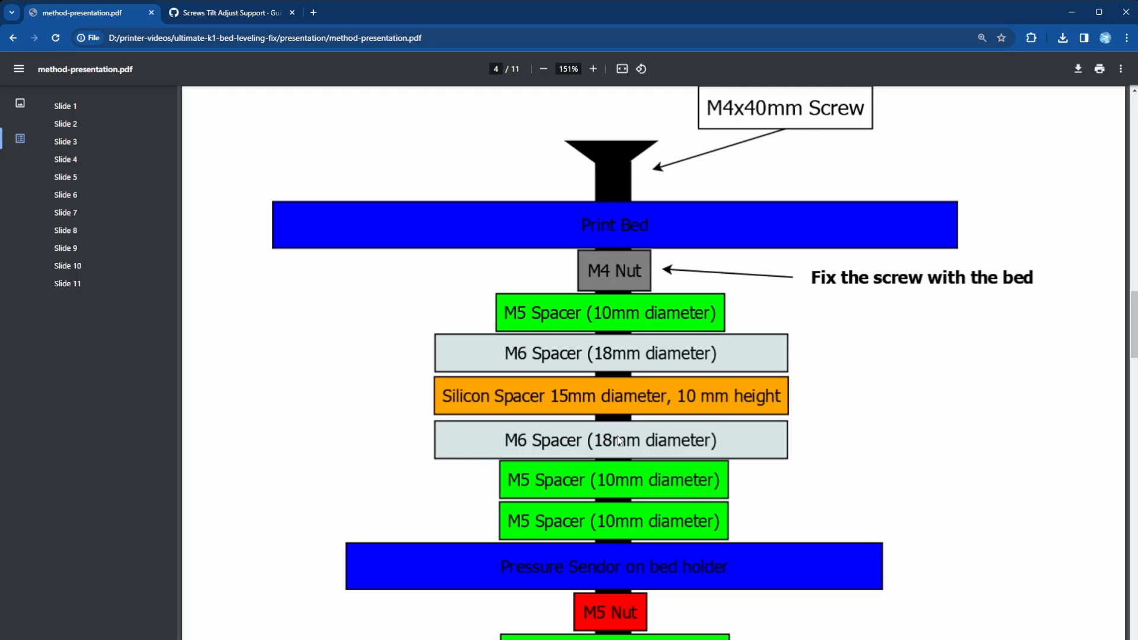
mouse_move(618, 300)
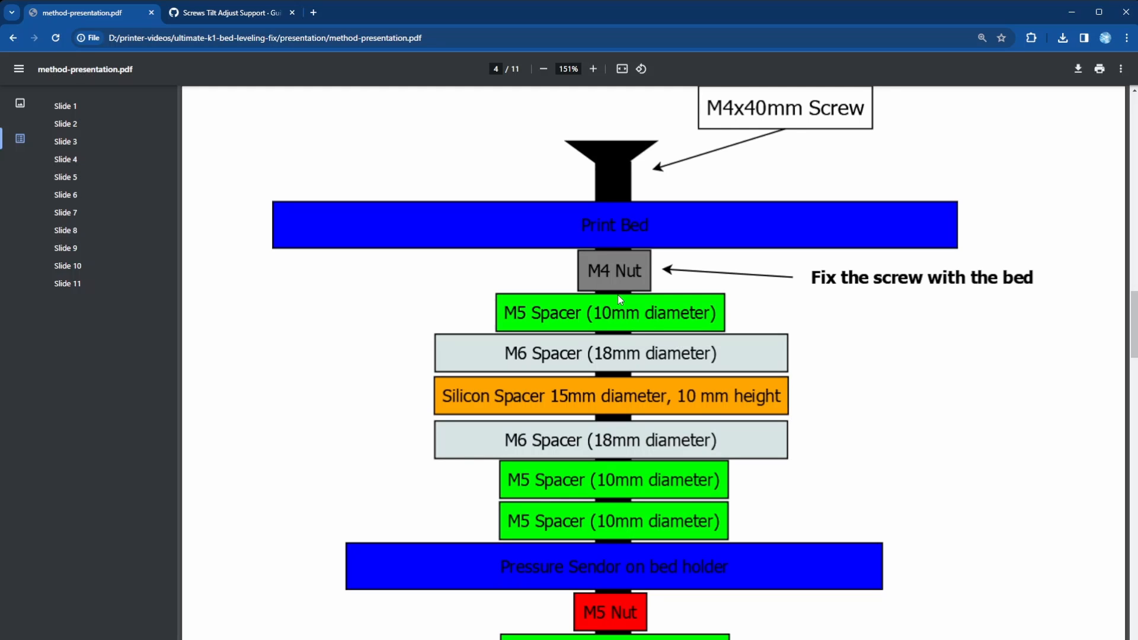
mouse_move(613, 552)
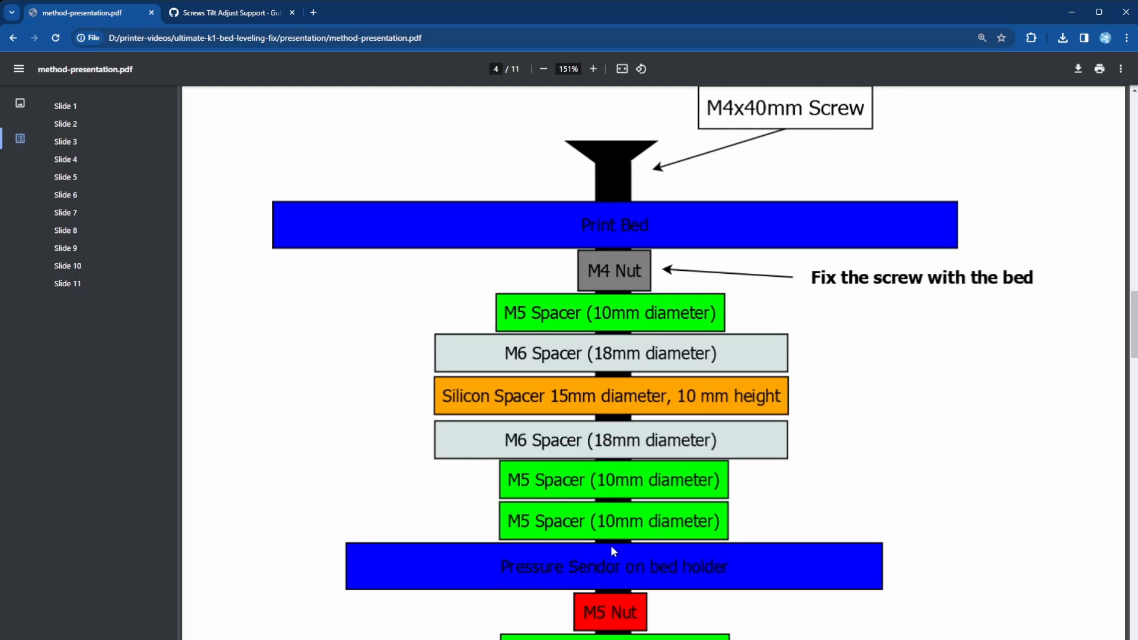
mouse_move(571, 595)
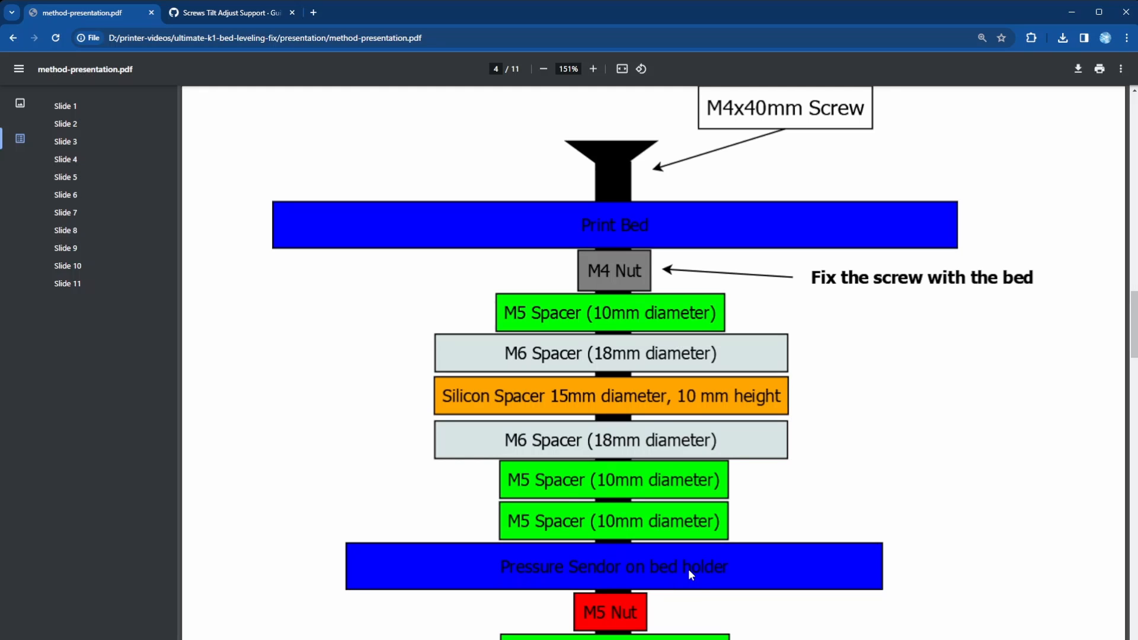
mouse_move(682, 589)
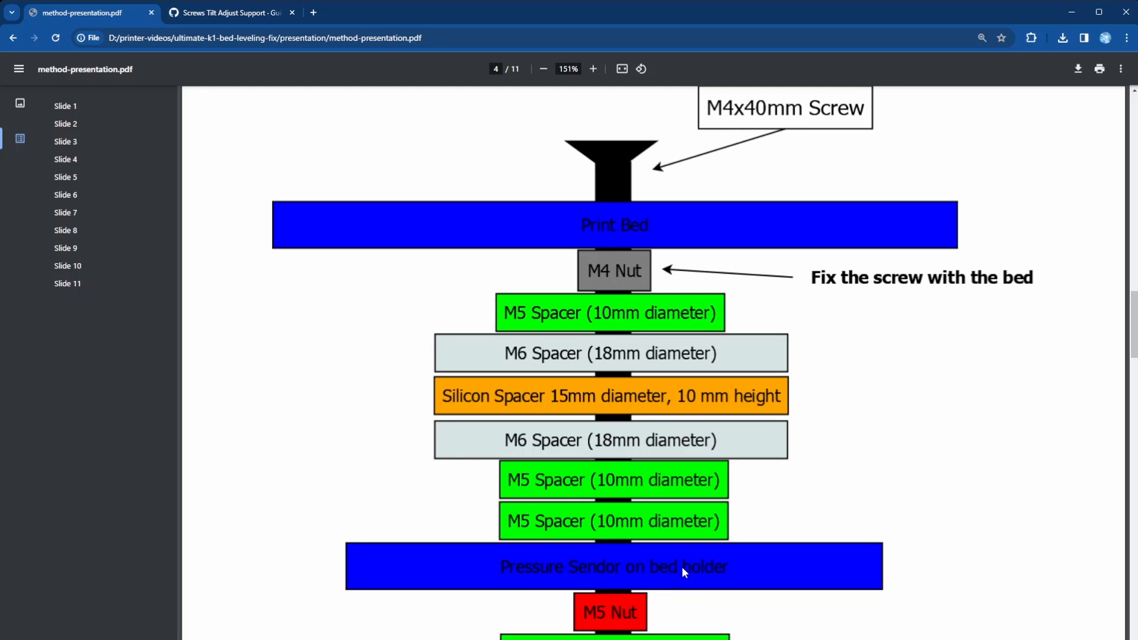
mouse_move(570, 542)
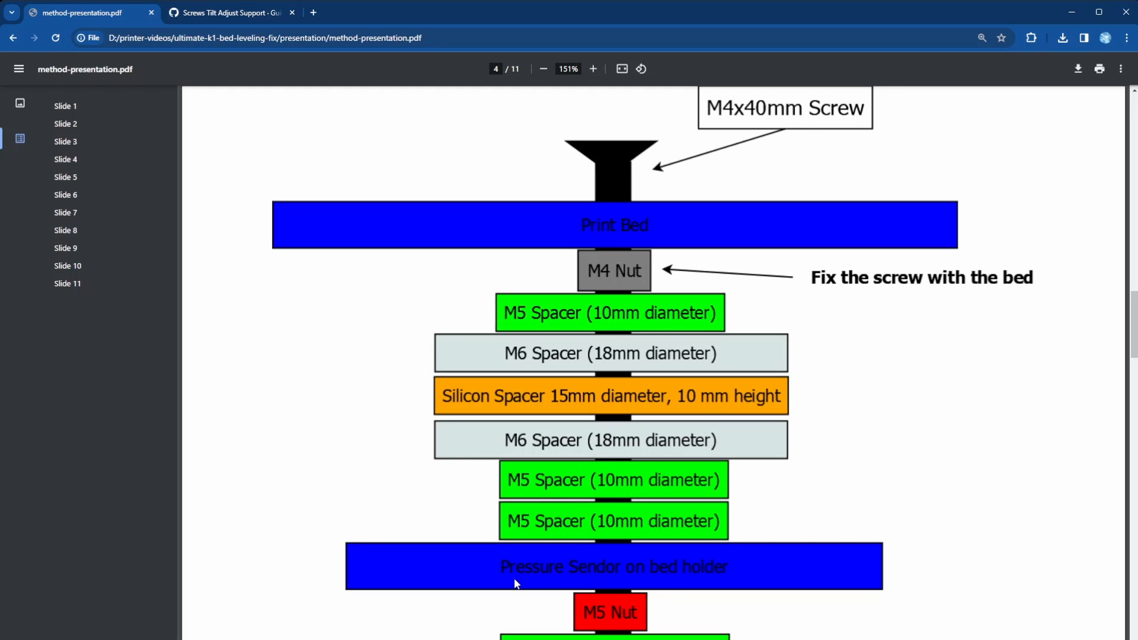
mouse_move(696, 588)
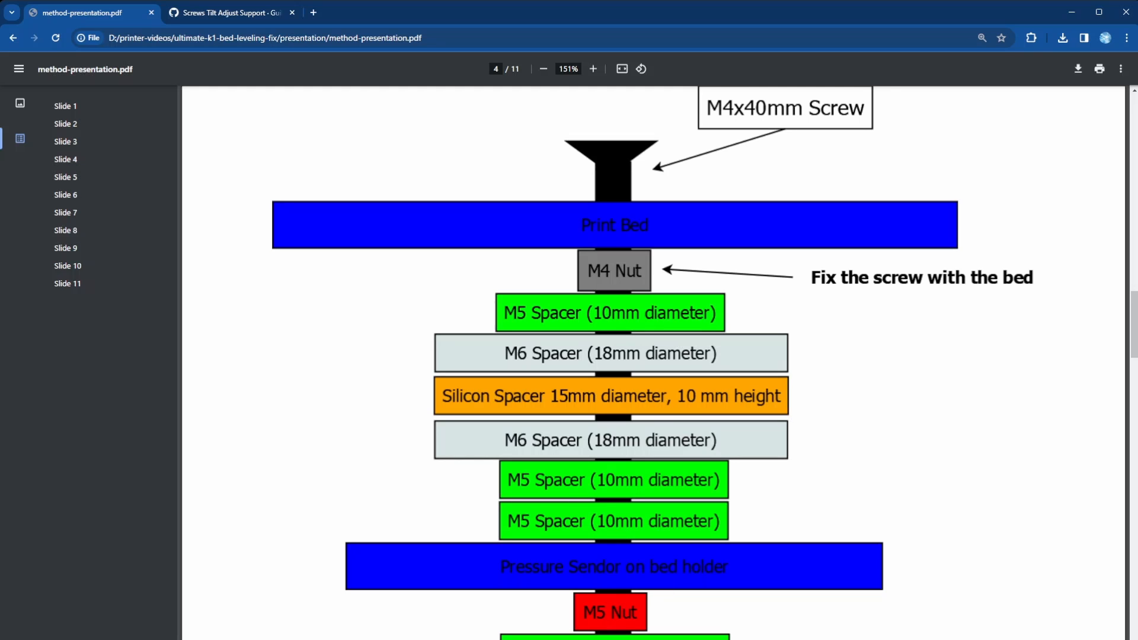
mouse_move(609, 627)
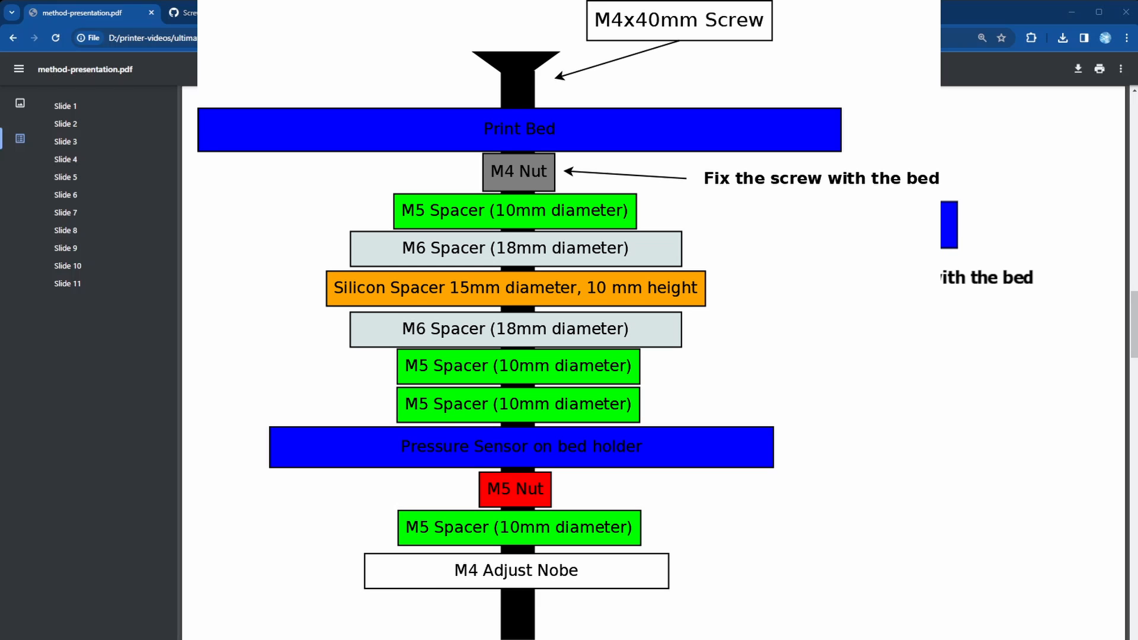
left_click(65, 177)
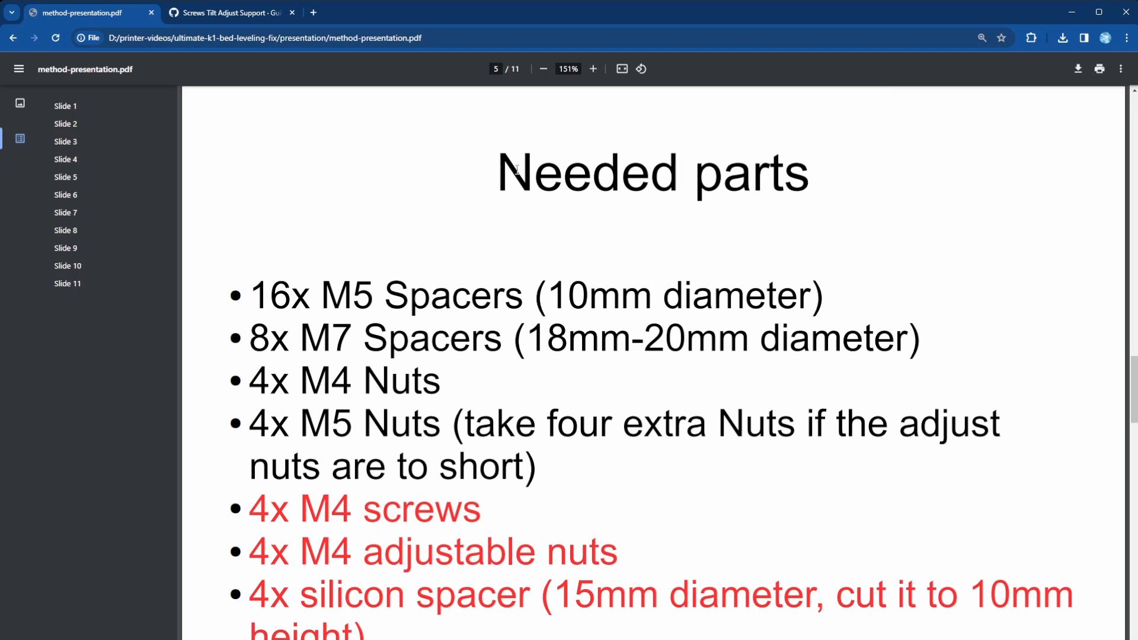
mouse_move(298, 225)
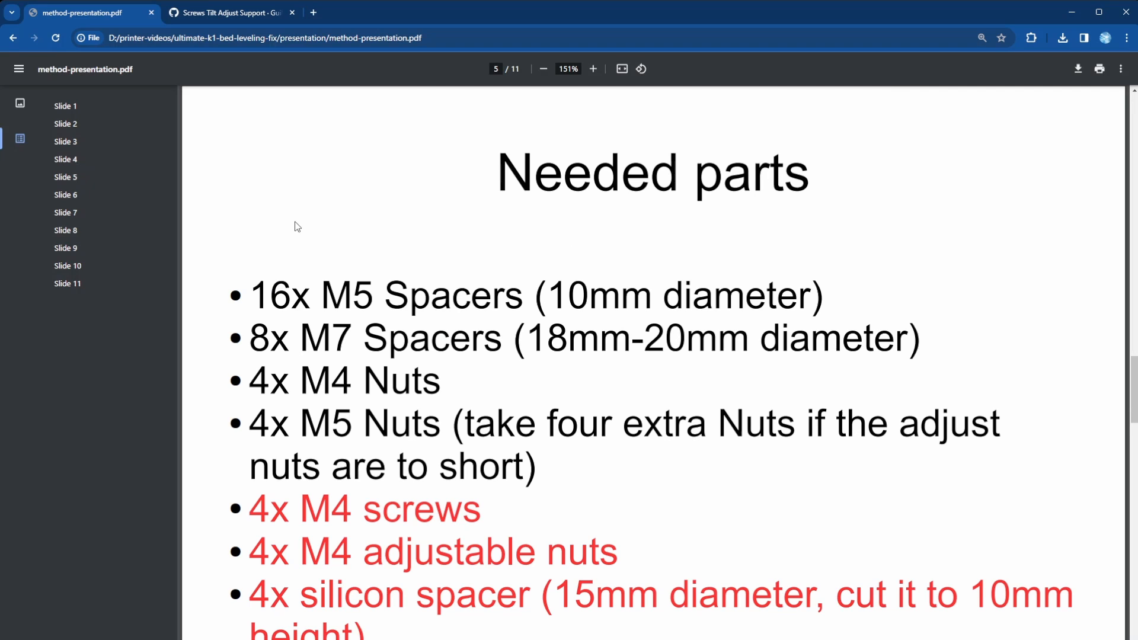
mouse_move(293, 229)
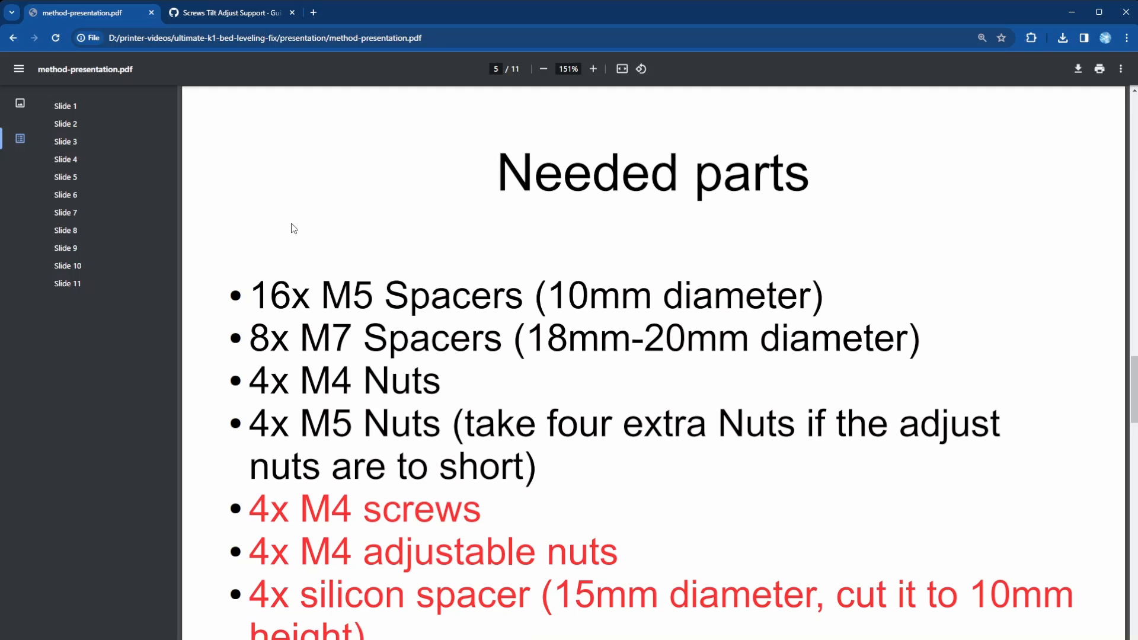
mouse_move(737, 170)
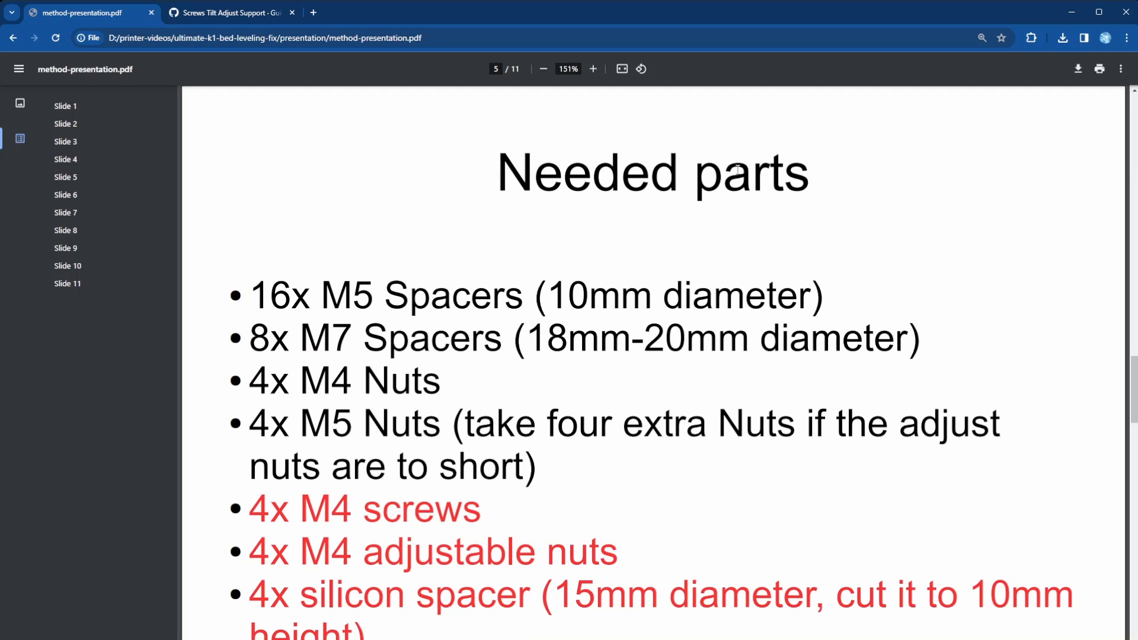
mouse_move(479, 186)
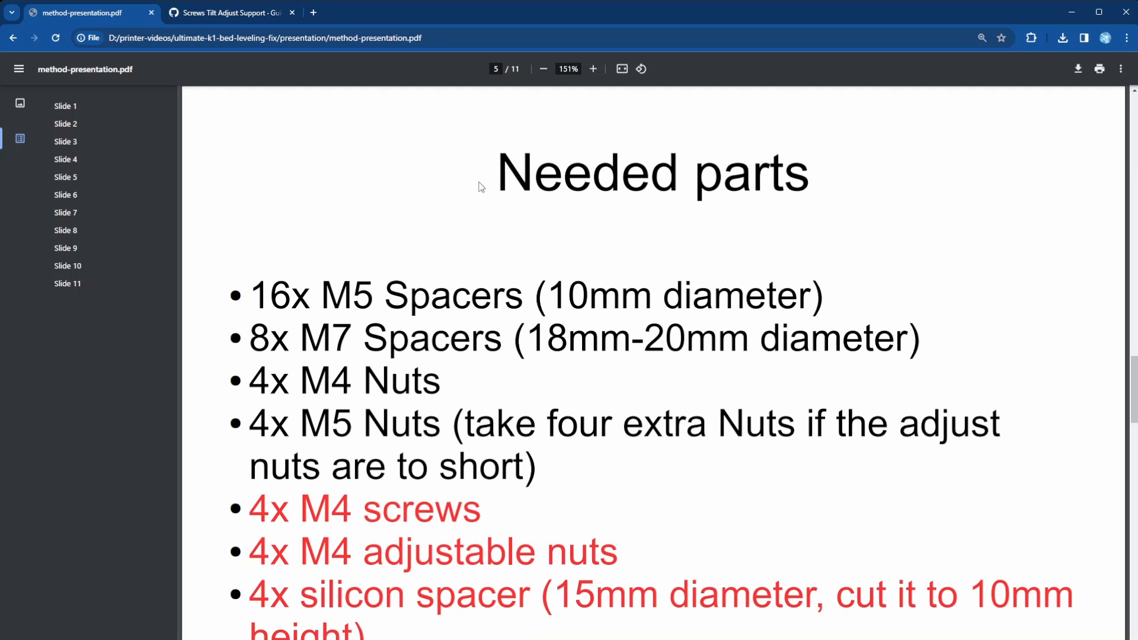
mouse_move(485, 183)
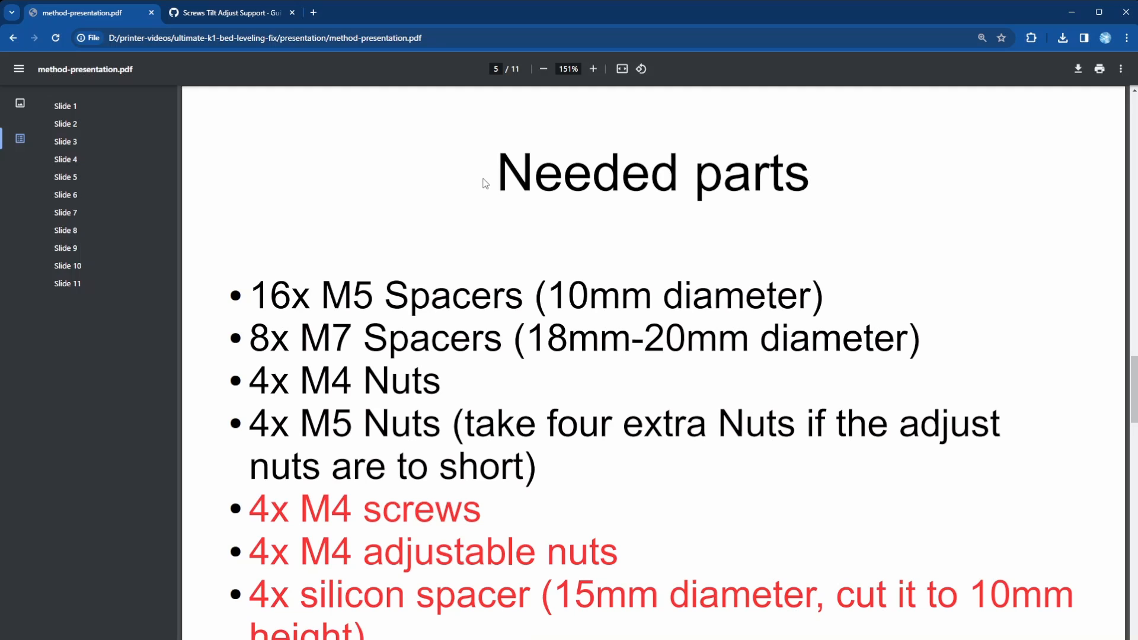
mouse_move(275, 285)
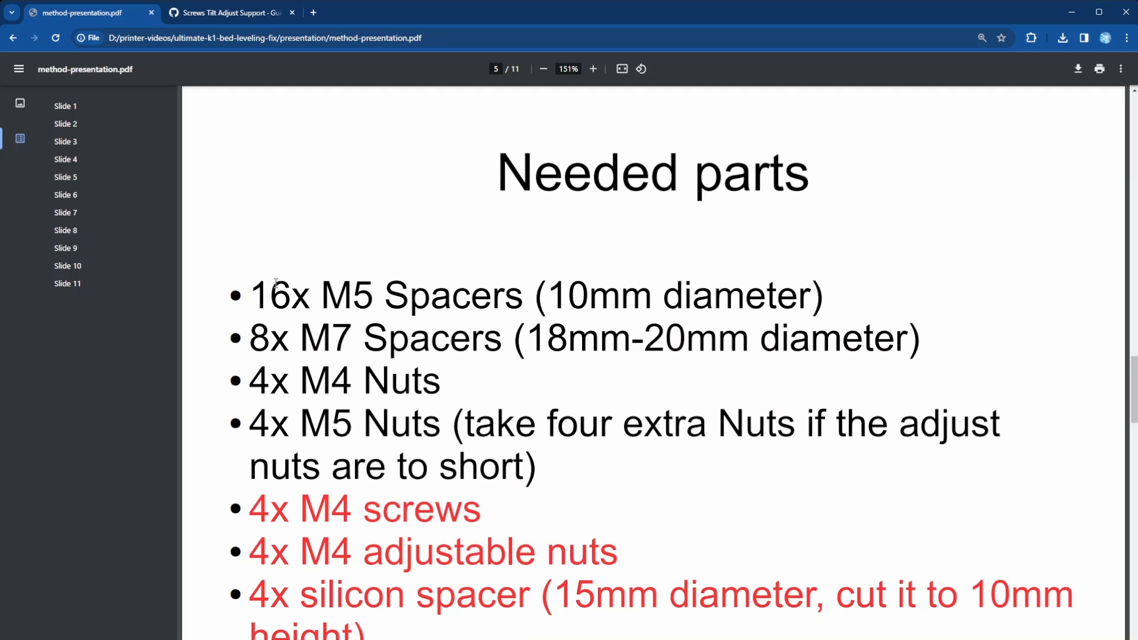
mouse_move(381, 276)
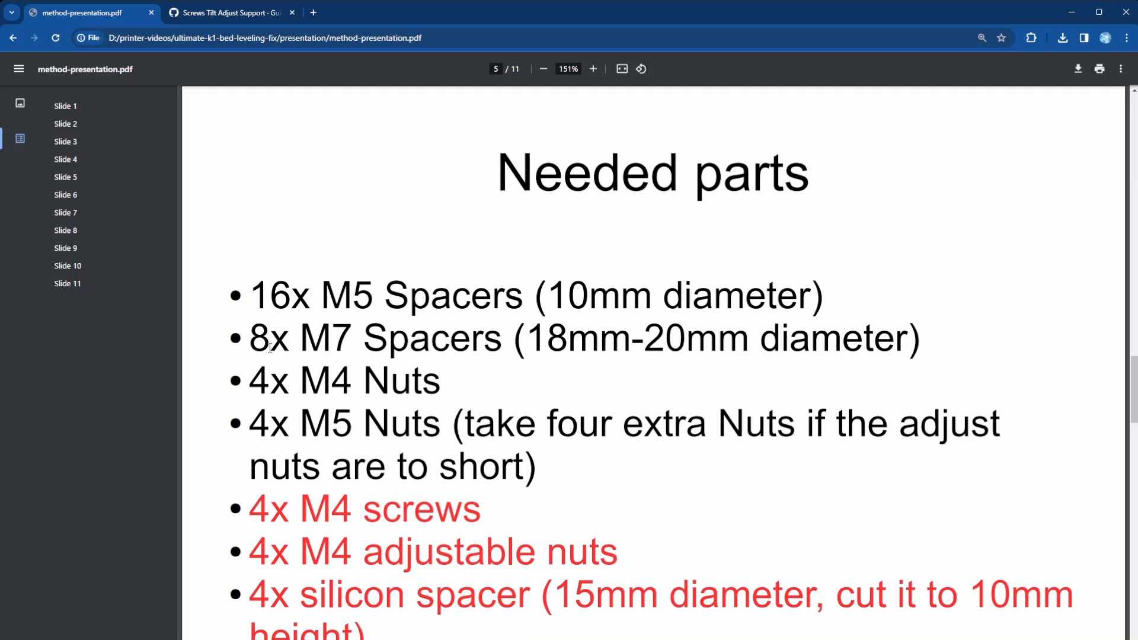
mouse_move(773, 442)
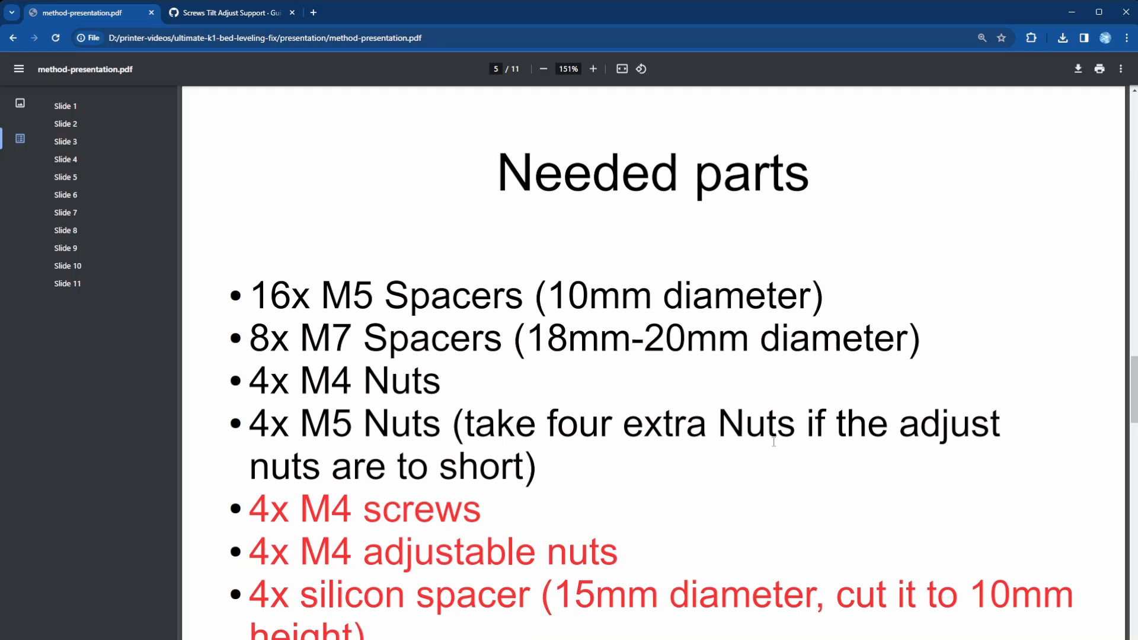
mouse_move(541, 466)
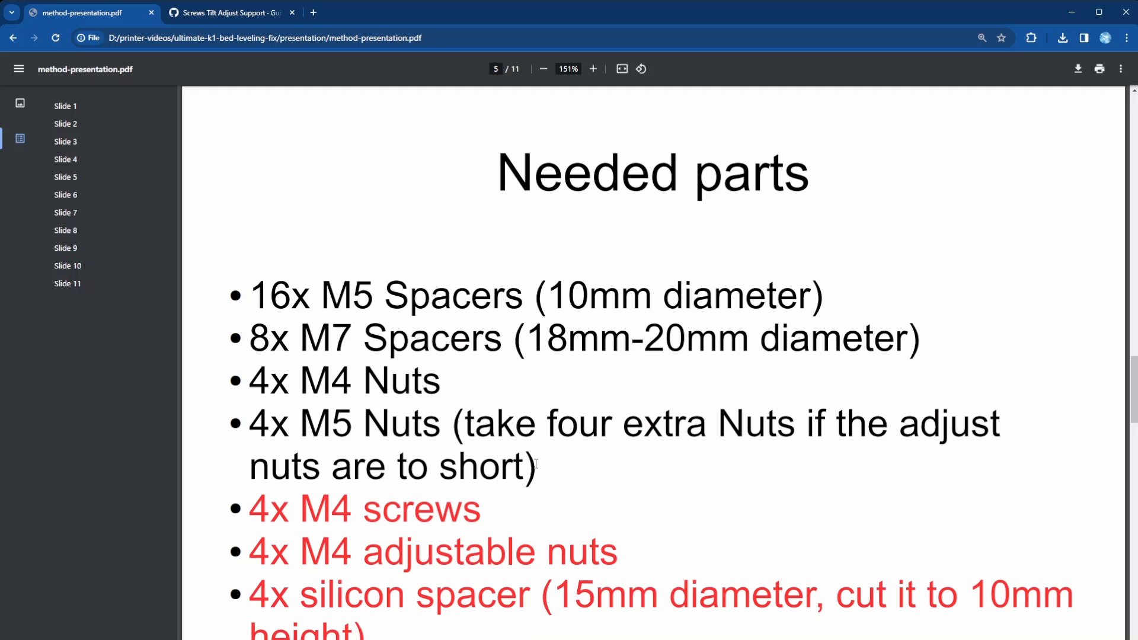
mouse_move(224, 516)
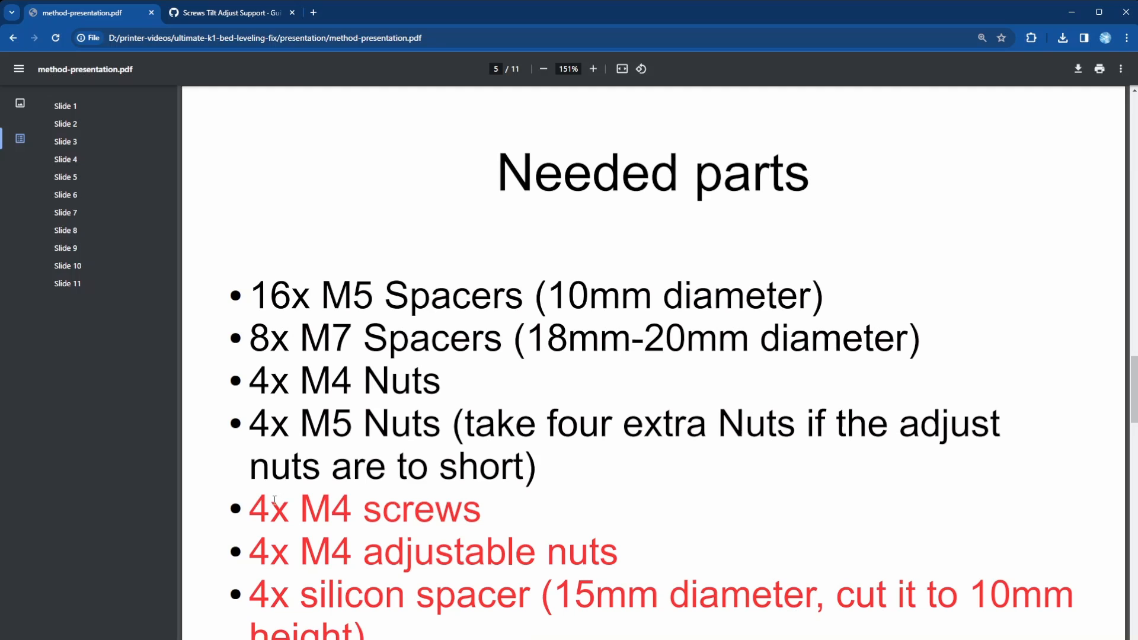
mouse_move(497, 519)
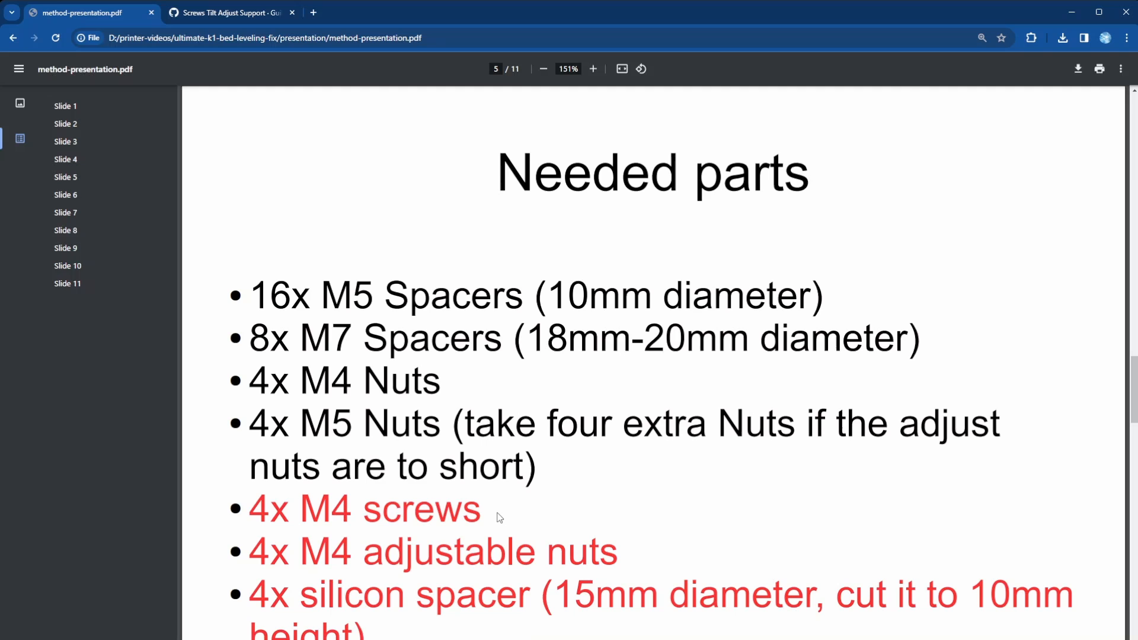
mouse_move(252, 576)
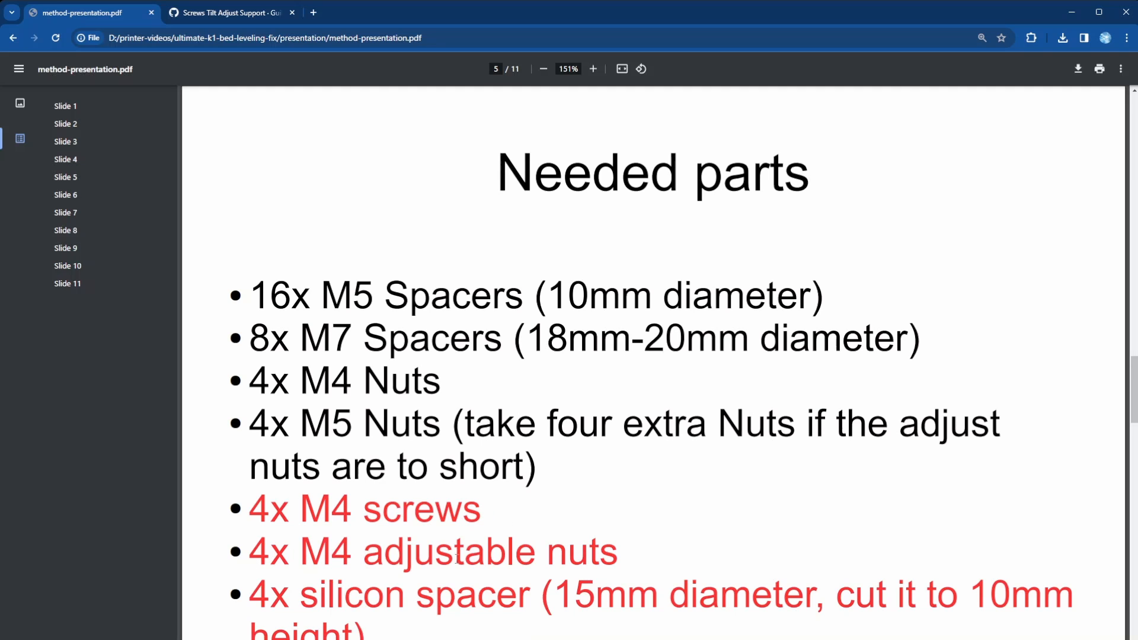
mouse_move(702, 586)
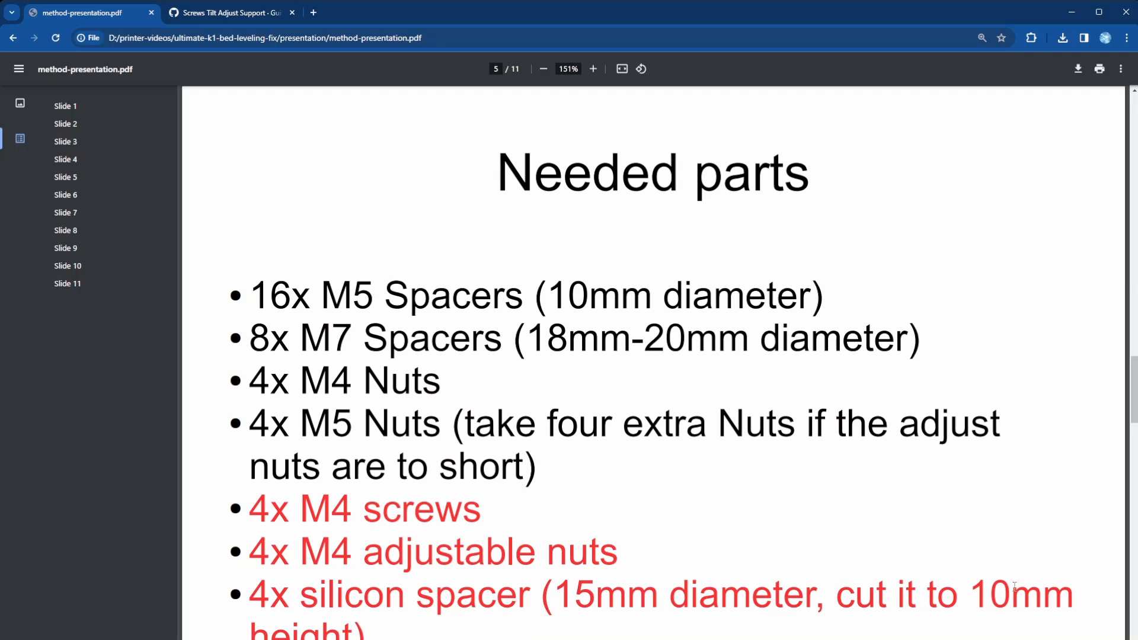
Step: Scroll past slide 5 to slide 6, showing photos of the silica columns and M4 leveling kit
scroll("down", 3)
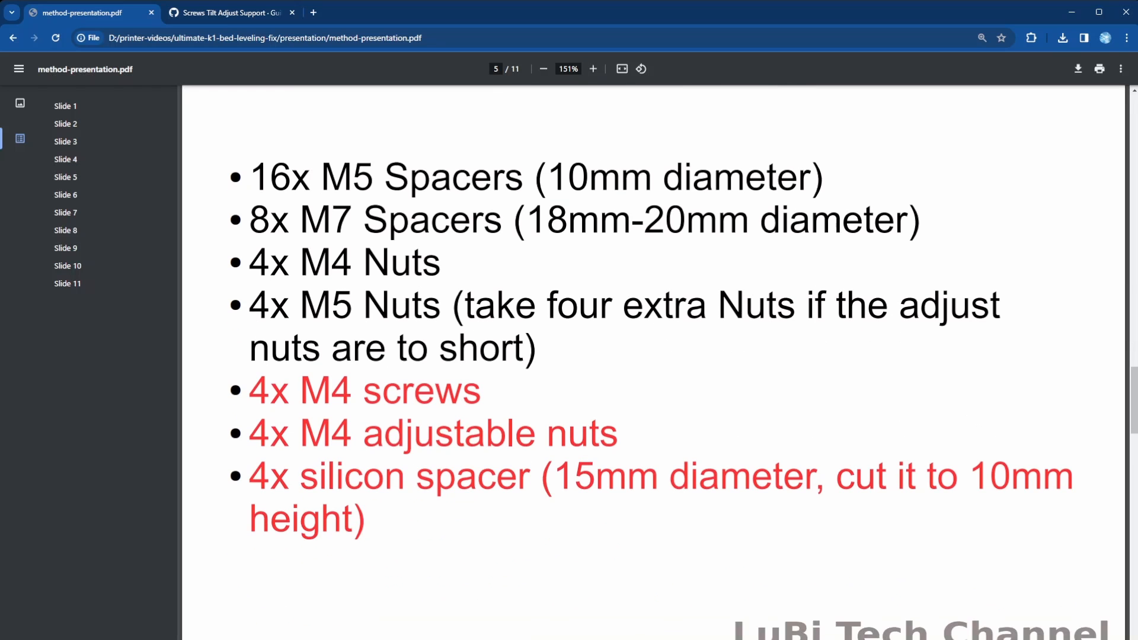
scroll("down", 3)
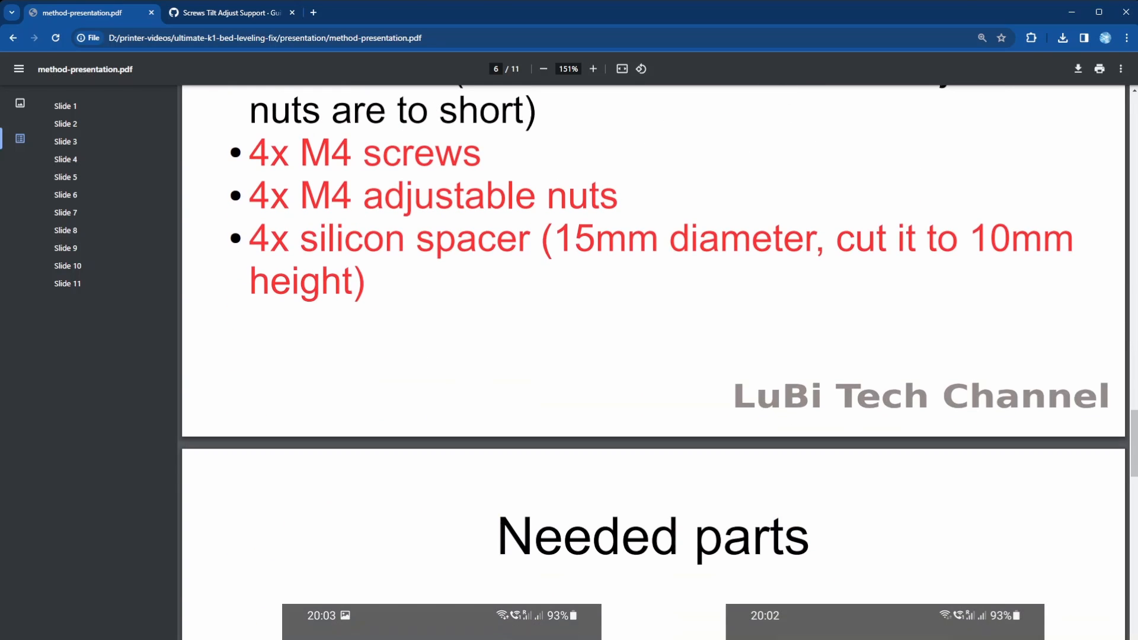
scroll("down", 3)
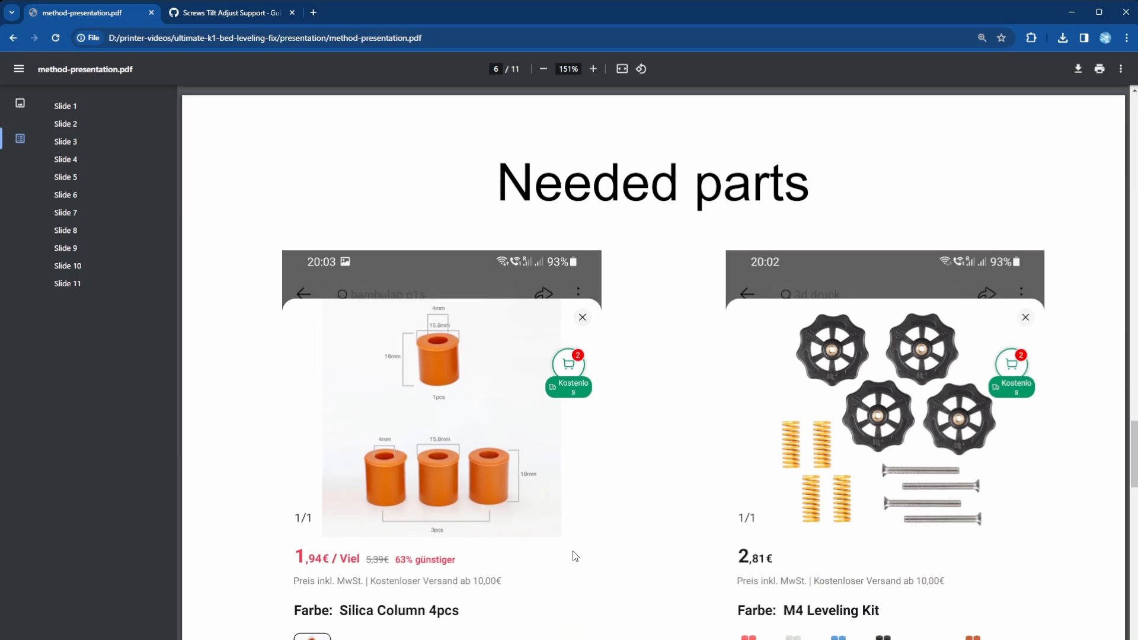
mouse_move(635, 531)
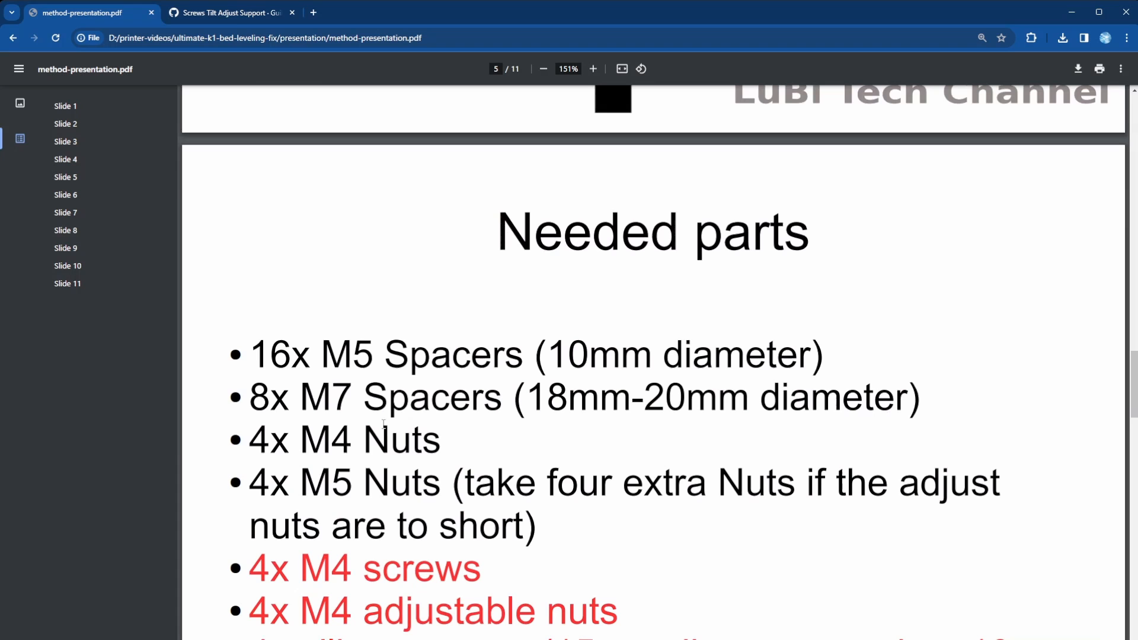
mouse_move(534, 410)
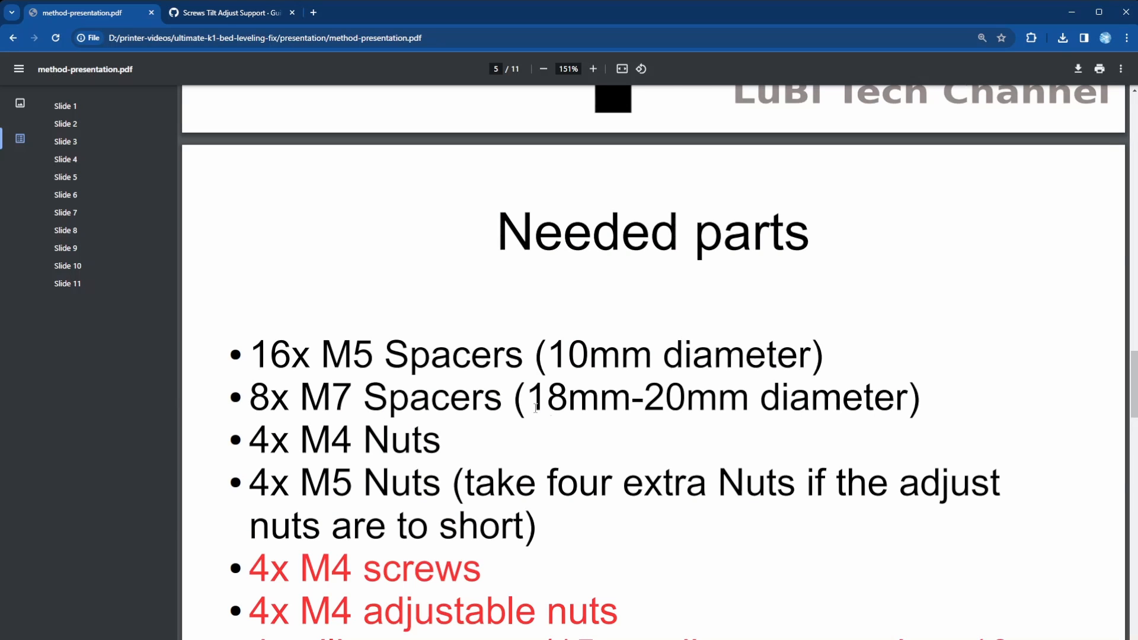
scroll("down", 3)
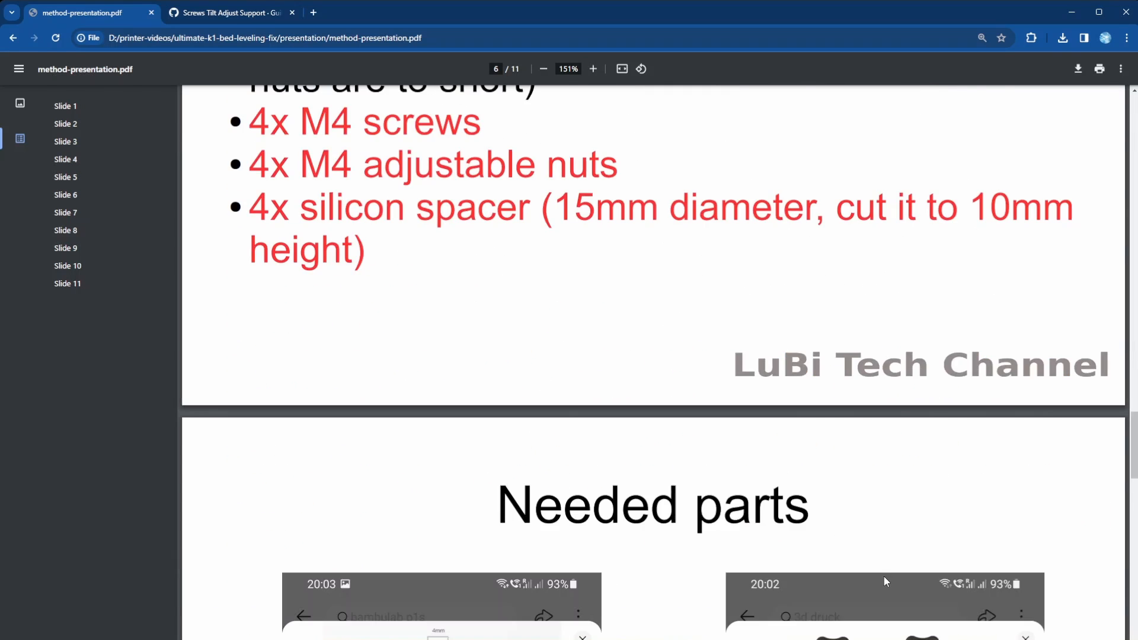
scroll("down", 3)
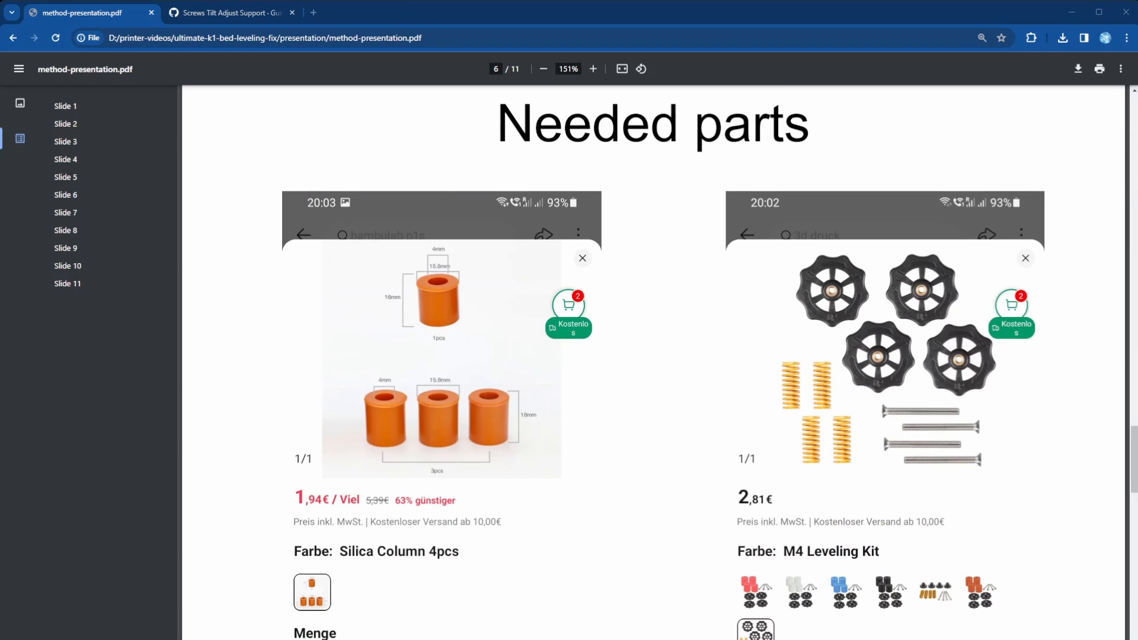
mouse_move(598, 372)
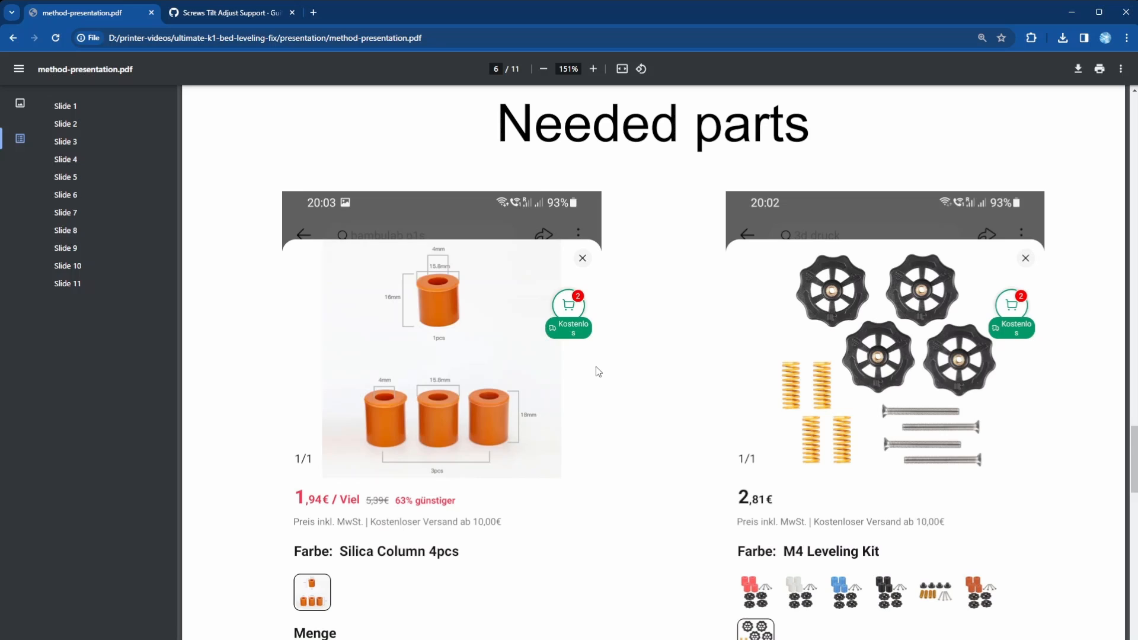
mouse_move(497, 336)
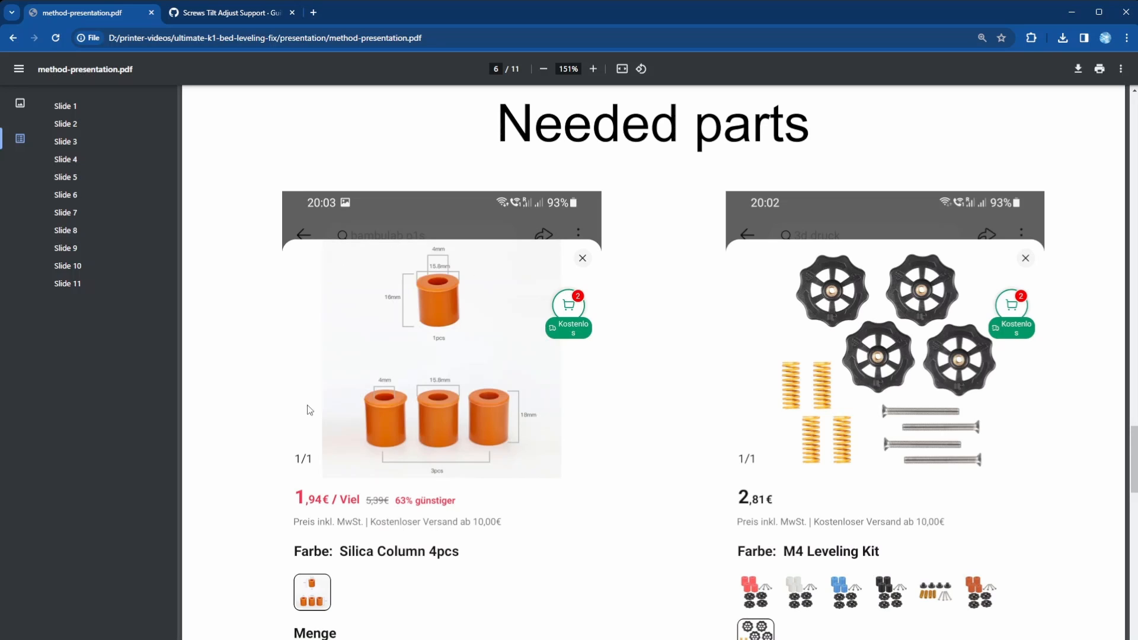
mouse_move(424, 504)
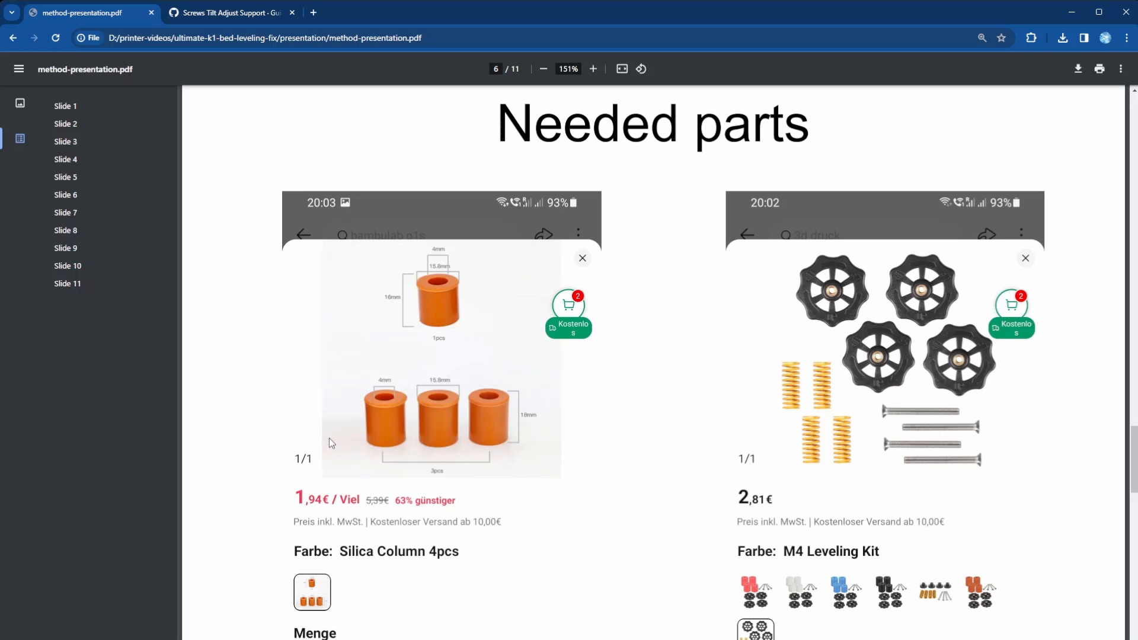
mouse_move(371, 423)
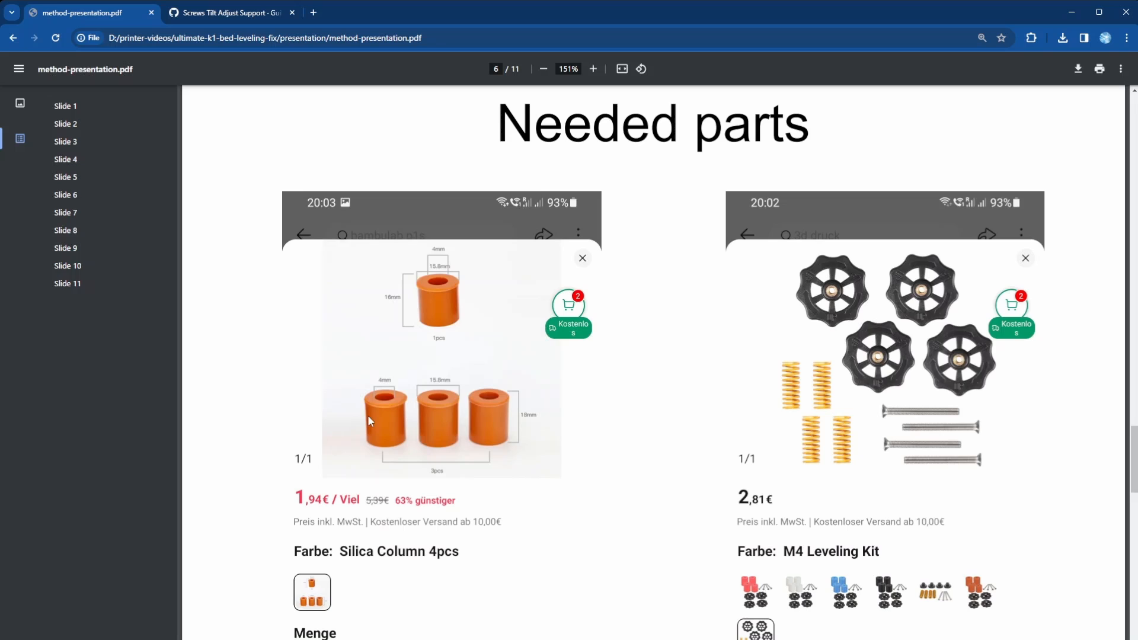
mouse_move(471, 421)
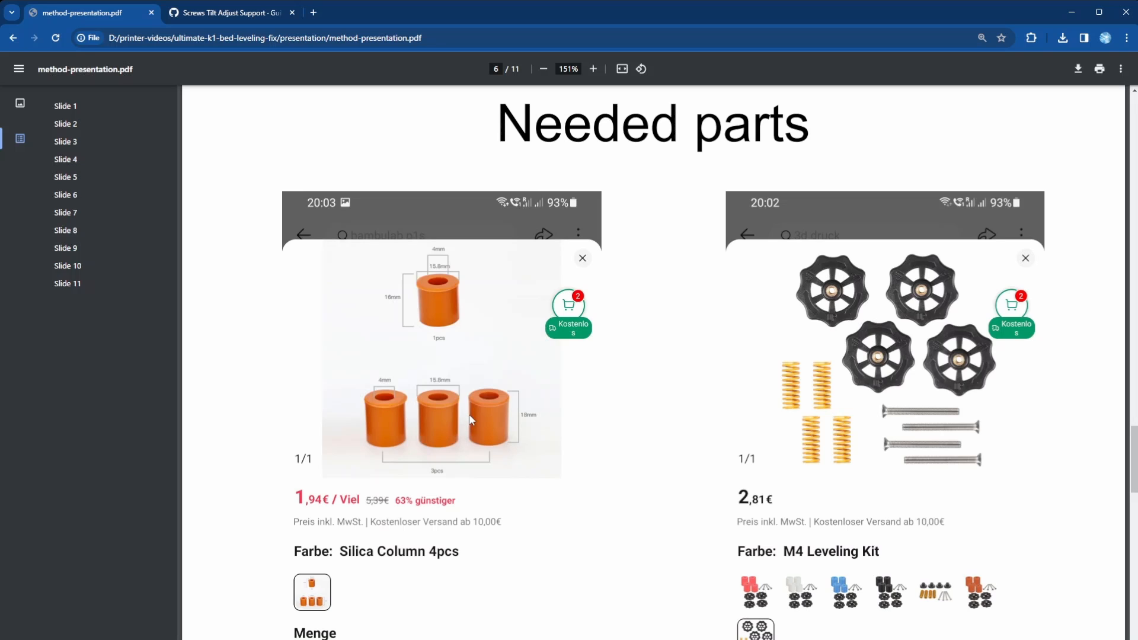
mouse_move(507, 427)
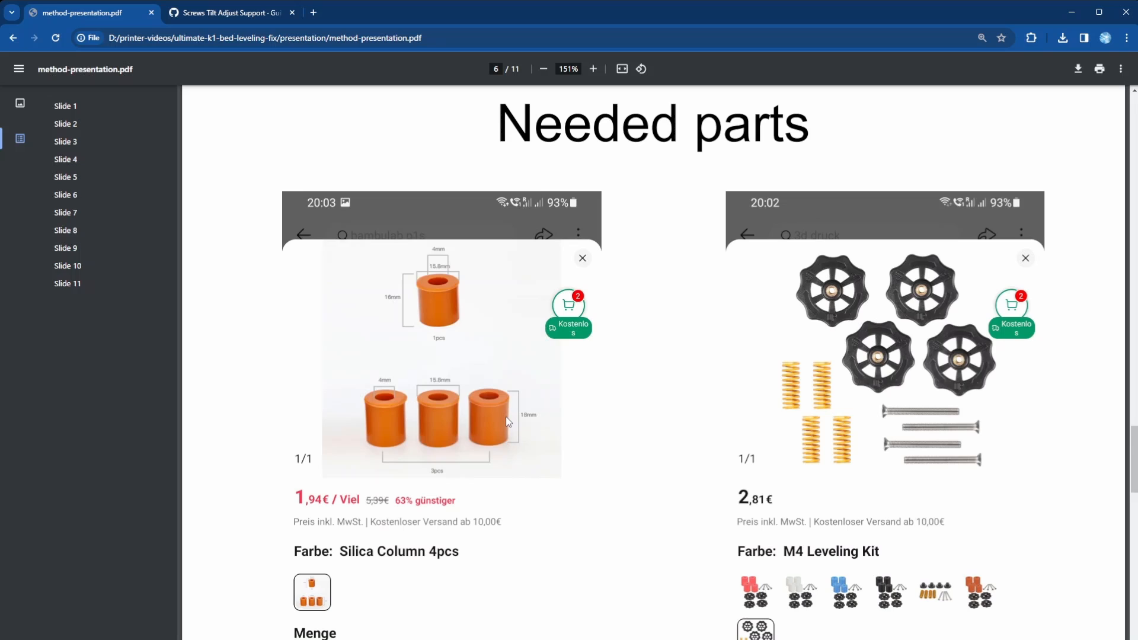
mouse_move(506, 421)
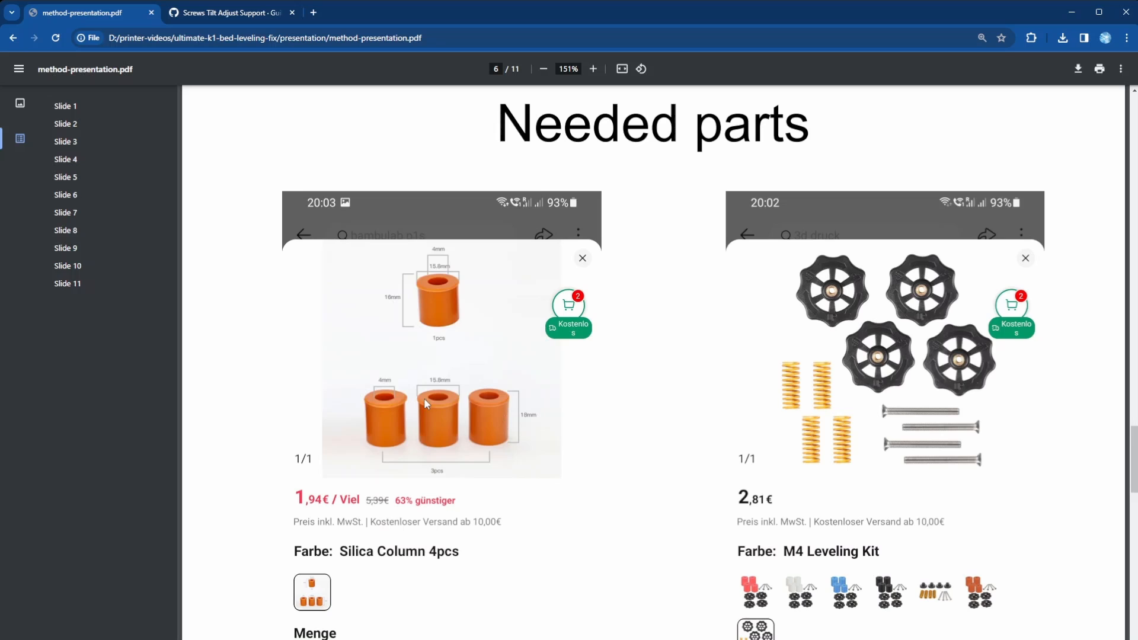
mouse_move(788, 552)
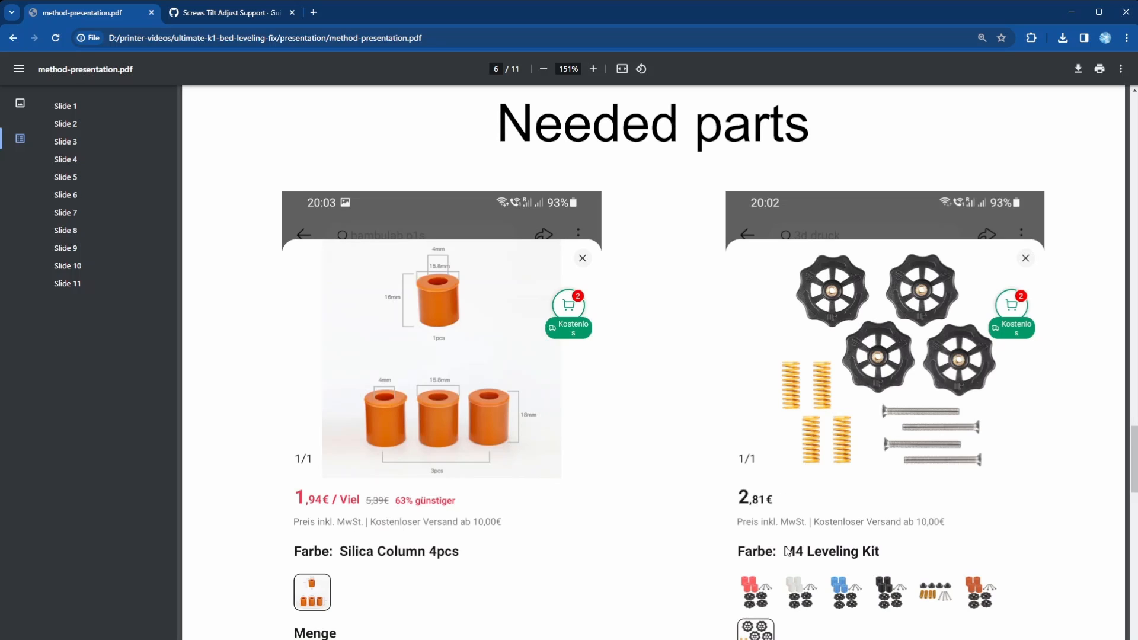
mouse_move(925, 287)
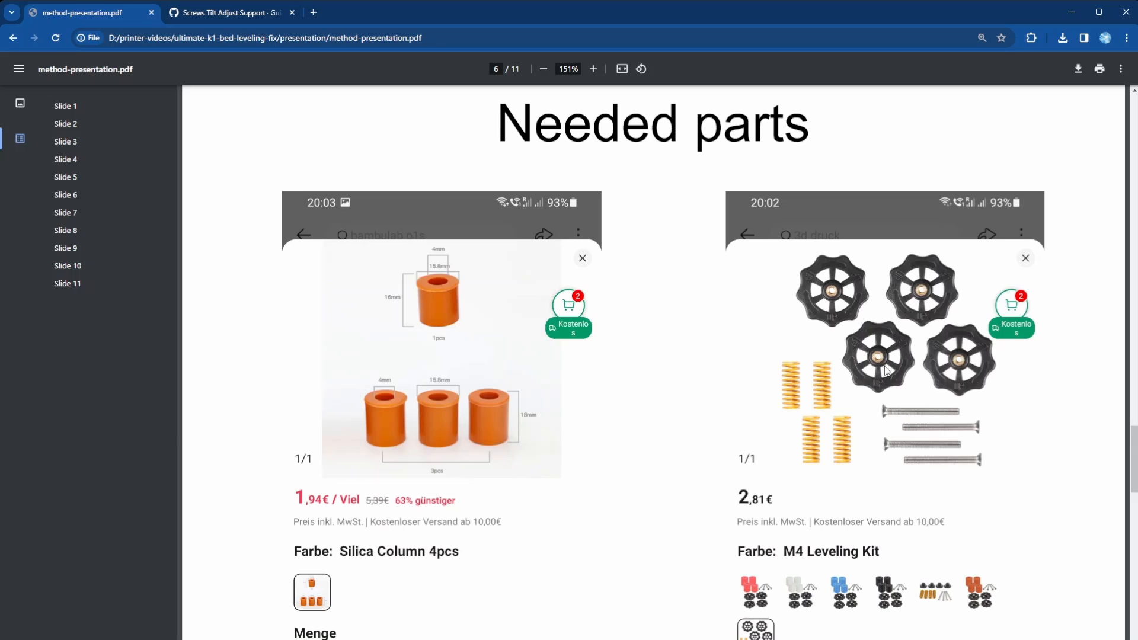
mouse_move(925, 304)
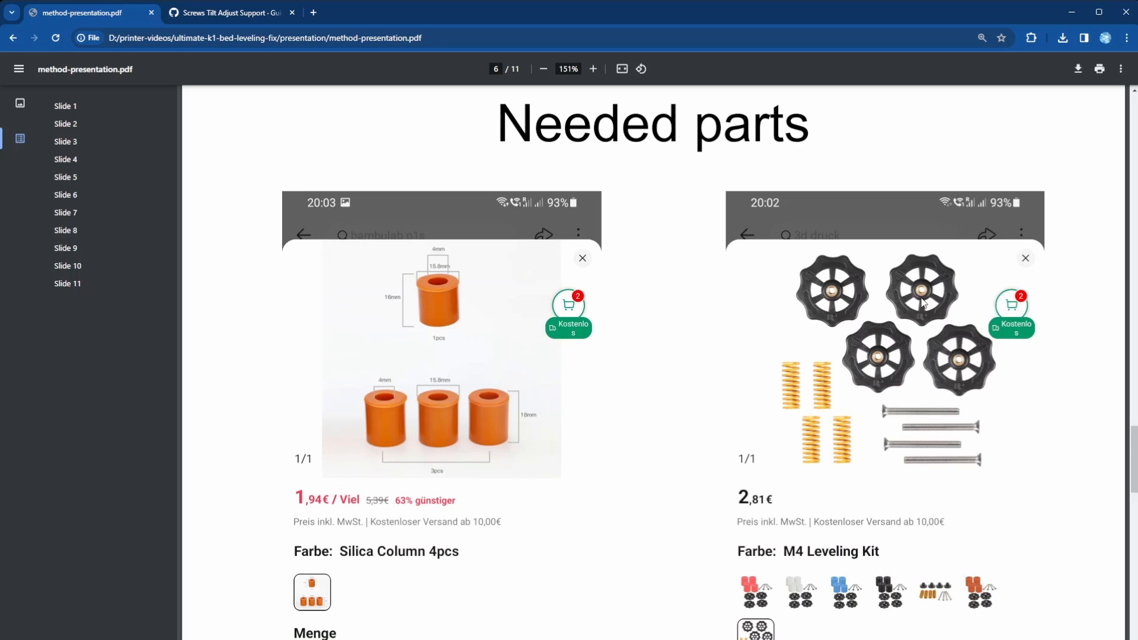
mouse_move(883, 418)
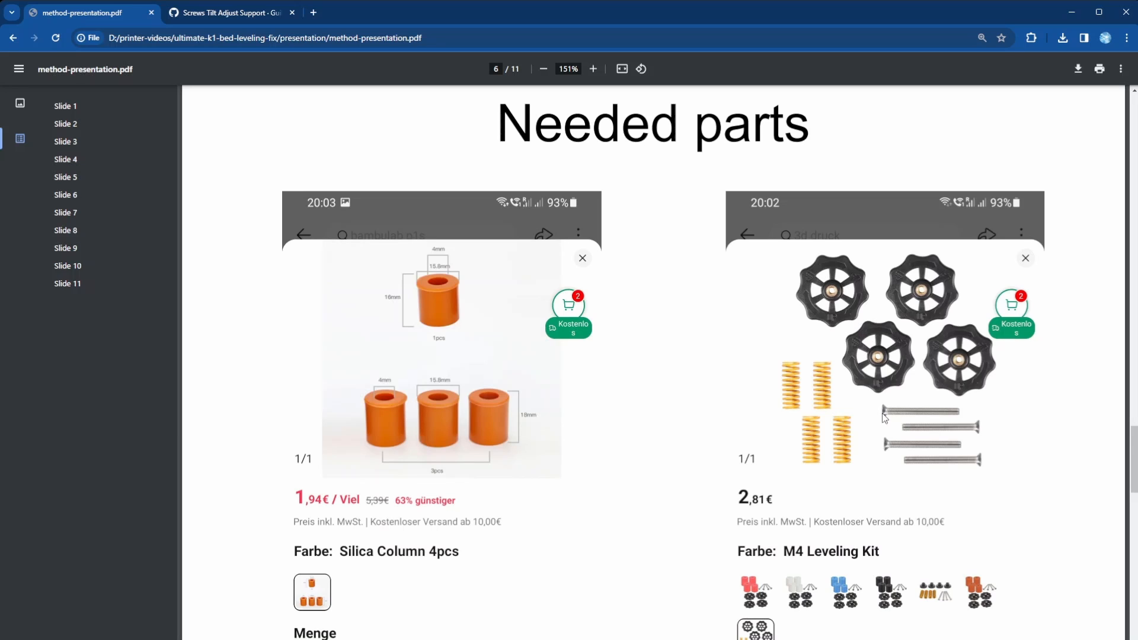
mouse_move(969, 425)
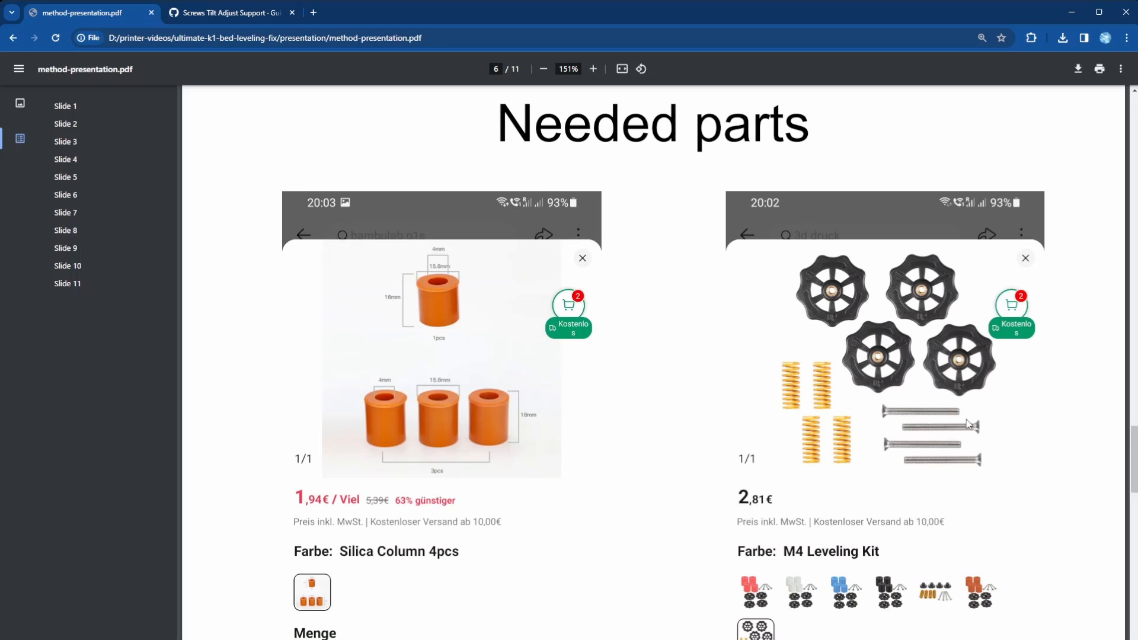
mouse_move(954, 421)
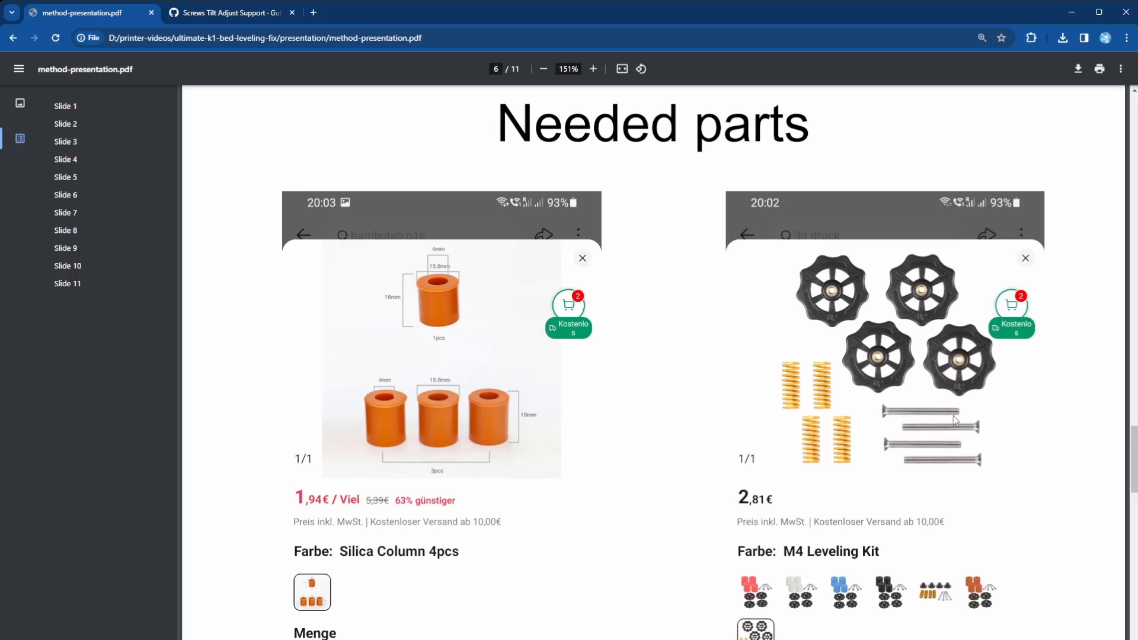
mouse_move(977, 469)
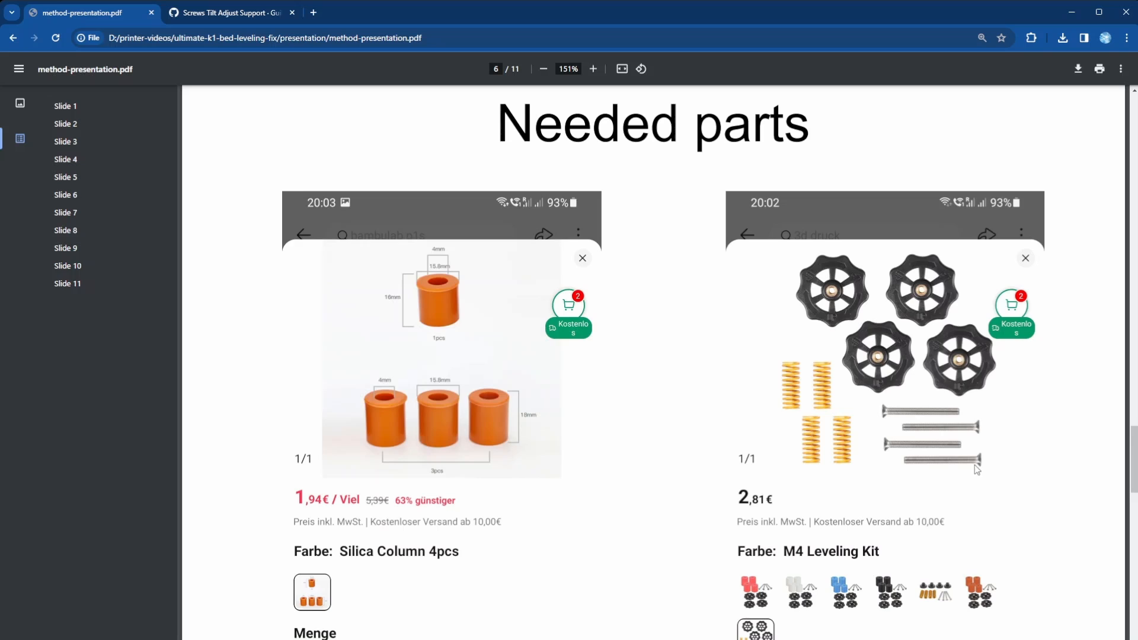
mouse_move(774, 457)
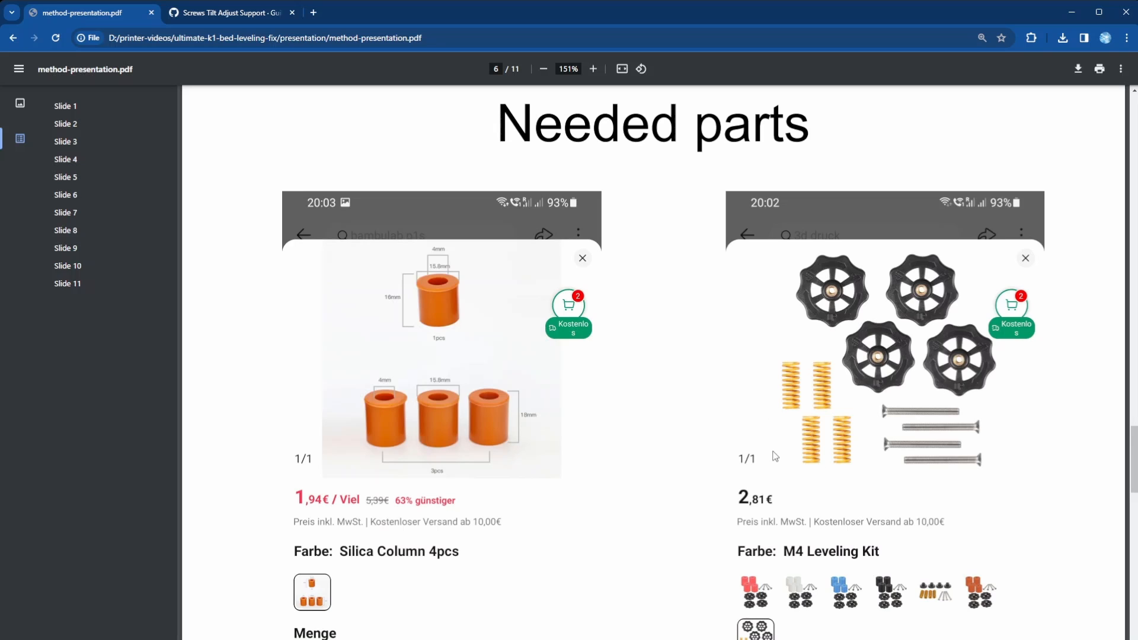
mouse_move(817, 456)
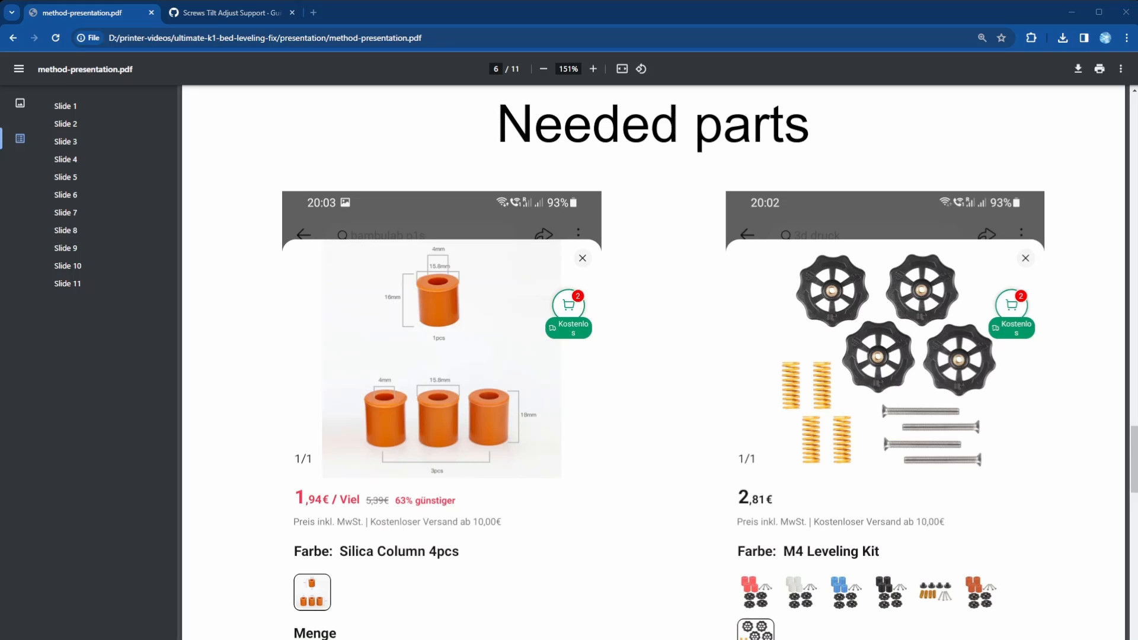
scroll("down", 3)
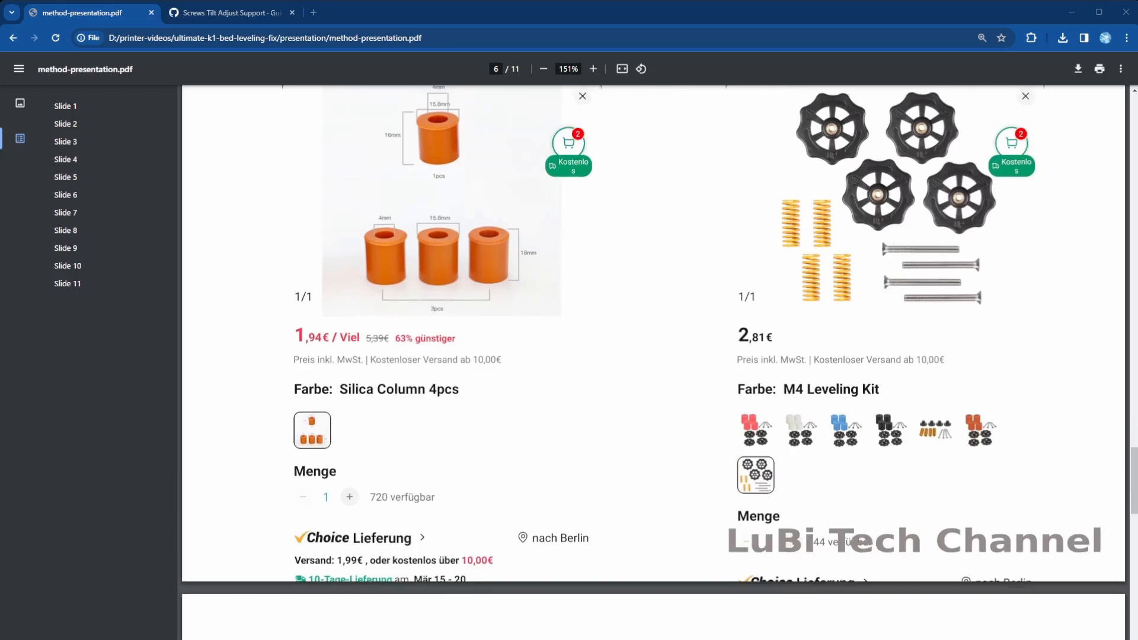
scroll("down", 3)
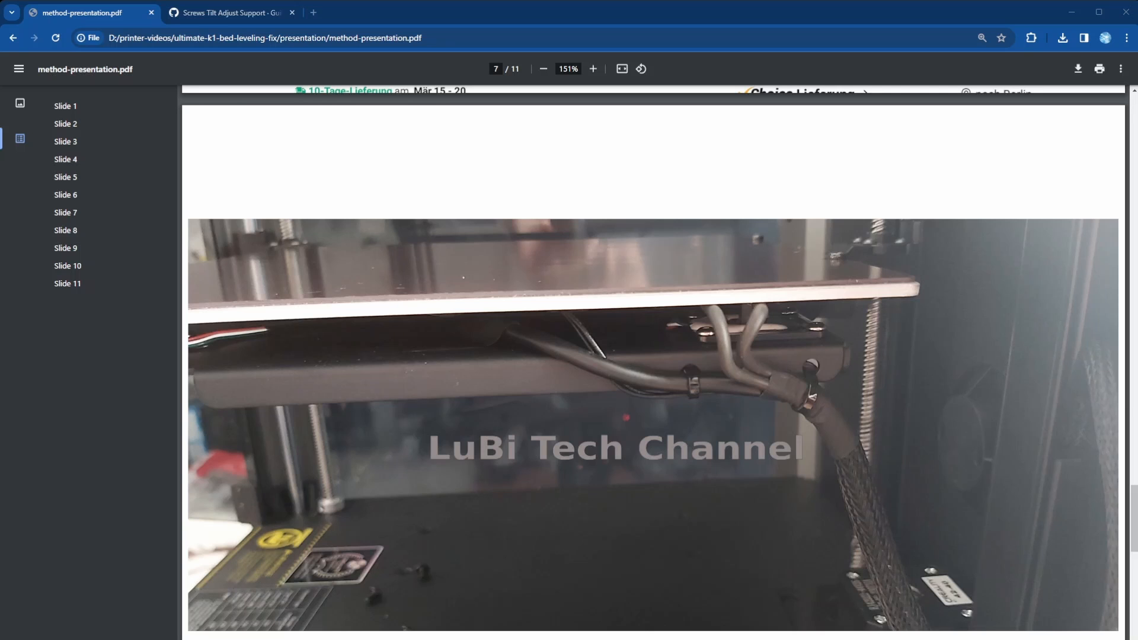
scroll("down", 3)
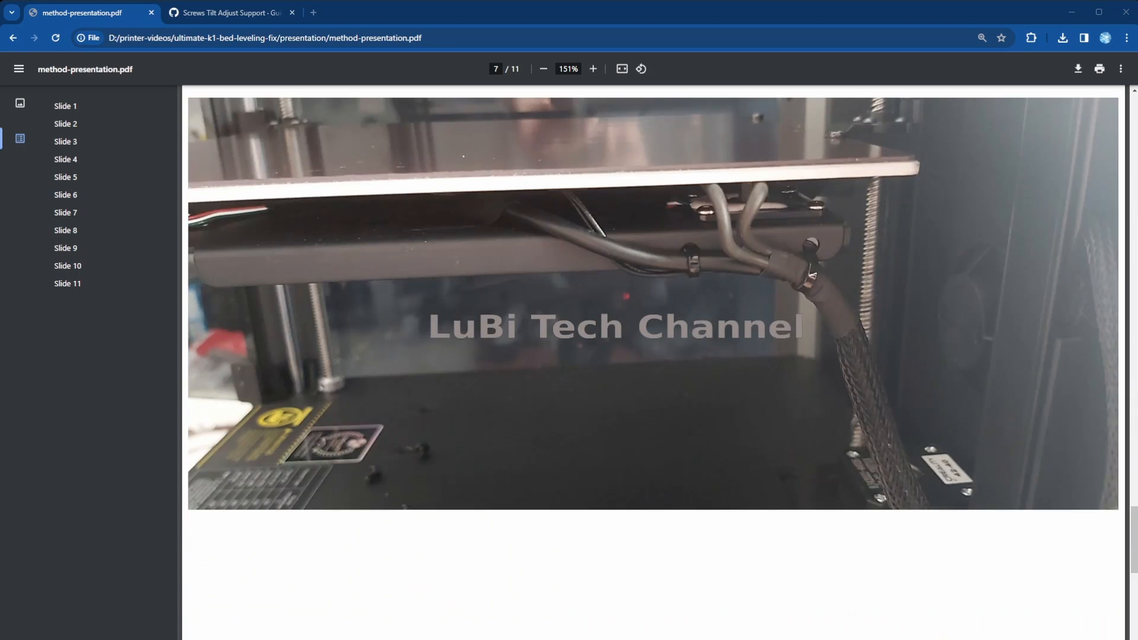
scroll("down", 3)
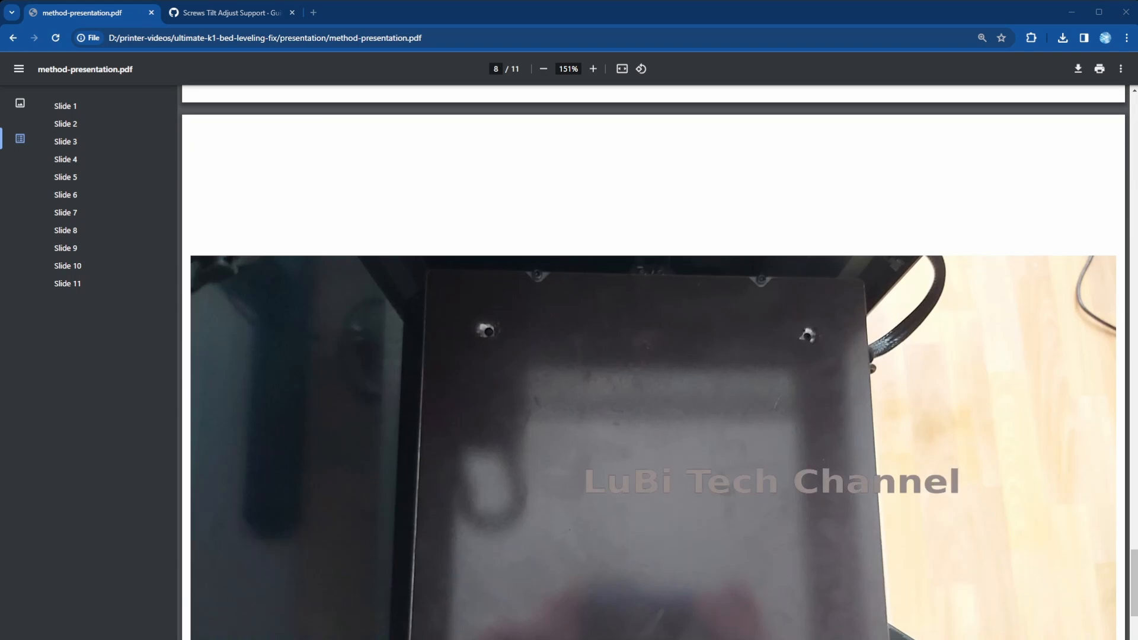
mouse_move(867, 202)
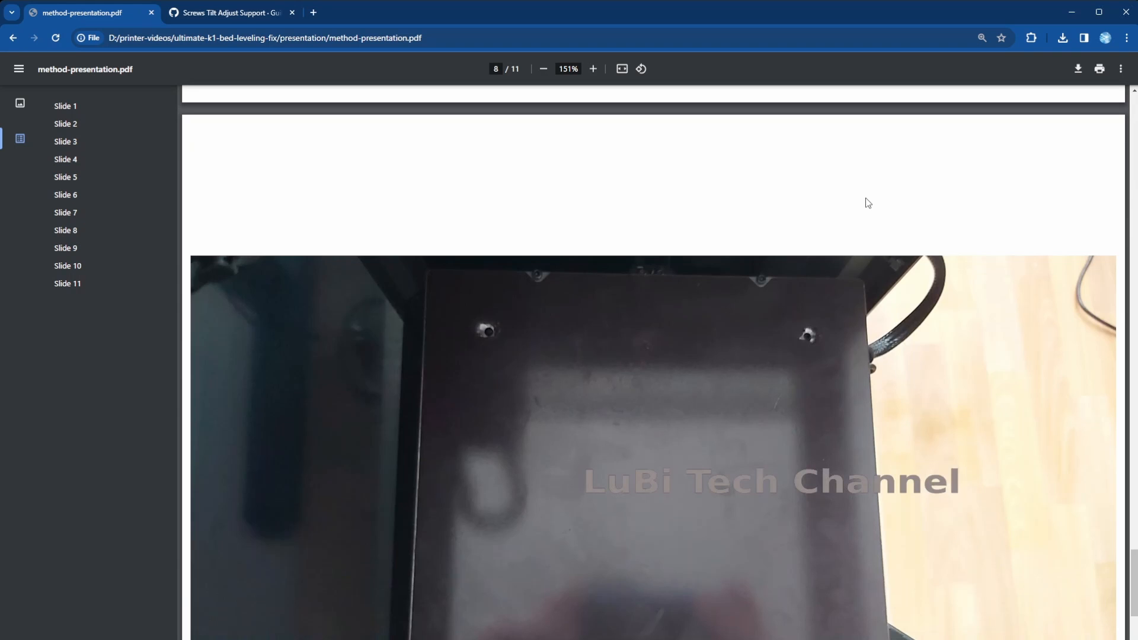
mouse_move(846, 255)
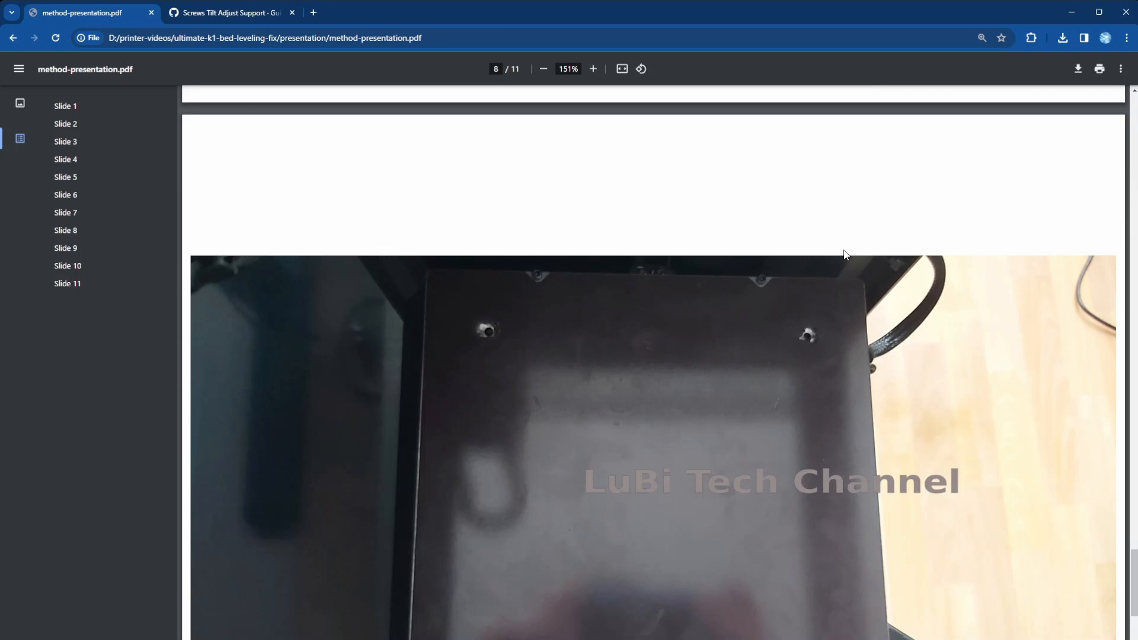
mouse_move(493, 328)
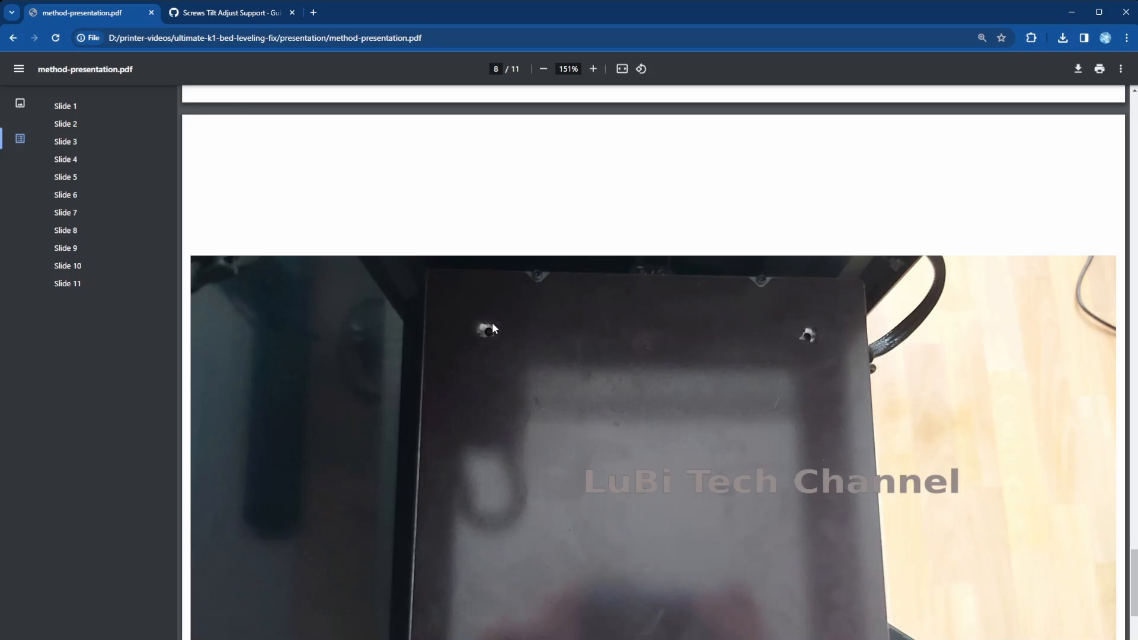
mouse_move(469, 354)
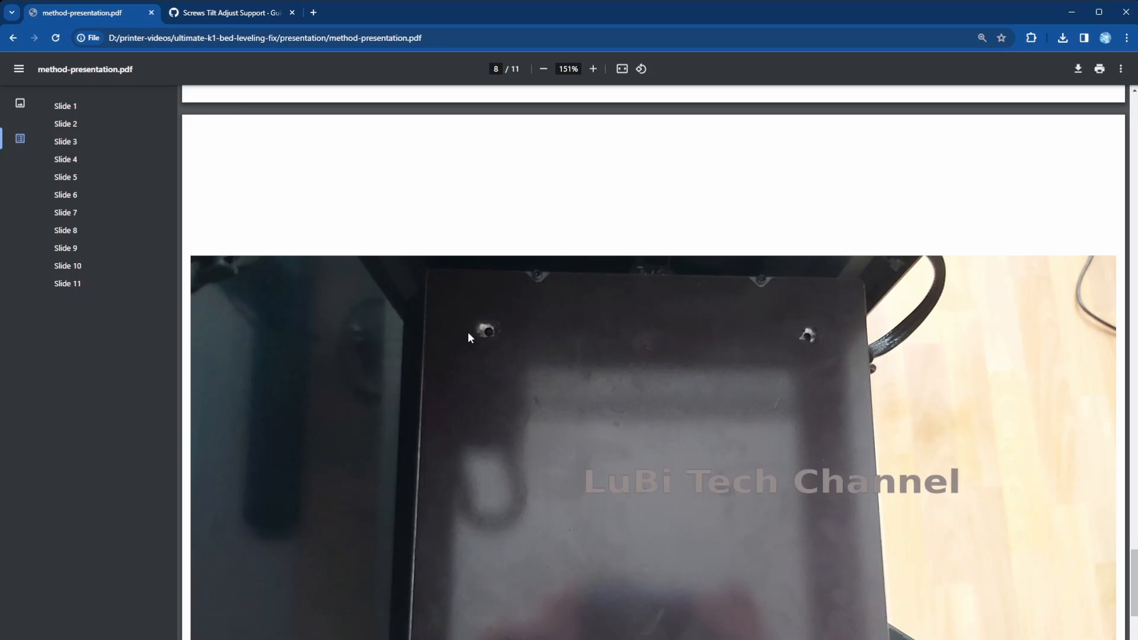
mouse_move(490, 344)
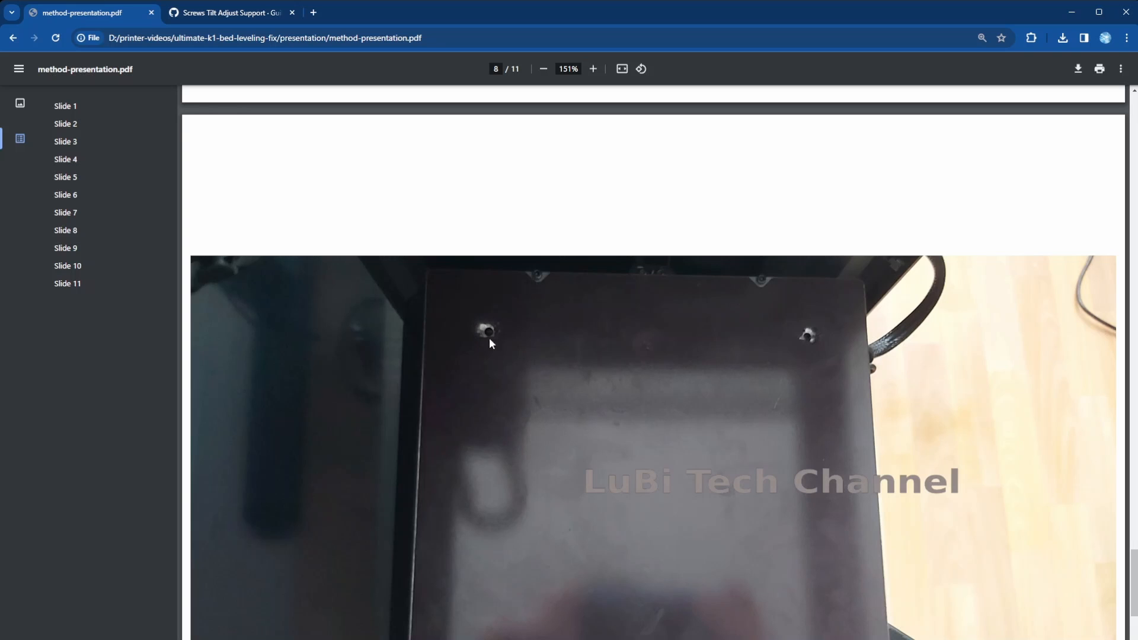
mouse_move(544, 417)
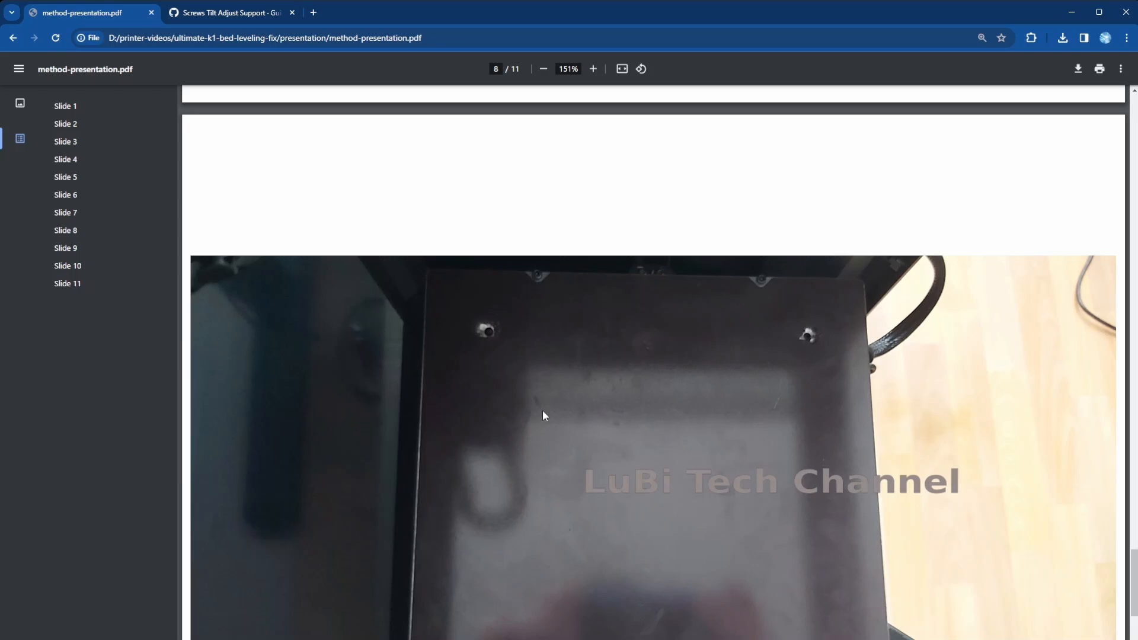
mouse_move(493, 336)
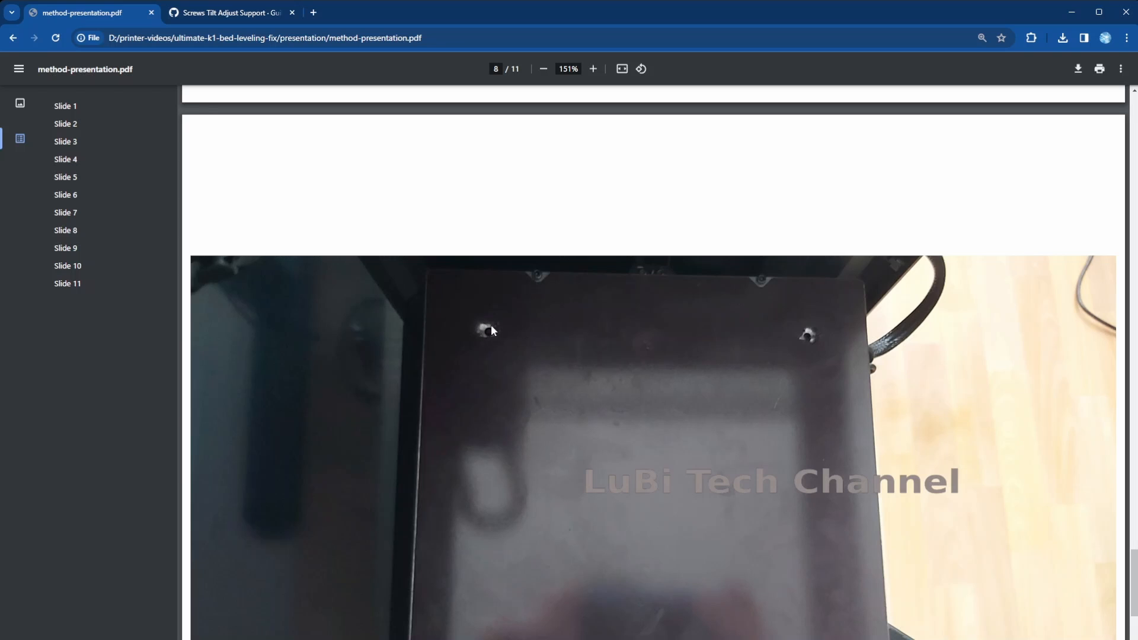
mouse_move(560, 336)
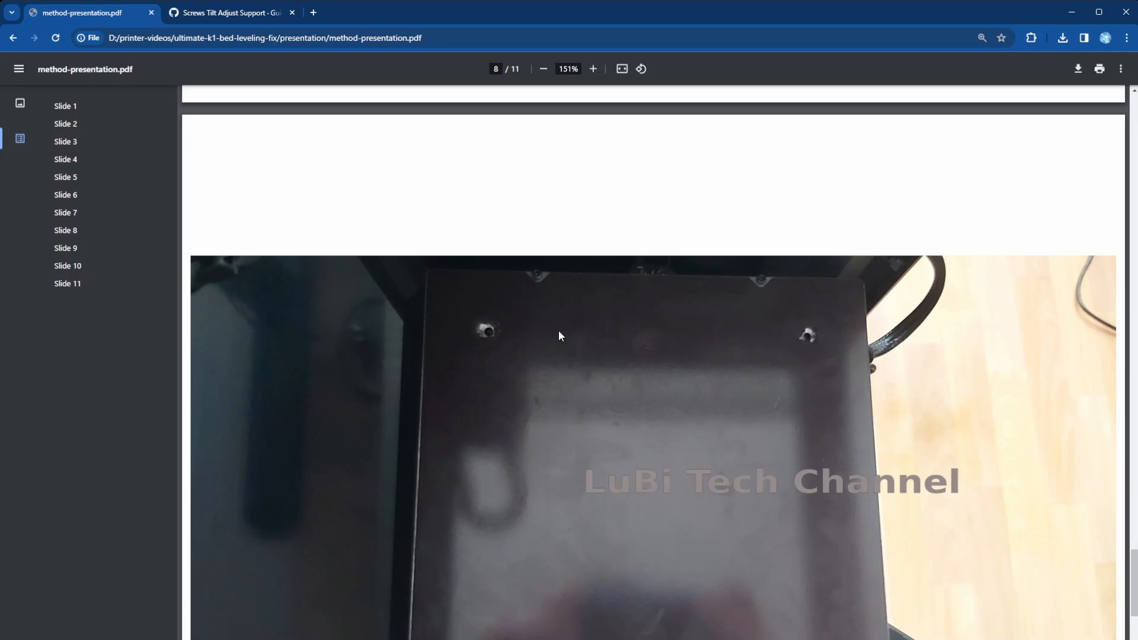
mouse_move(560, 333)
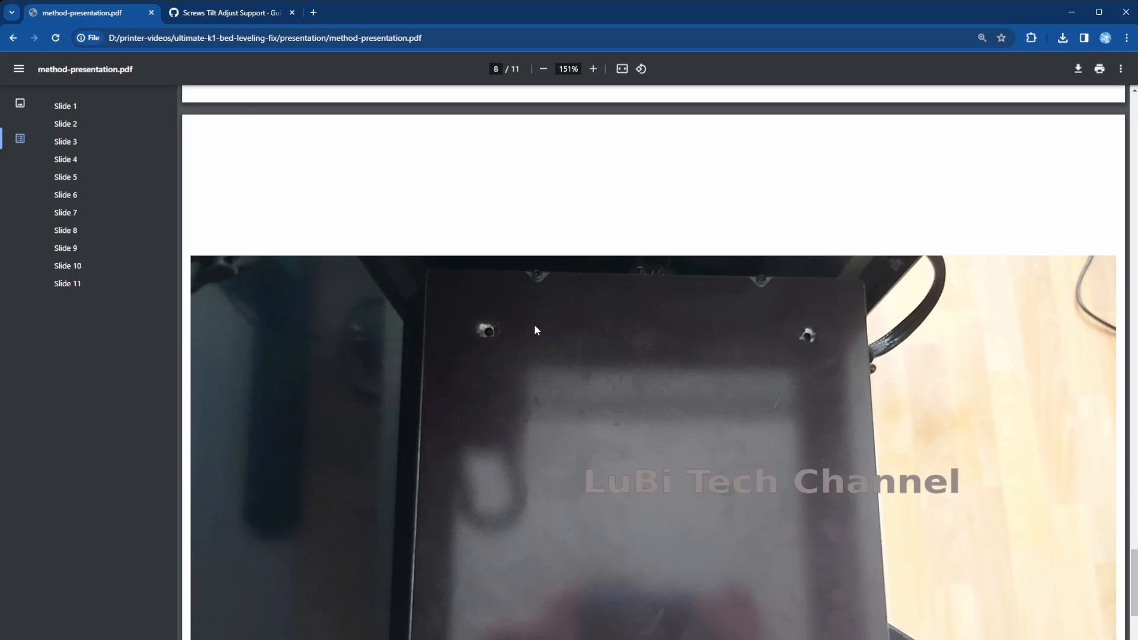
mouse_move(694, 299)
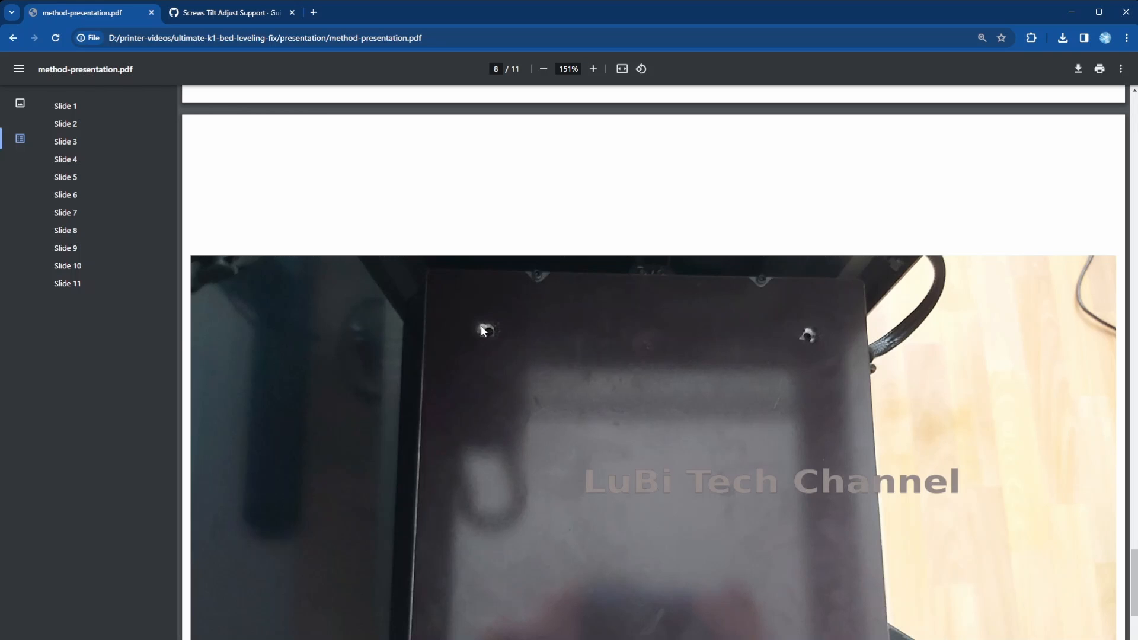
mouse_move(515, 386)
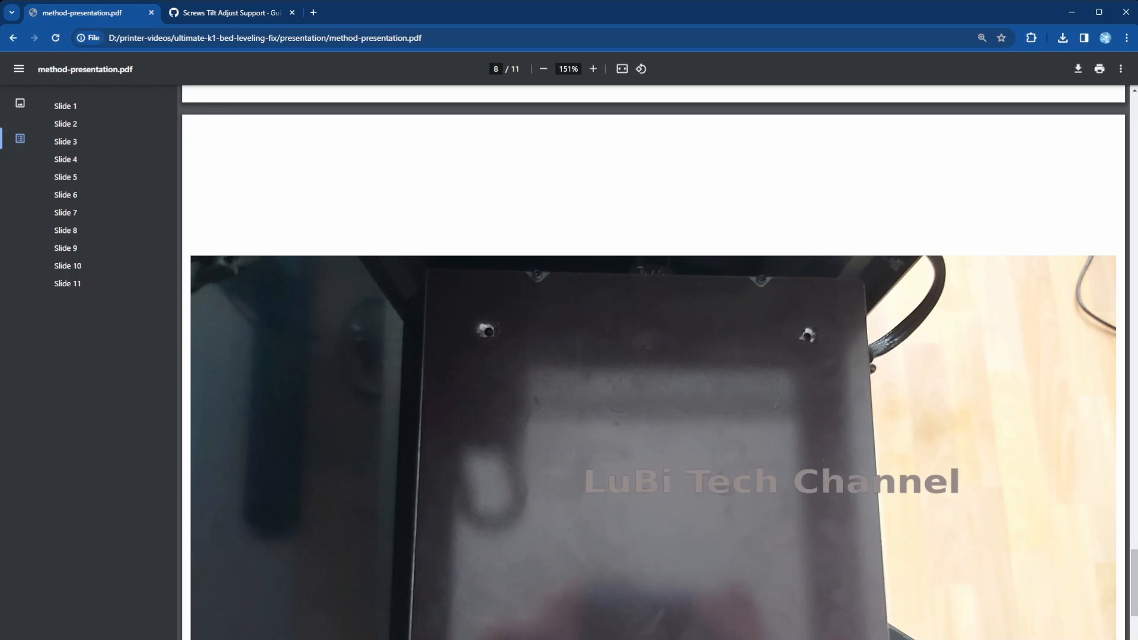
Step: Scroll down to slide 9 of 11, the photo of a hand reaching under the bed
scroll("down", 3)
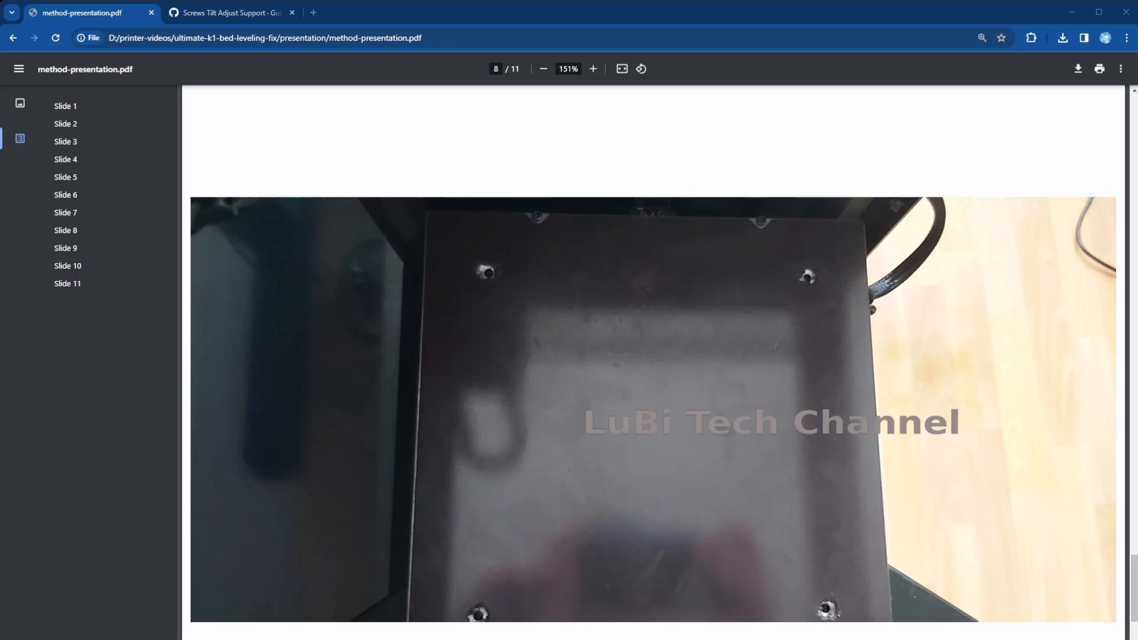
scroll("down", 3)
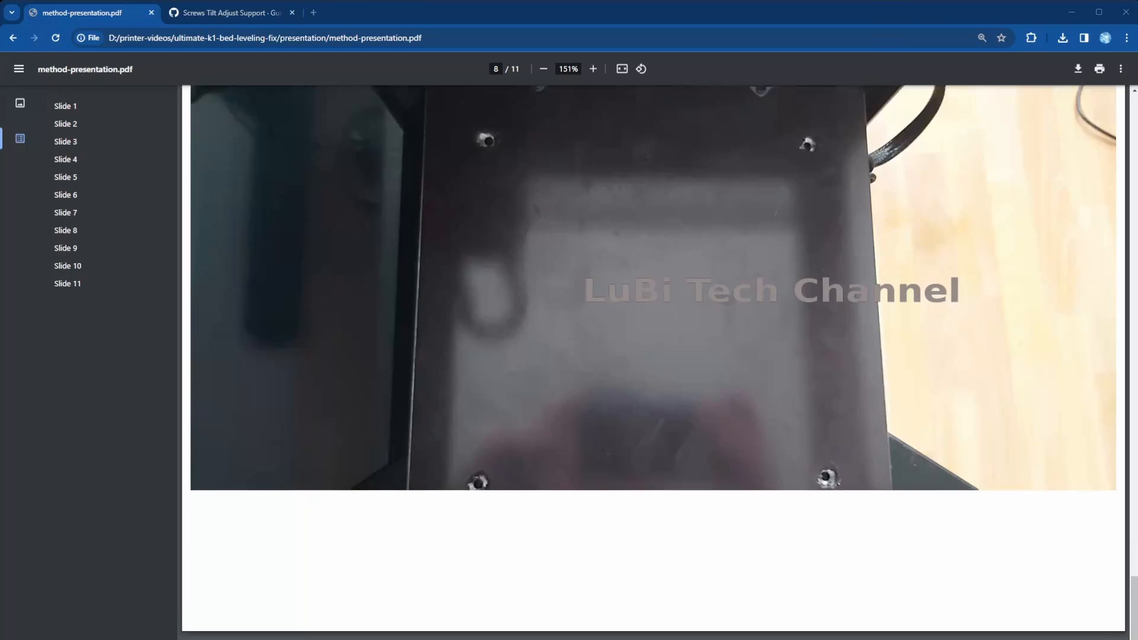
scroll("down", 3)
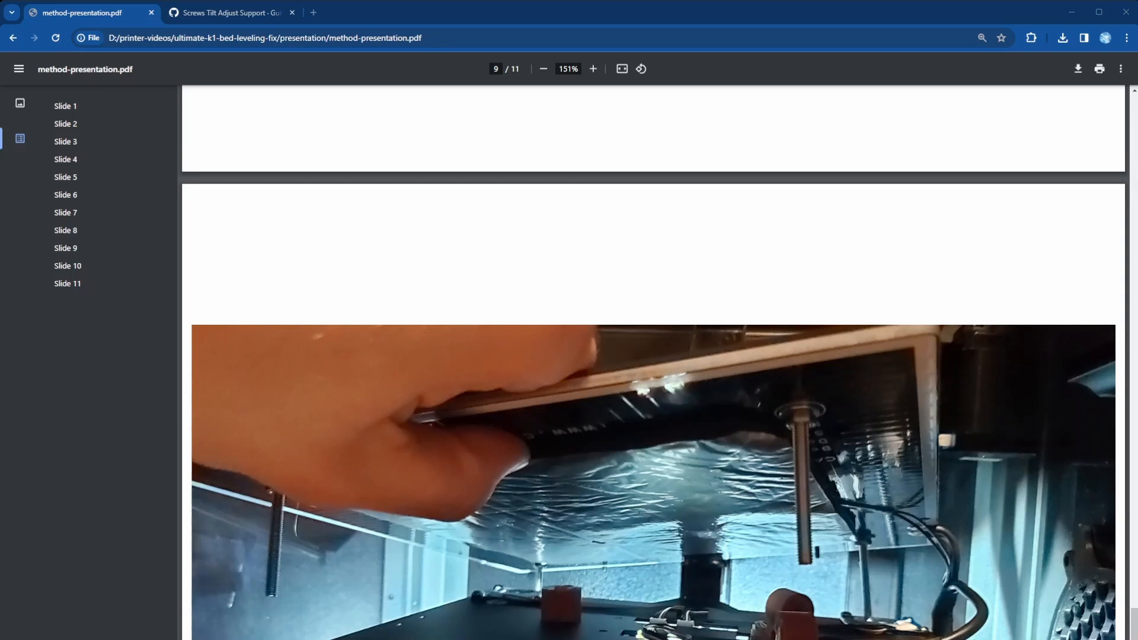
scroll("down", 3)
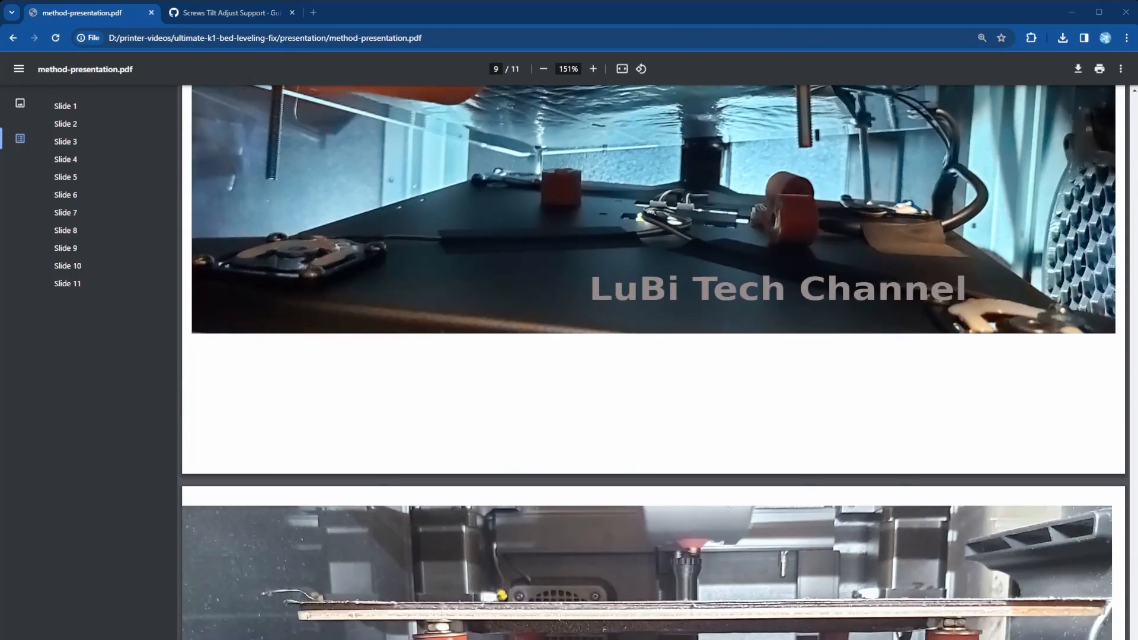
scroll("down", 3)
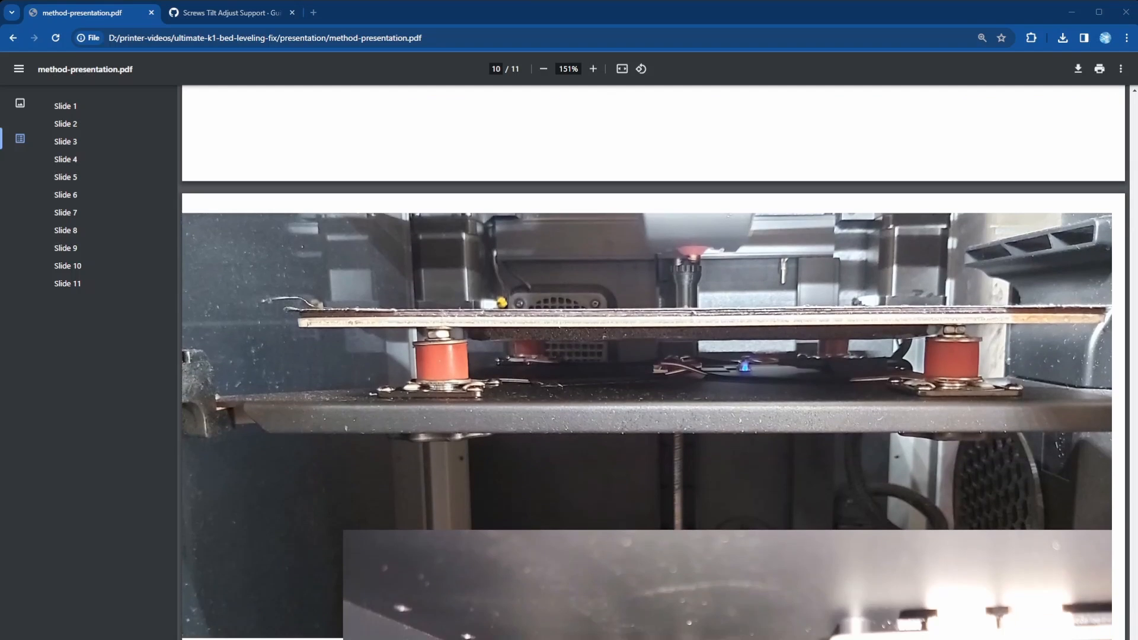
scroll("down", 3)
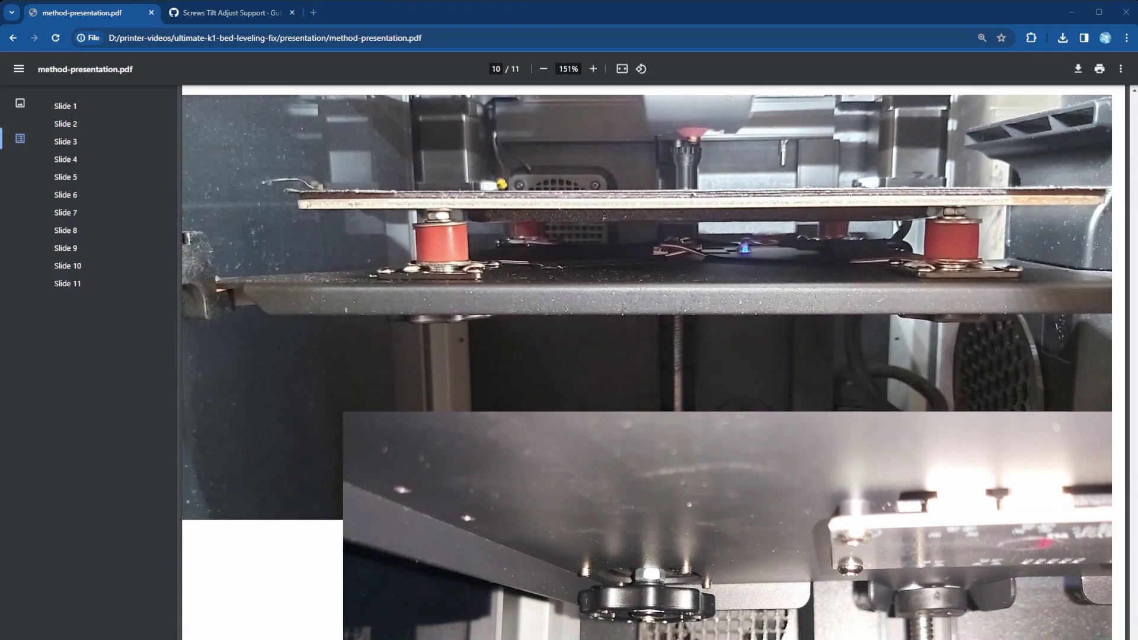
mouse_move(444, 162)
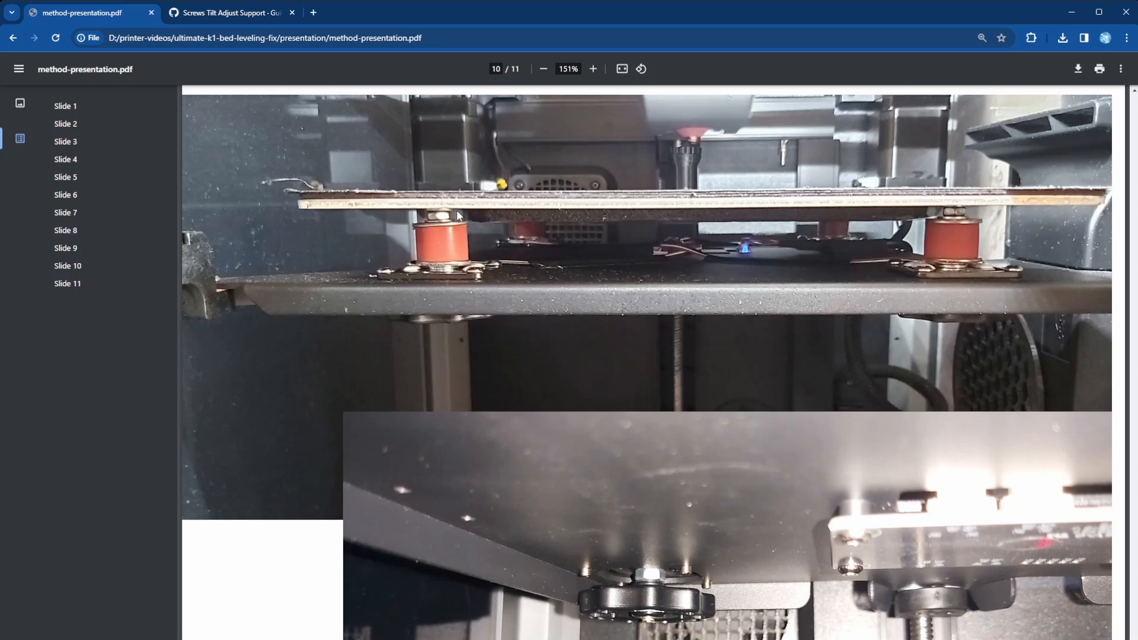
mouse_move(792, 230)
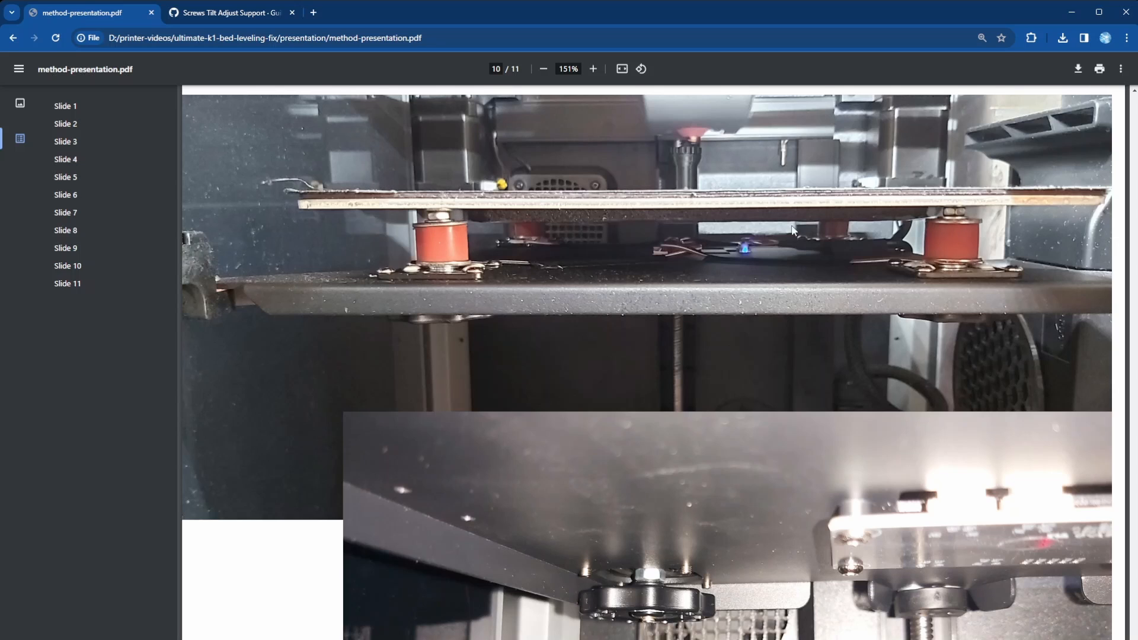
mouse_move(962, 224)
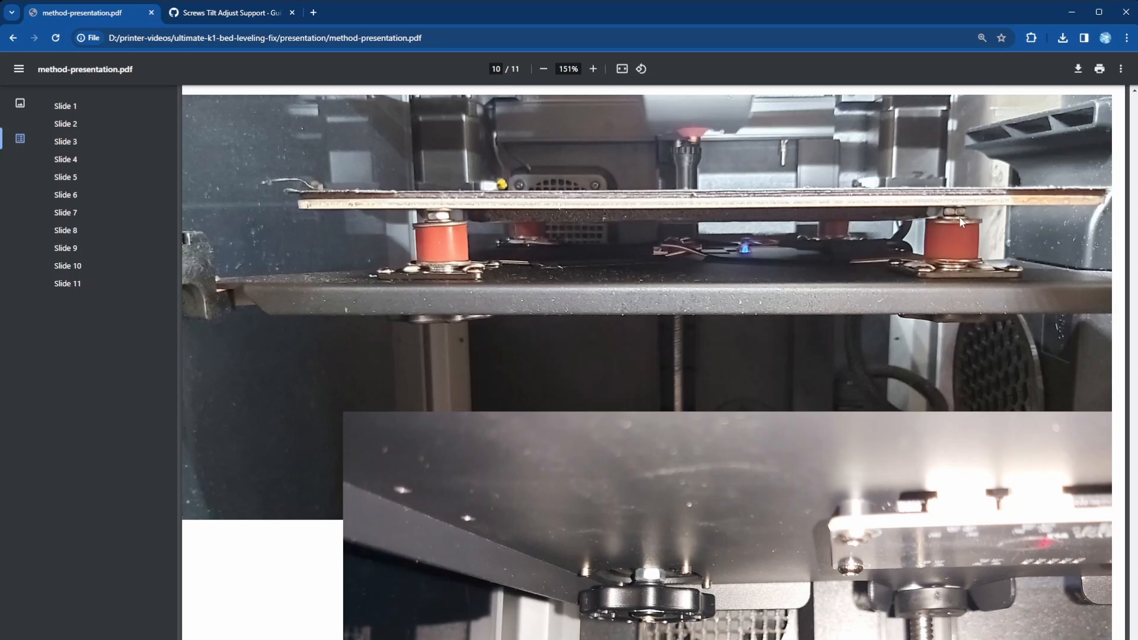
mouse_move(968, 228)
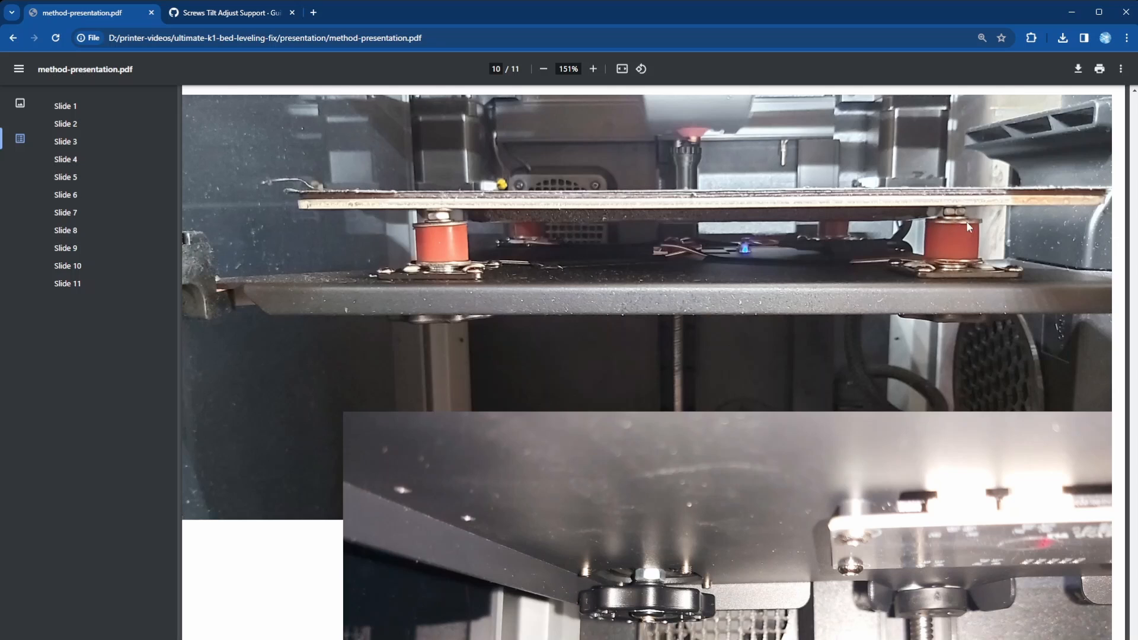
mouse_move(964, 262)
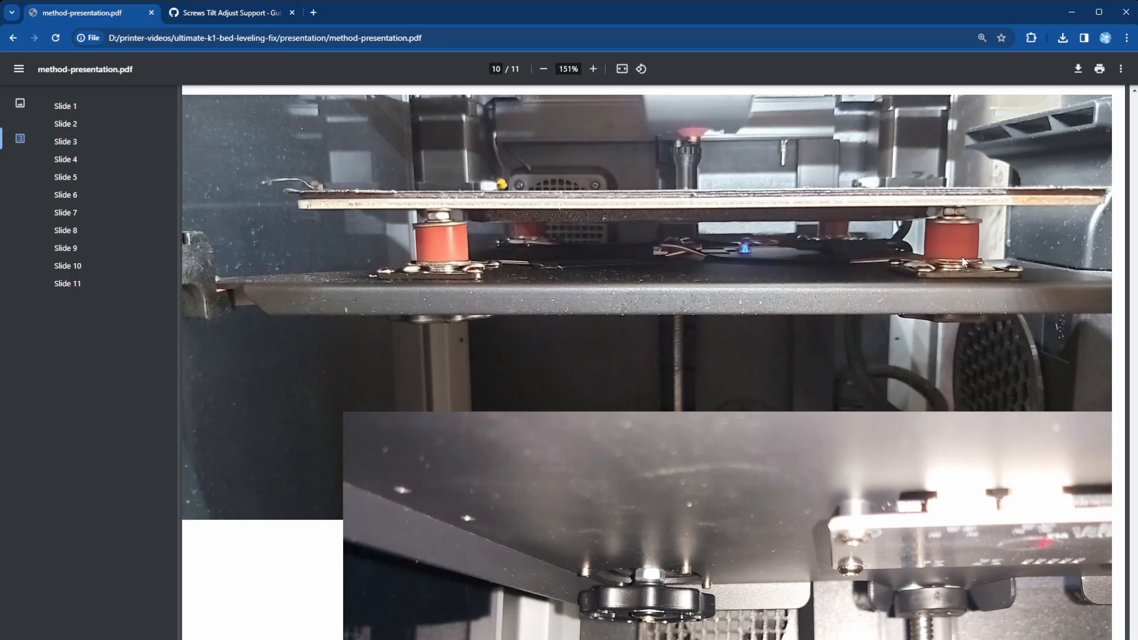
mouse_move(961, 237)
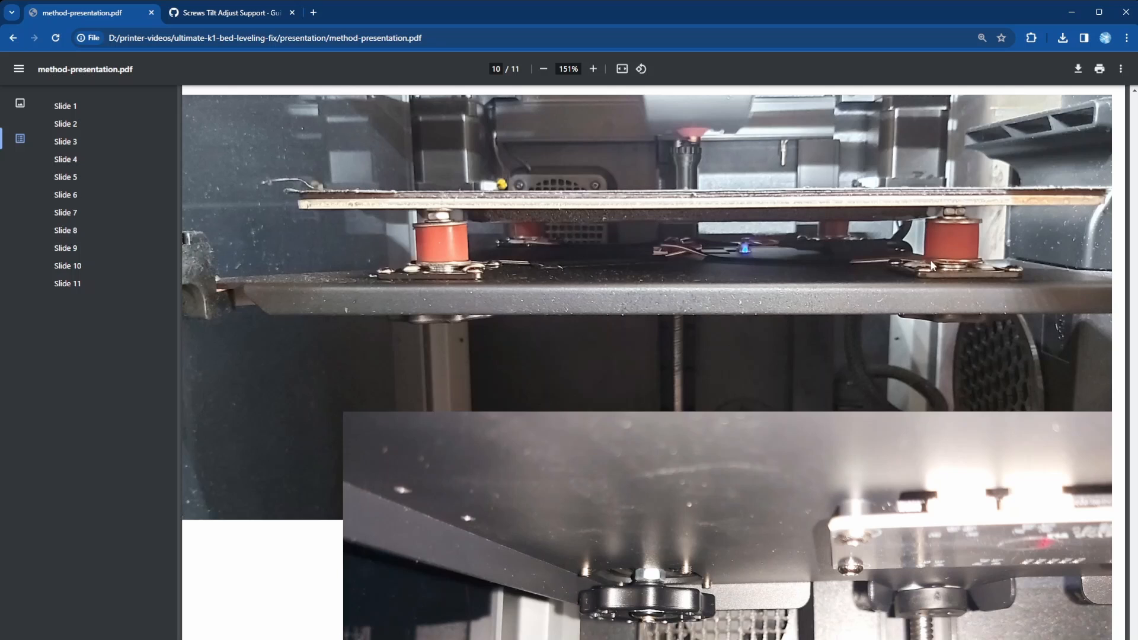
mouse_move(972, 263)
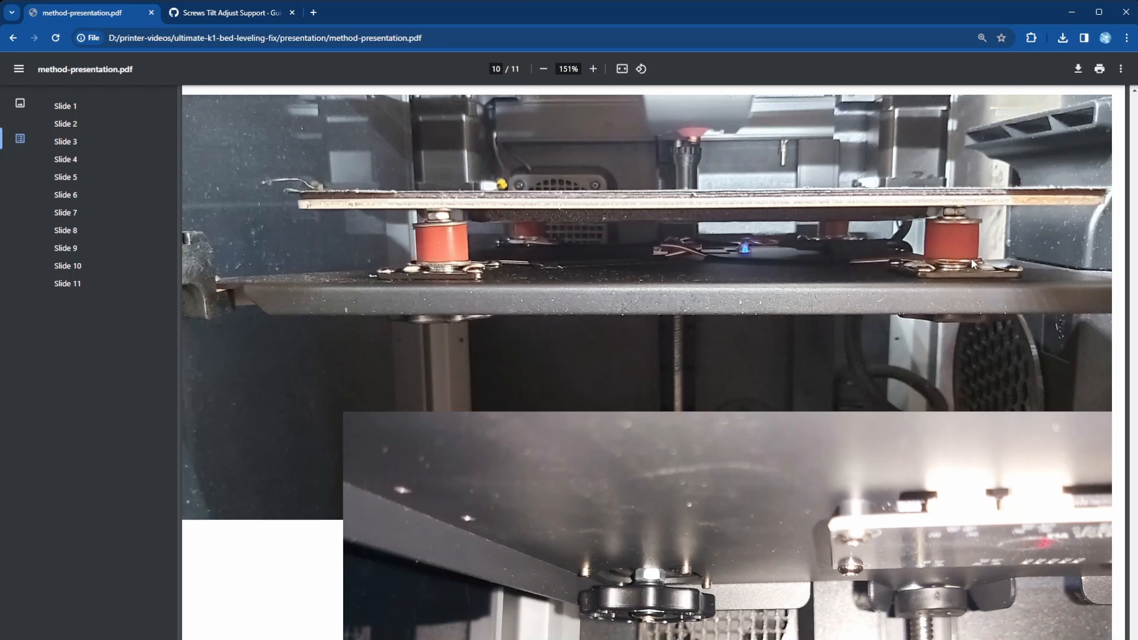
mouse_move(952, 273)
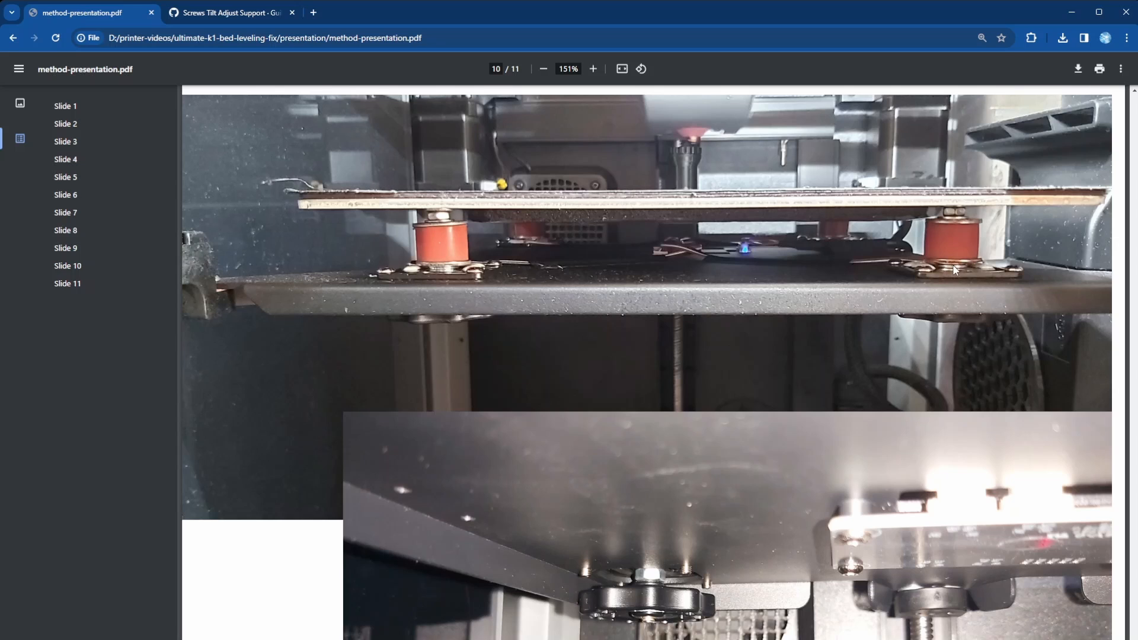
mouse_move(959, 274)
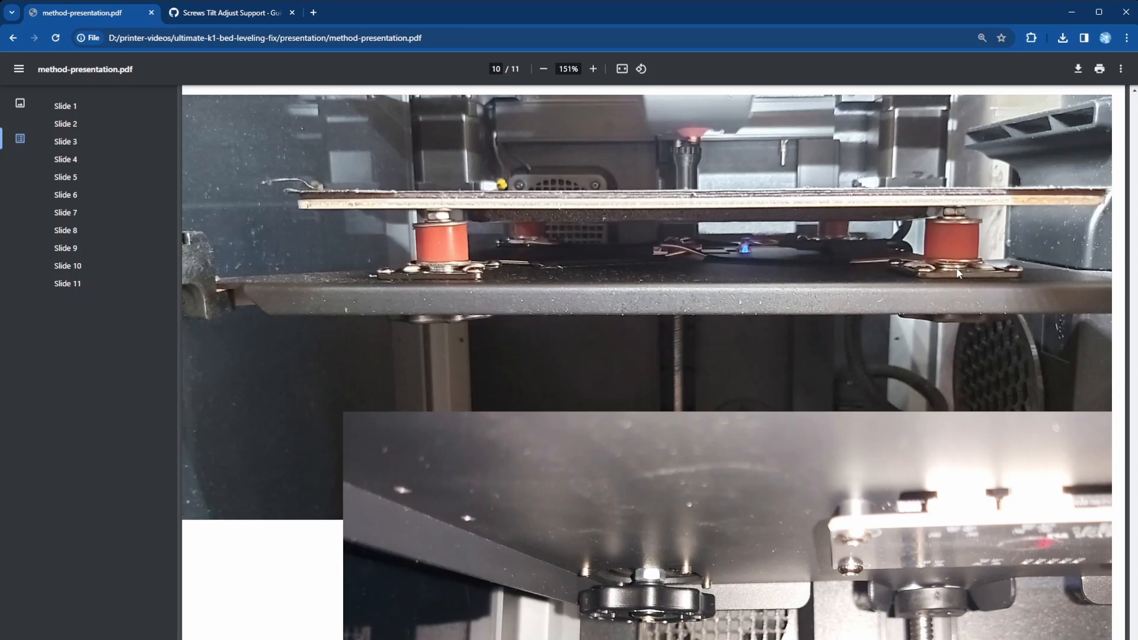
mouse_move(930, 272)
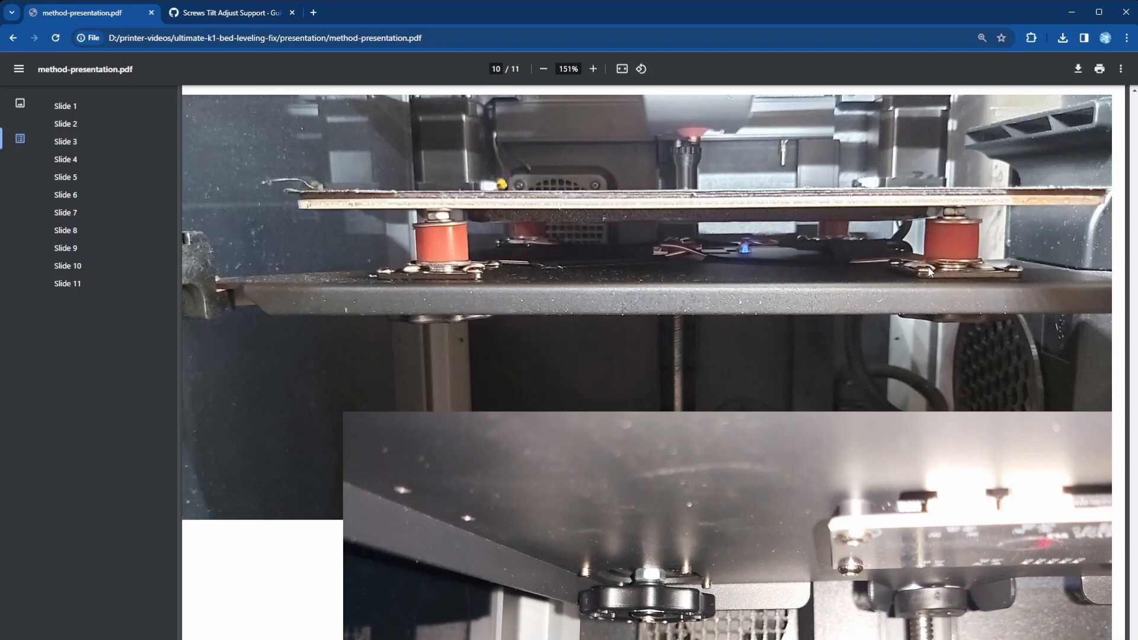
mouse_move(951, 274)
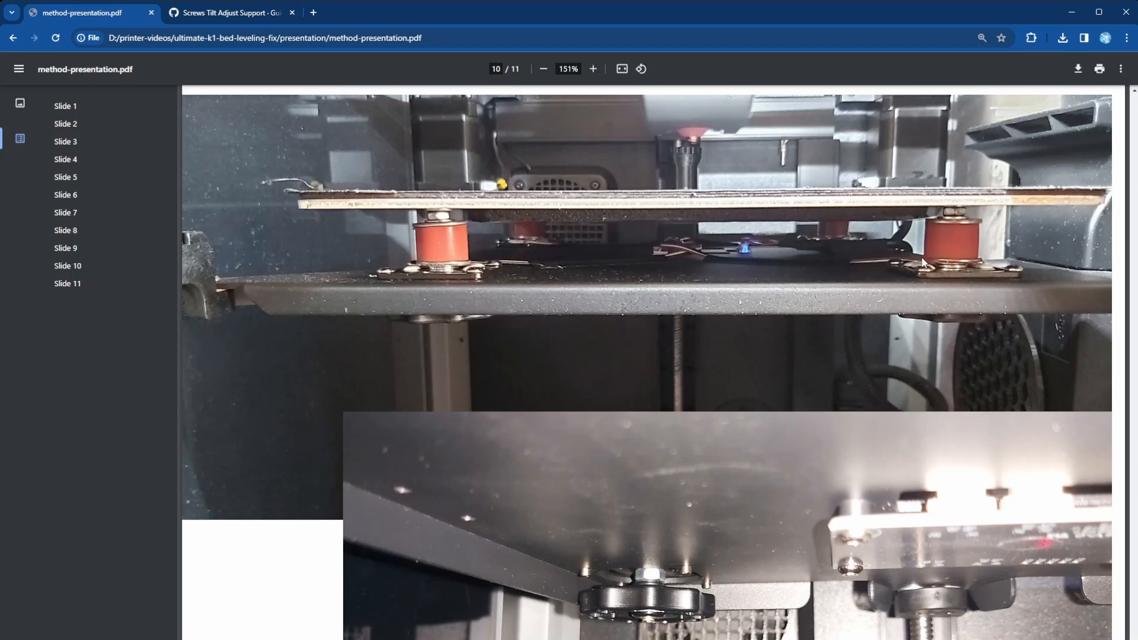
mouse_move(960, 275)
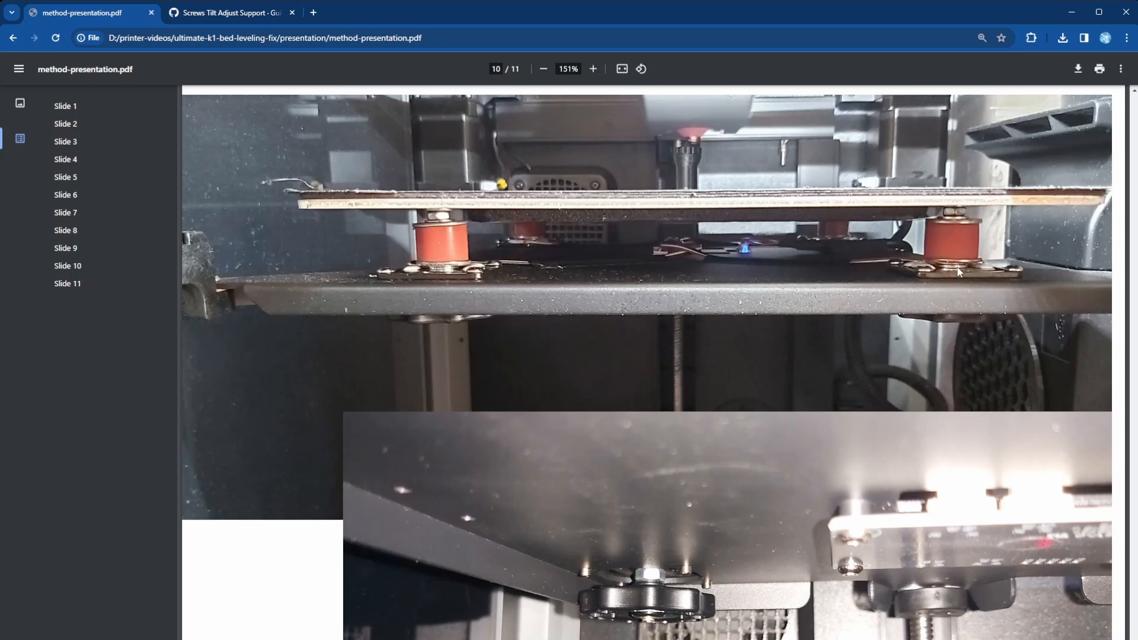
mouse_move(952, 270)
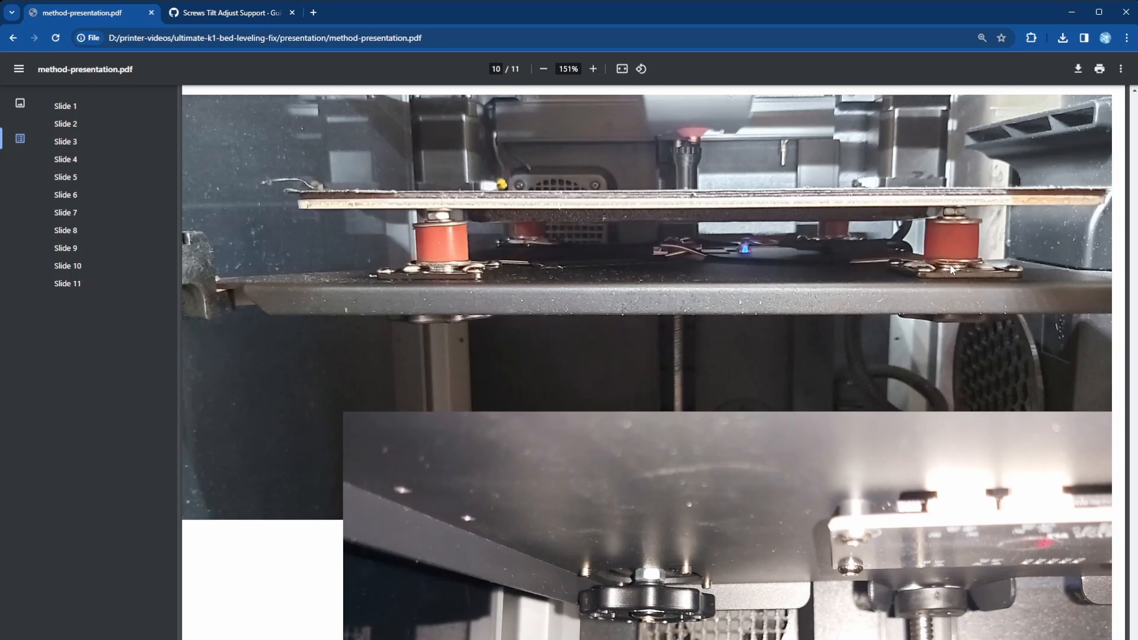
mouse_move(967, 275)
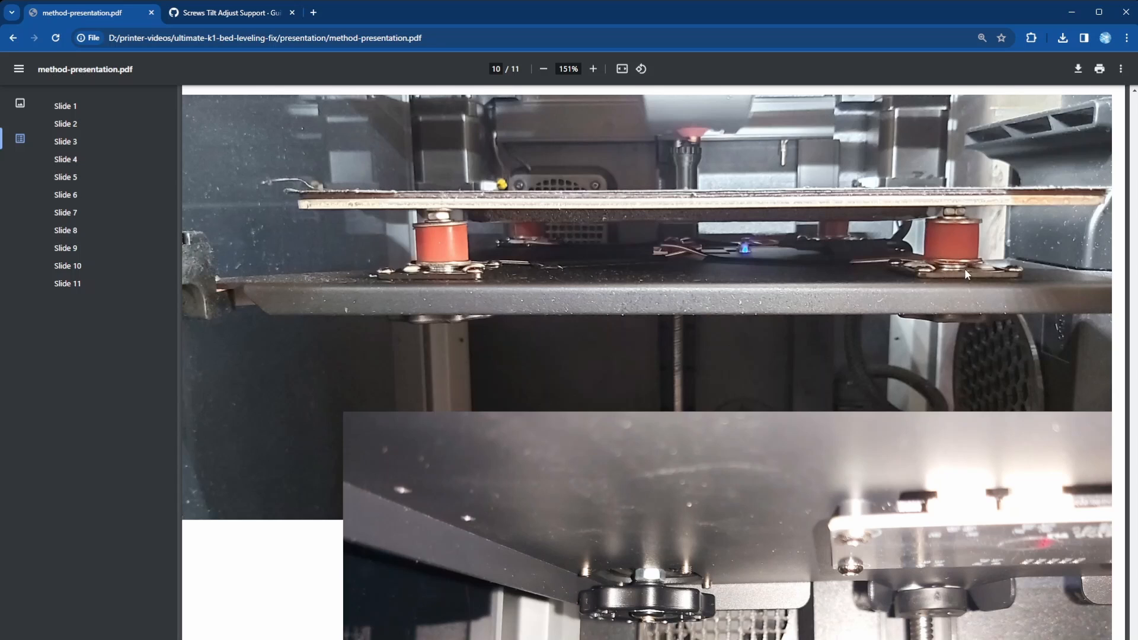
mouse_move(955, 245)
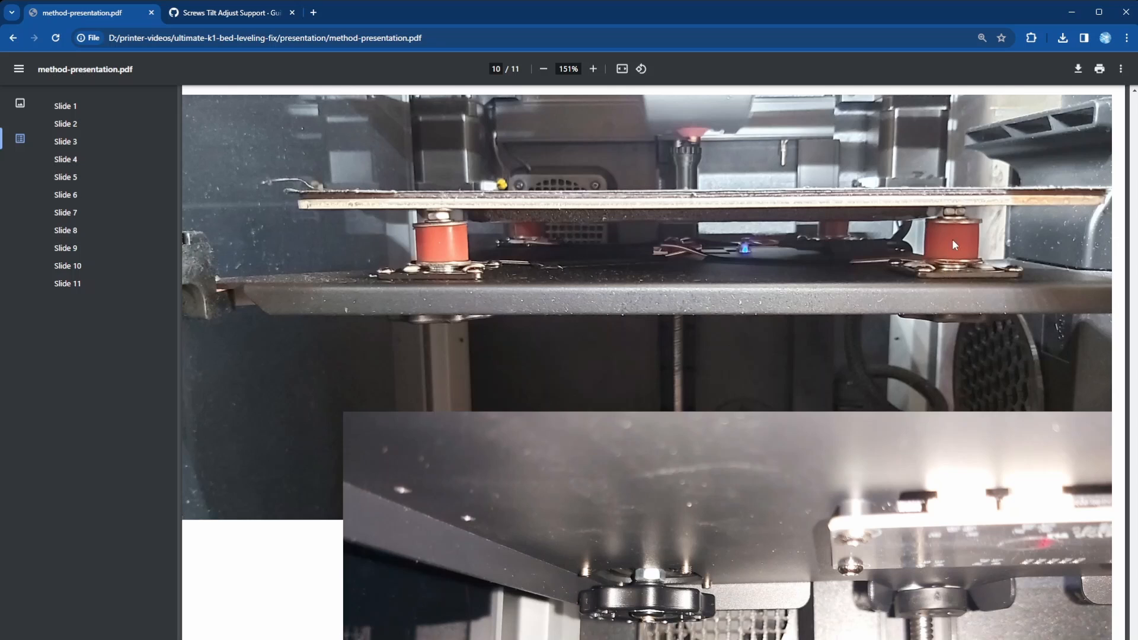
mouse_move(666, 153)
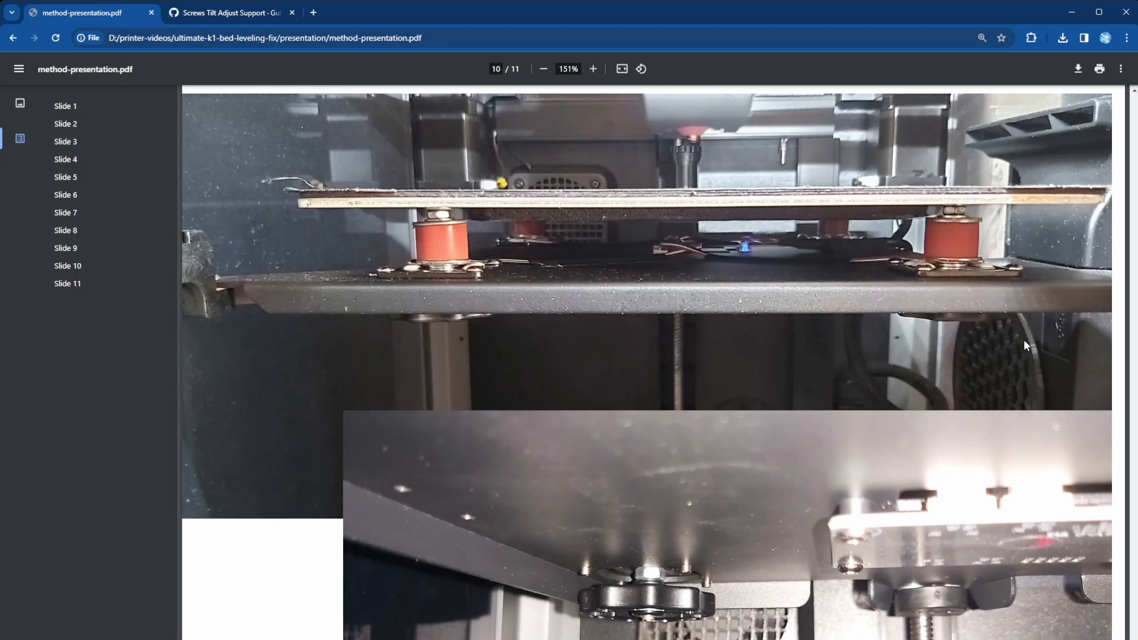
Step: Scroll slide 10 down so the close-up inset of the knob under the bed is fully visible
scroll("down", 3)
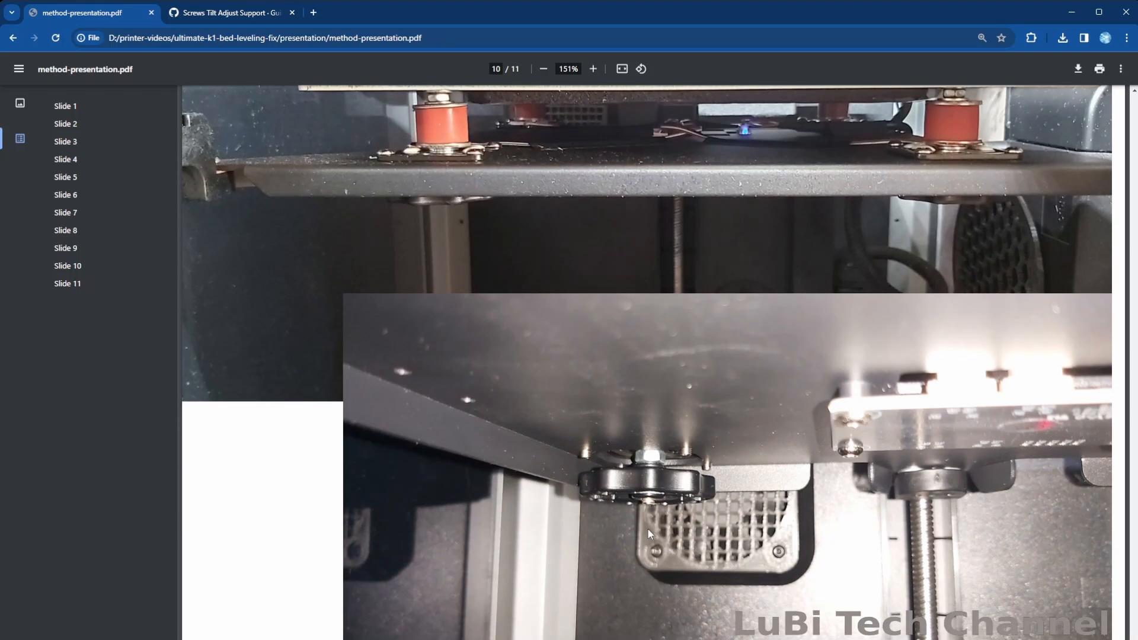
mouse_move(612, 501)
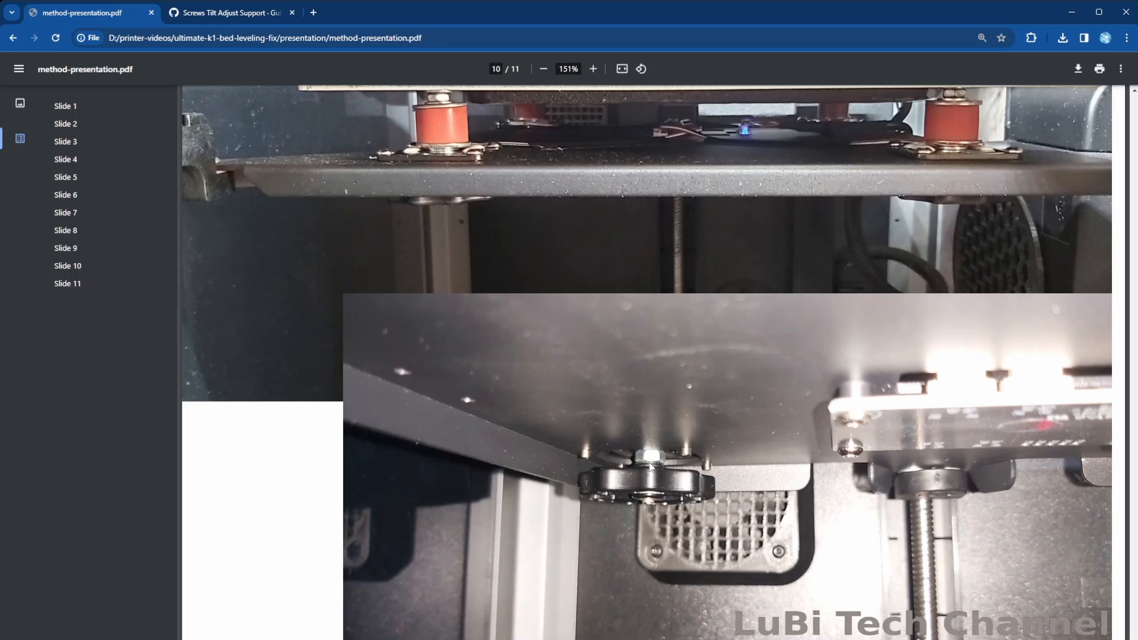
mouse_move(651, 455)
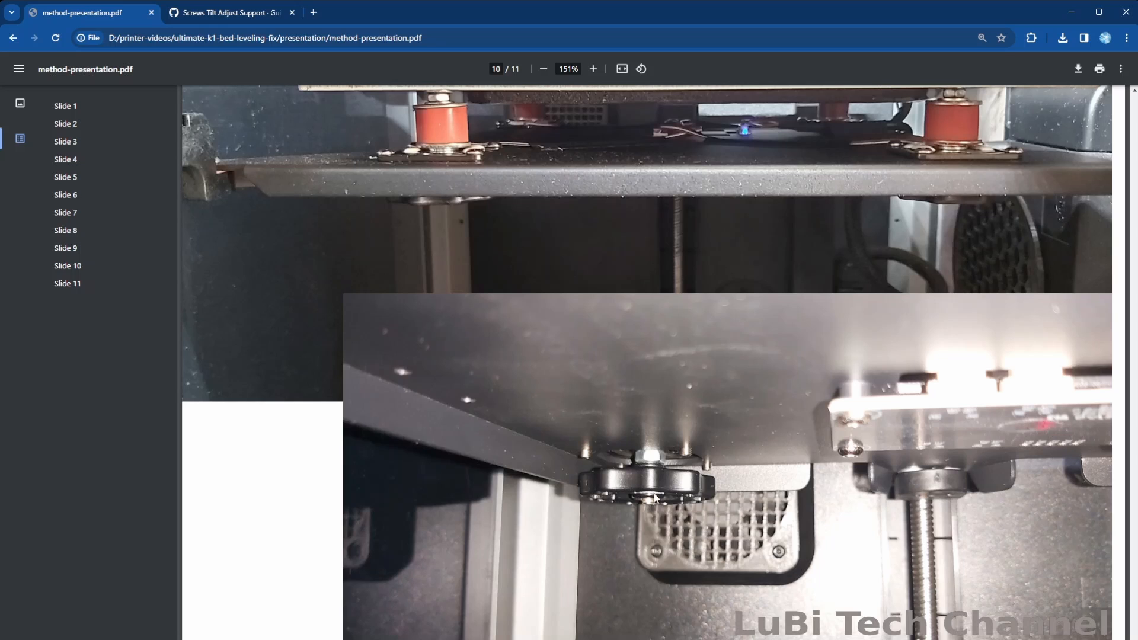
mouse_move(689, 495)
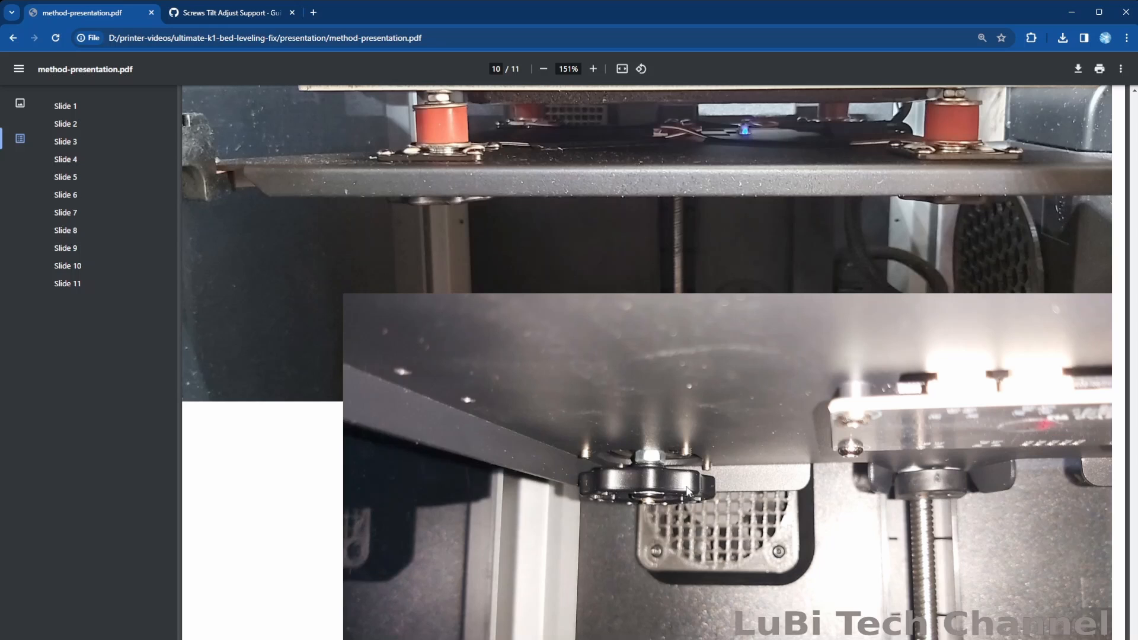
mouse_move(650, 466)
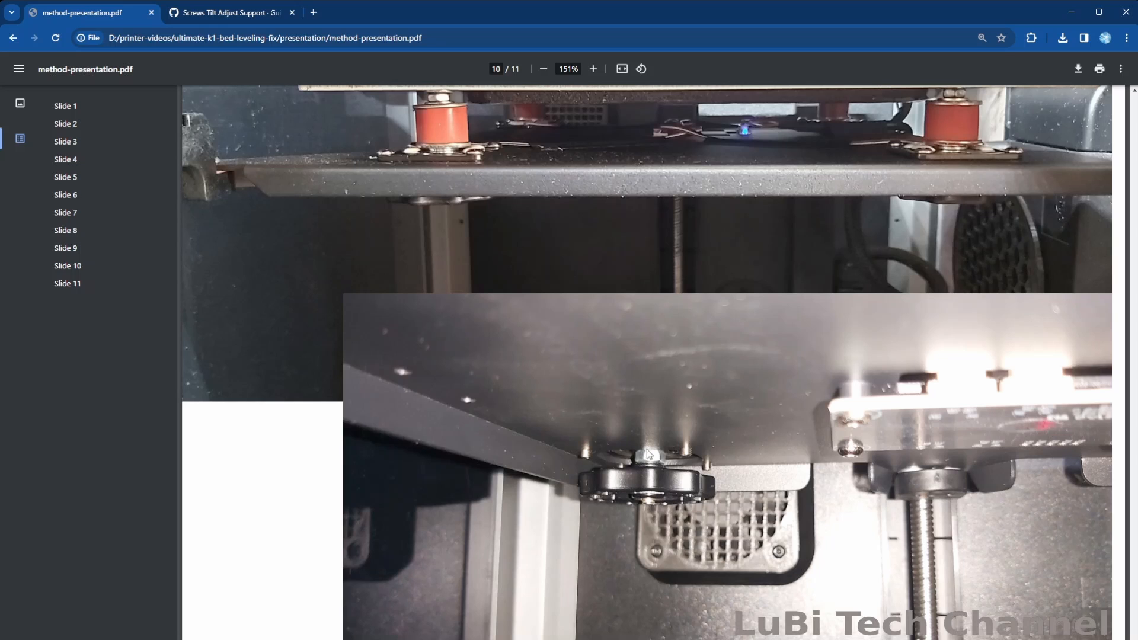
mouse_move(747, 528)
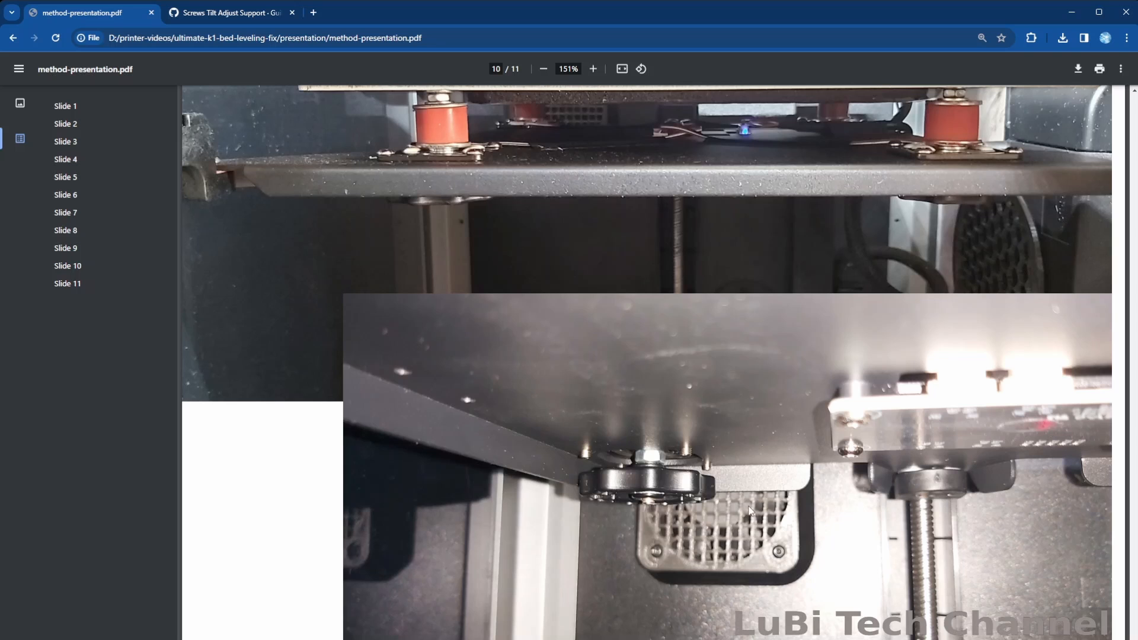
Step: Scroll to slide 11, Screw Adjust Plugin, and open the Screws Tilt Adjust Support GitHub wiki page
scroll("down", 3)
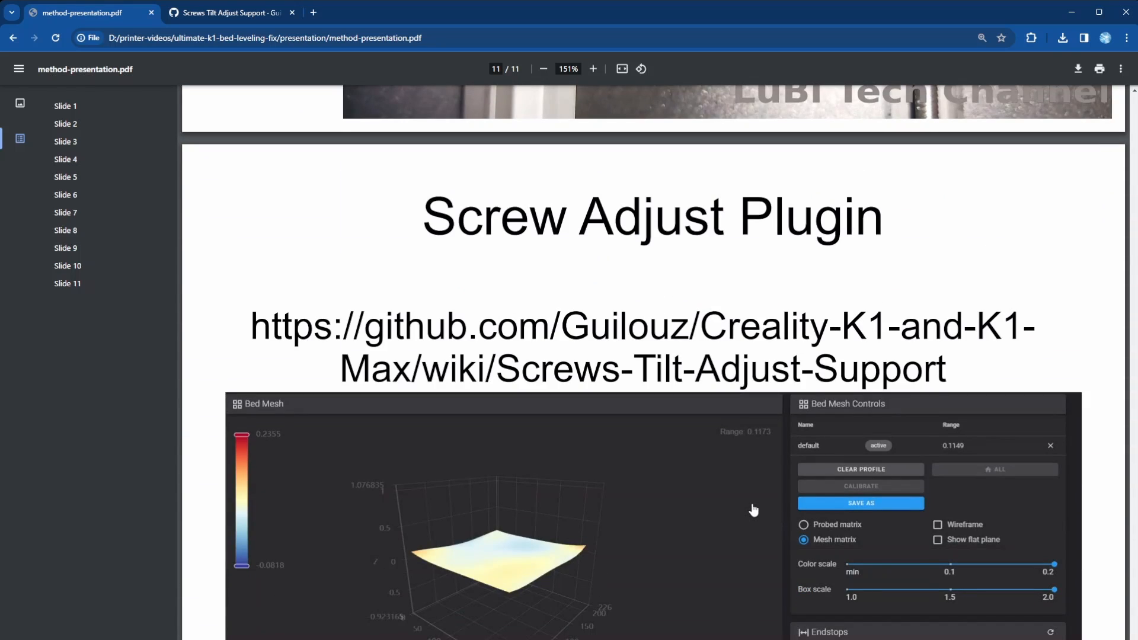
scroll("down", 3)
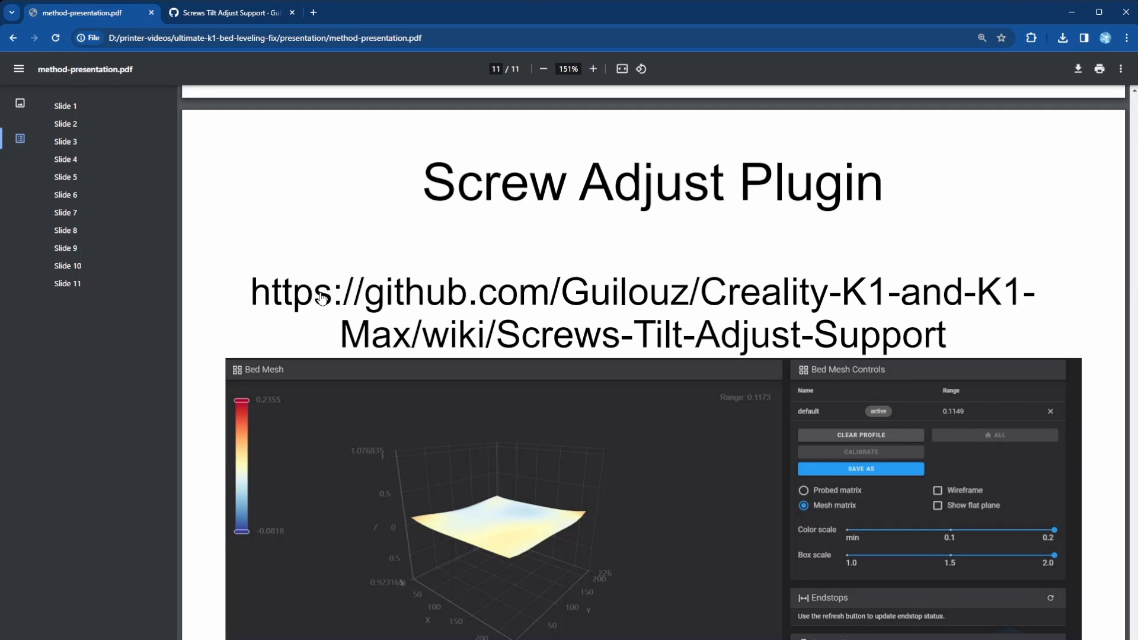
mouse_move(625, 353)
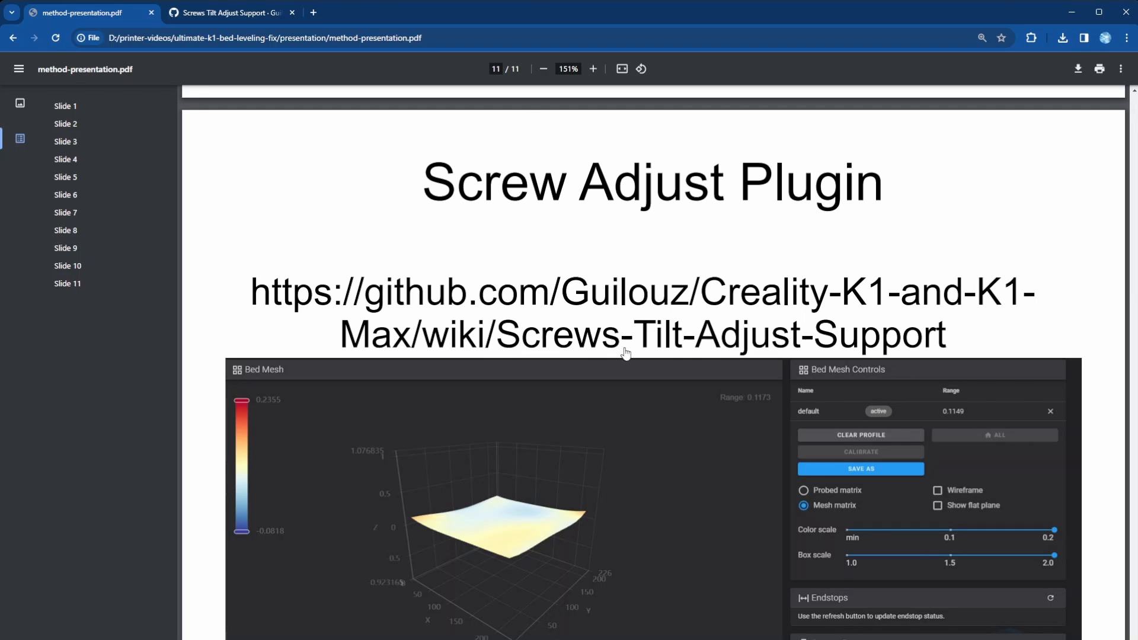
mouse_move(968, 345)
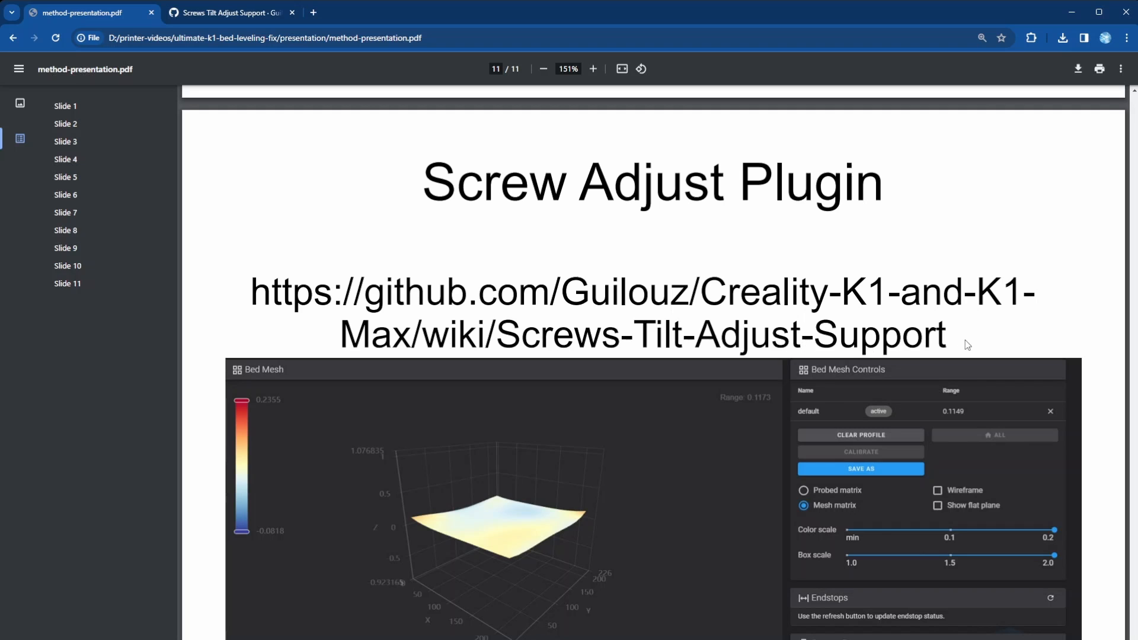
mouse_move(273, 290)
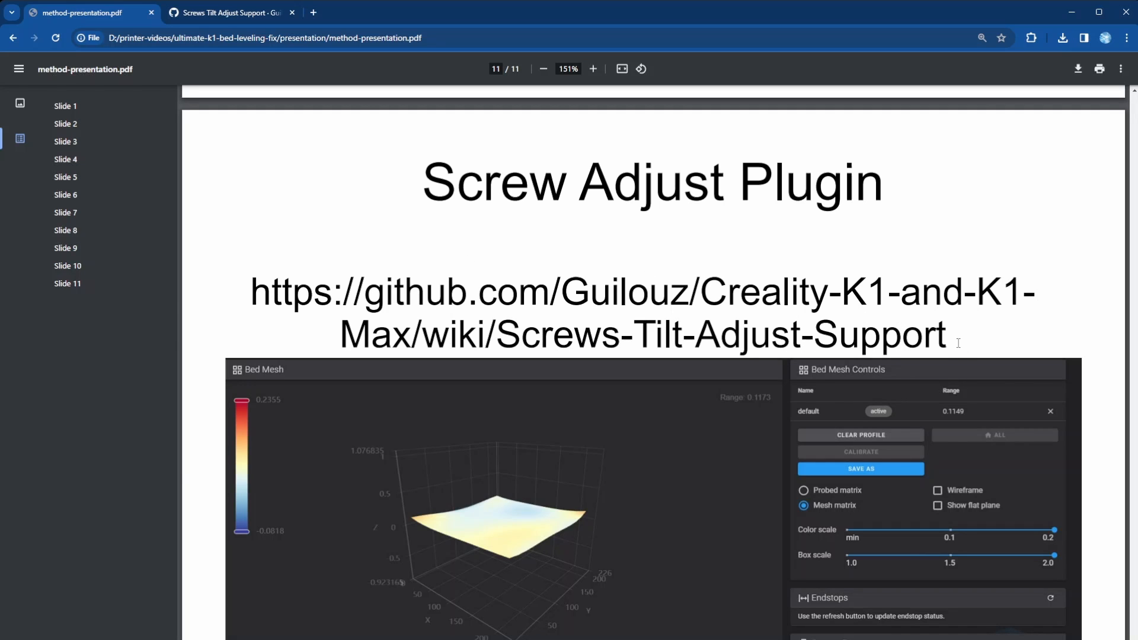
mouse_move(963, 344)
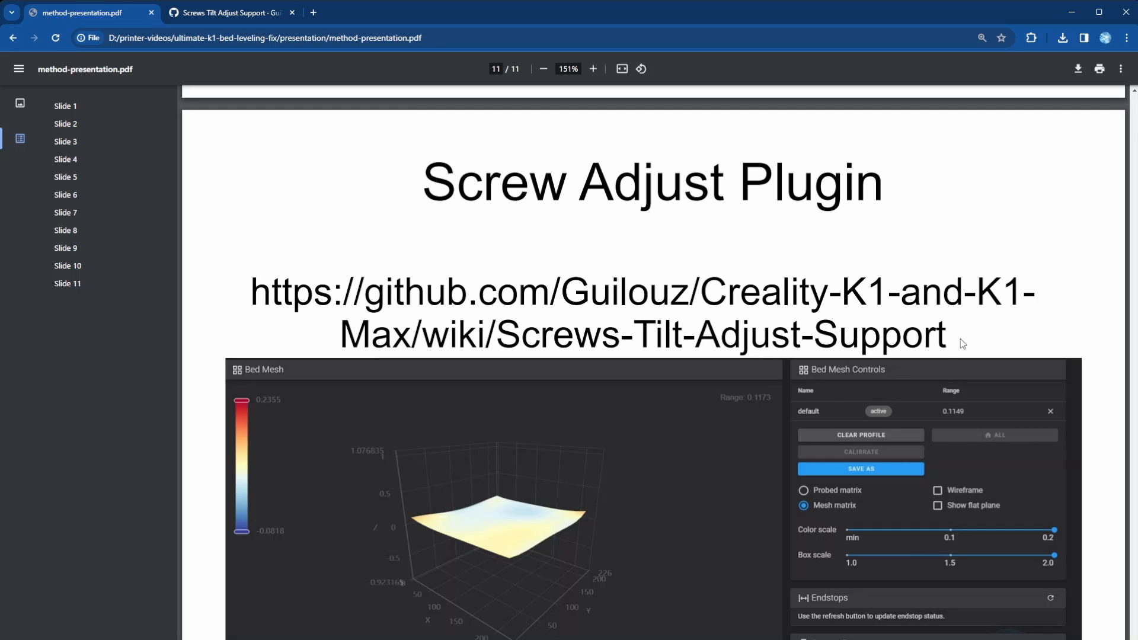
mouse_move(374, 298)
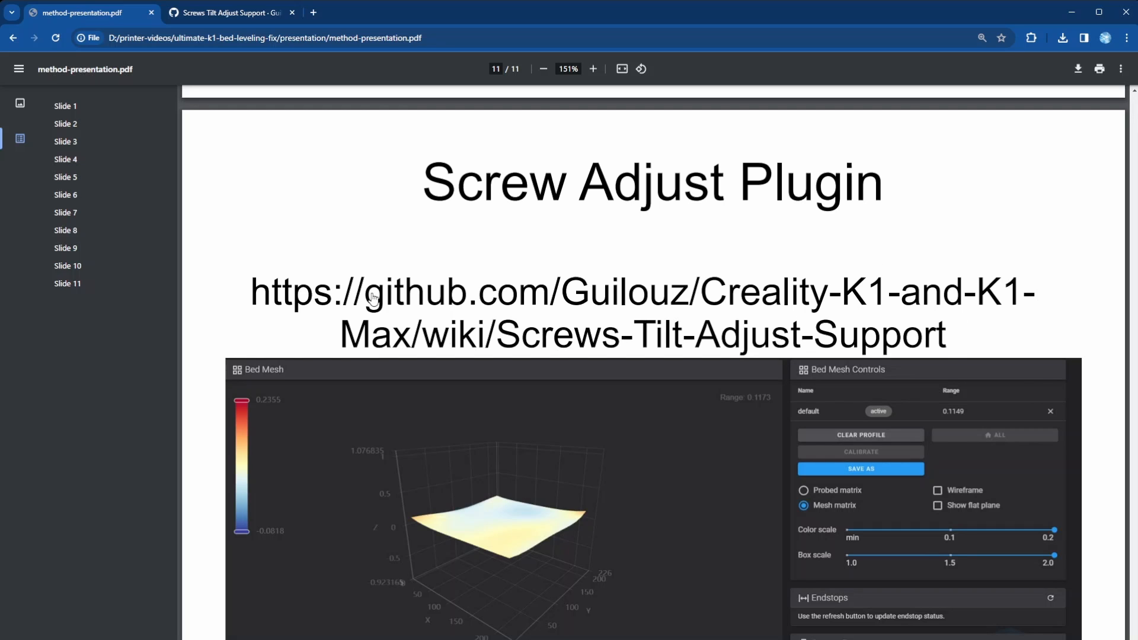
mouse_move(452, 557)
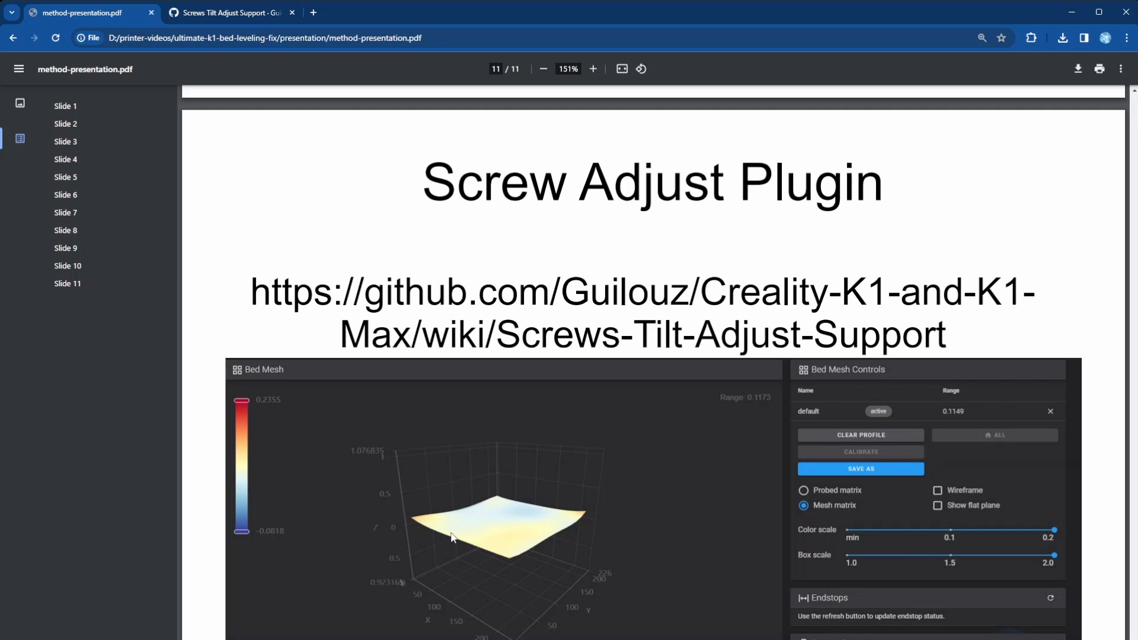
mouse_move(452, 326)
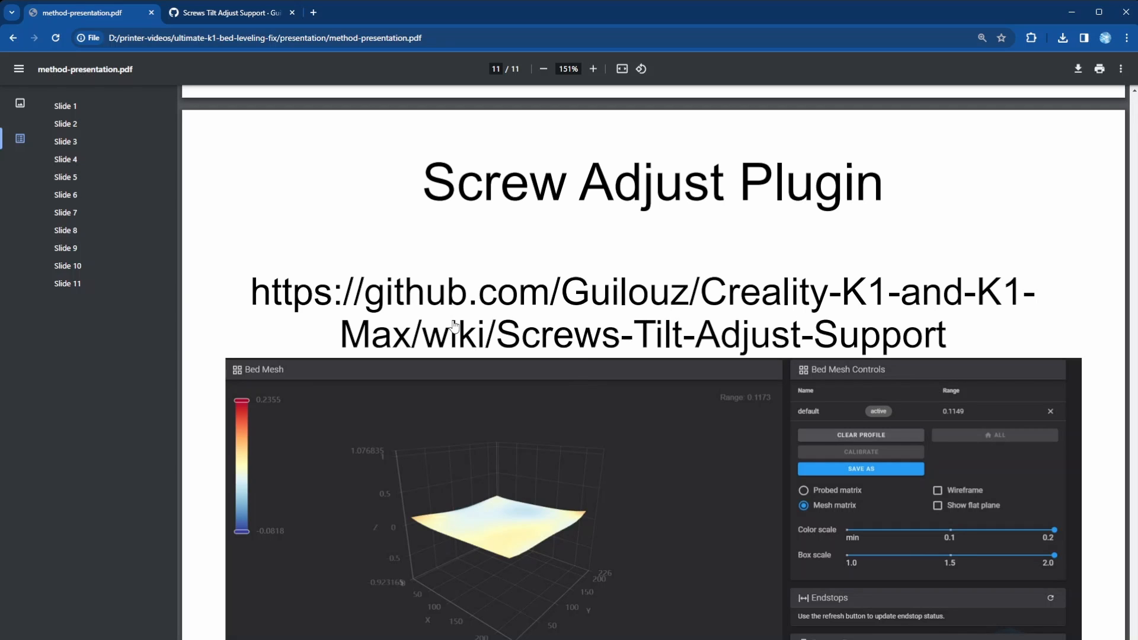
mouse_move(487, 551)
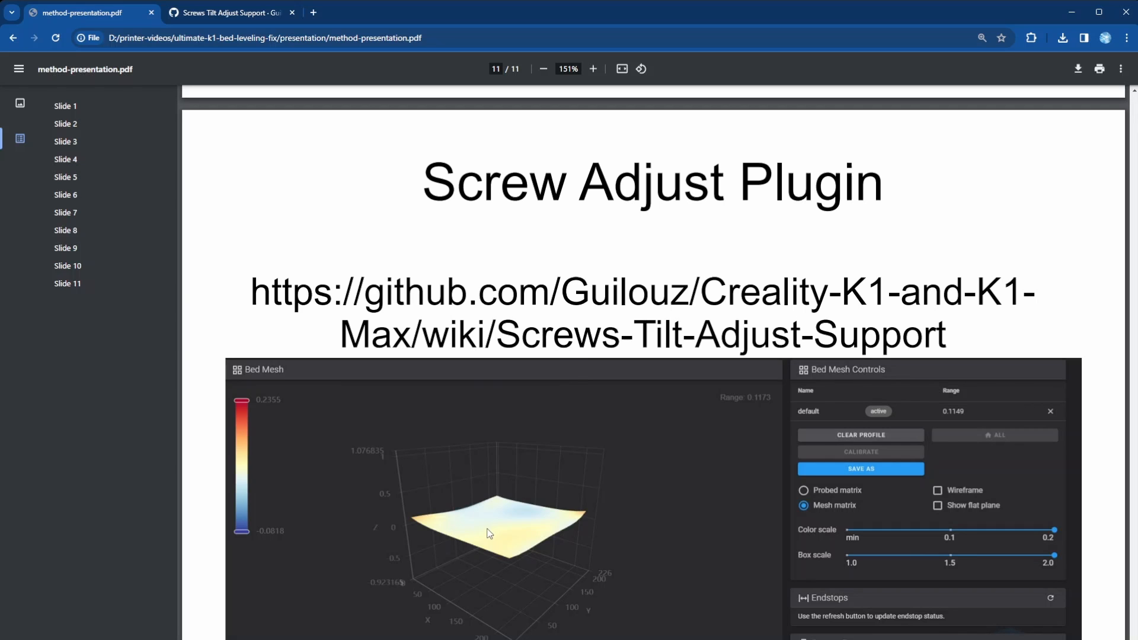
mouse_move(463, 546)
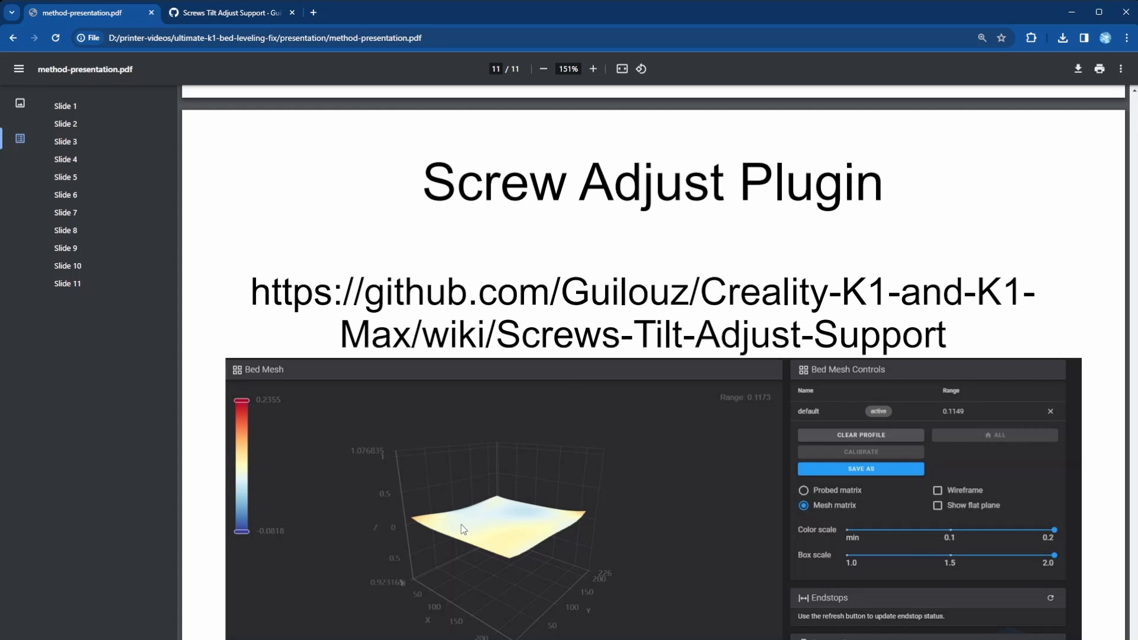
mouse_move(460, 531)
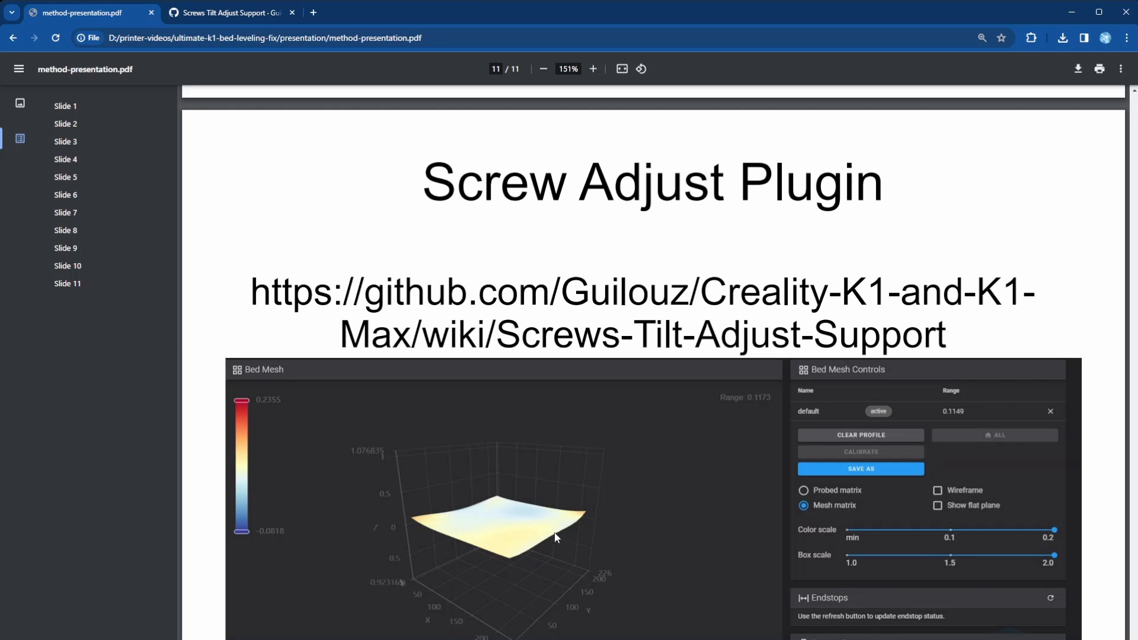
mouse_move(496, 528)
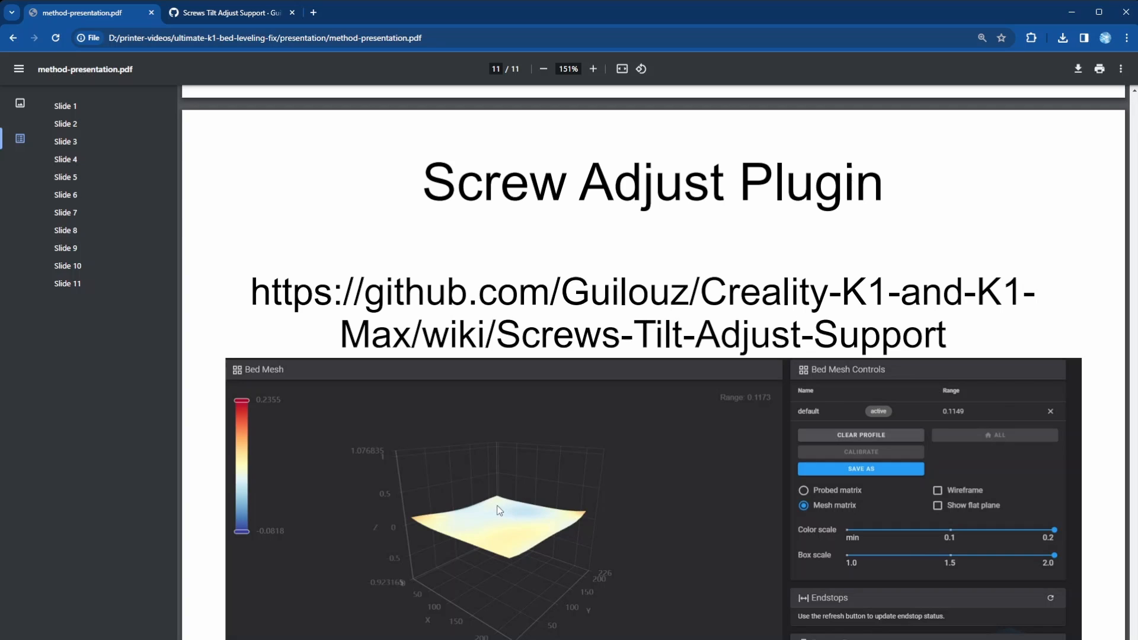
mouse_move(850, 413)
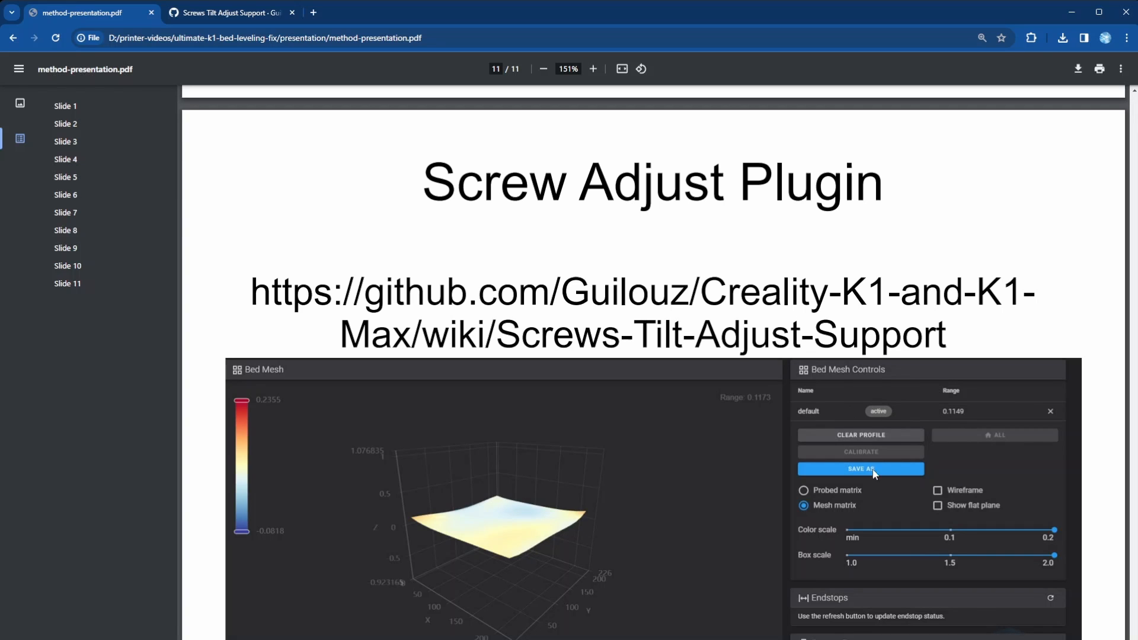
mouse_move(954, 419)
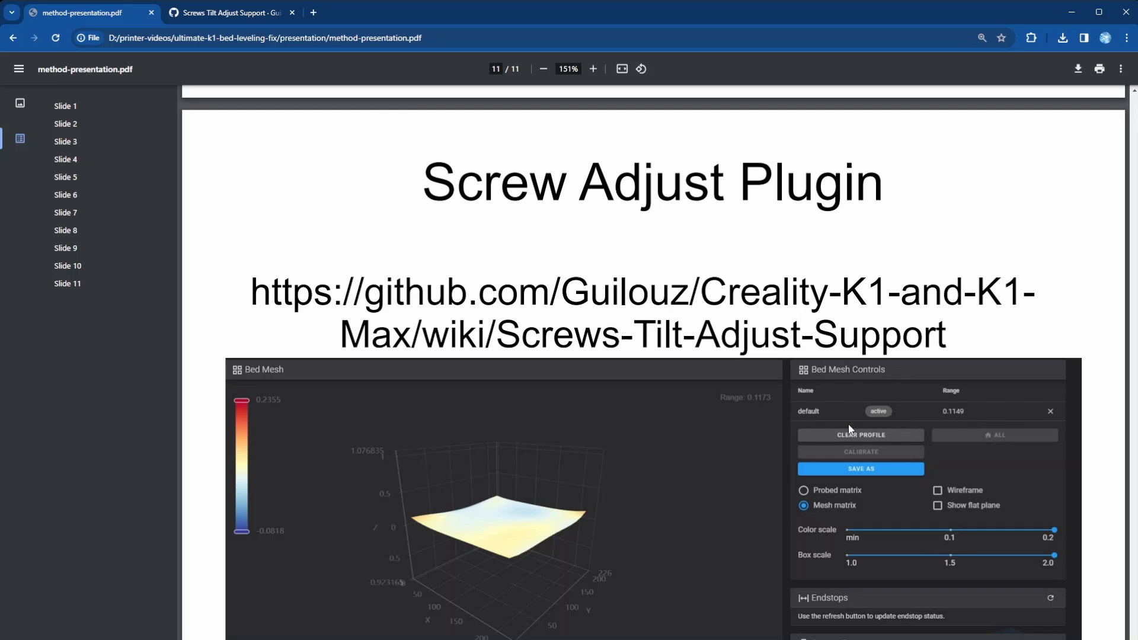
mouse_move(502, 547)
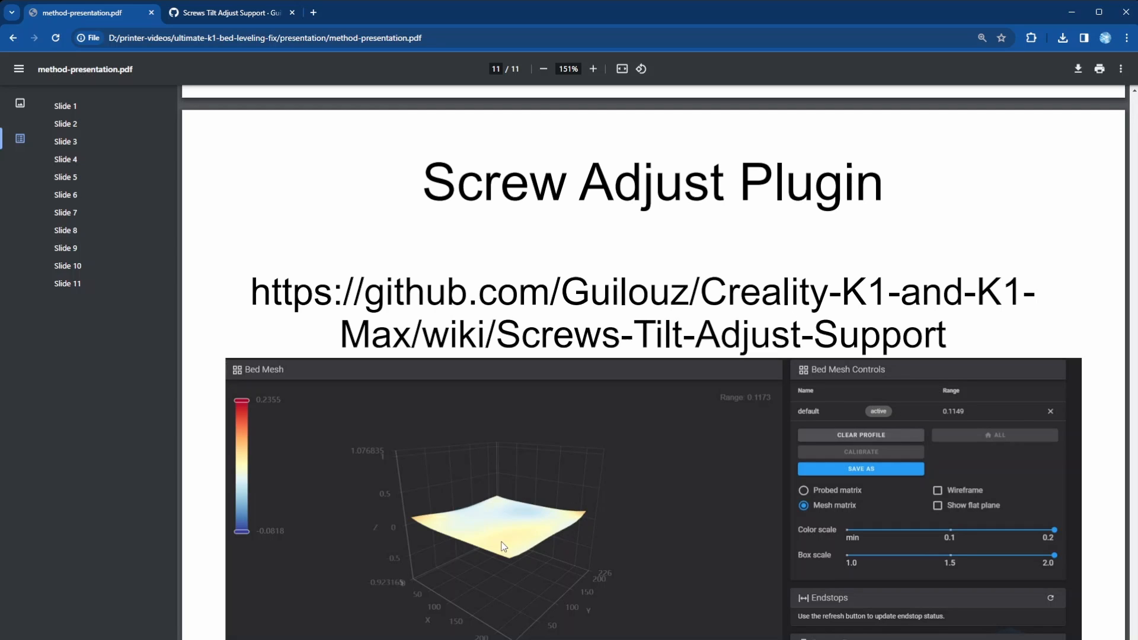
mouse_move(499, 564)
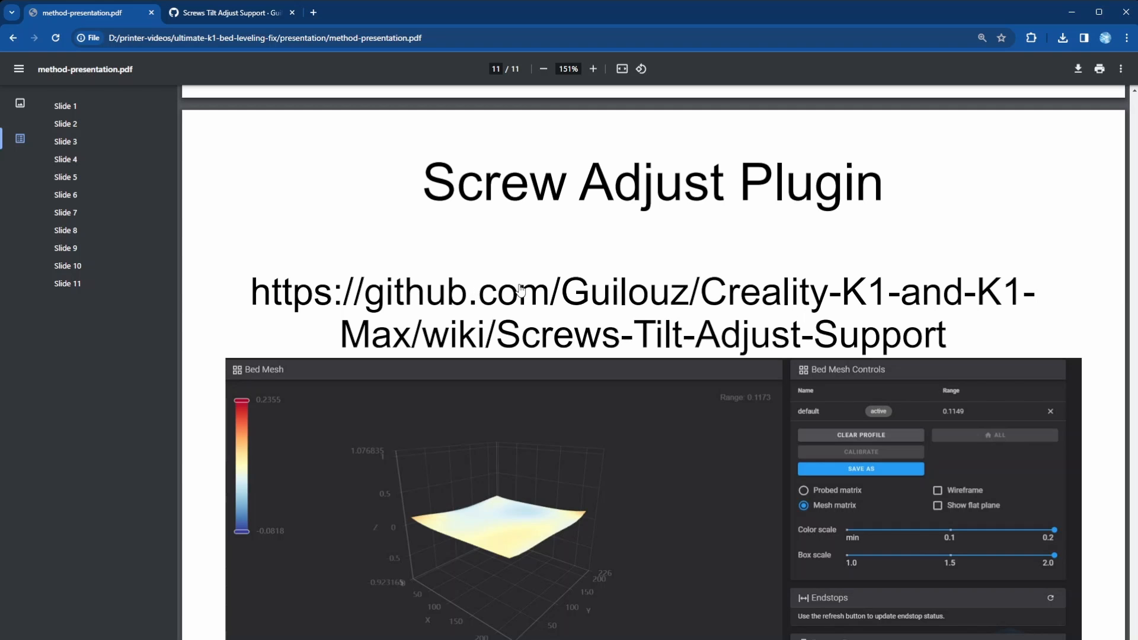
left_click(231, 12)
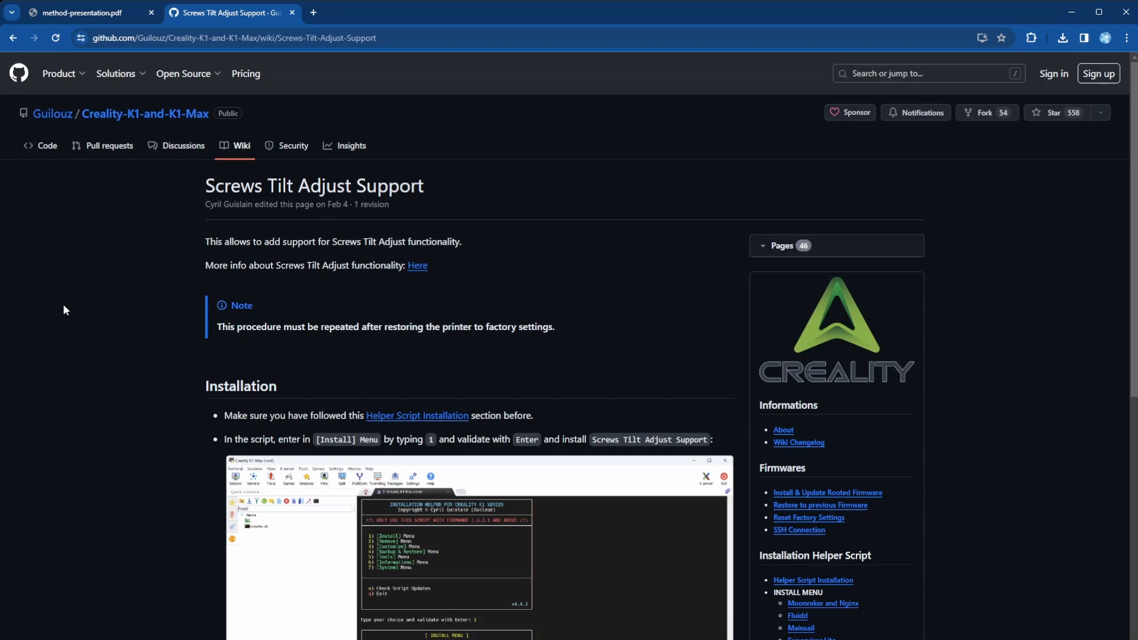
mouse_move(52, 128)
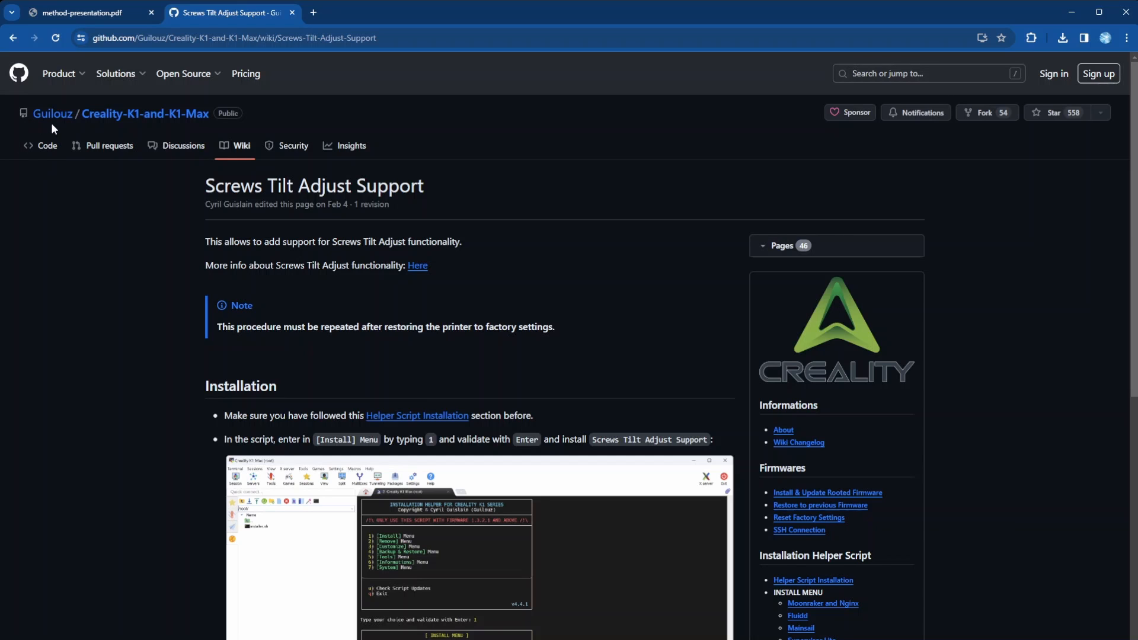
mouse_move(67, 123)
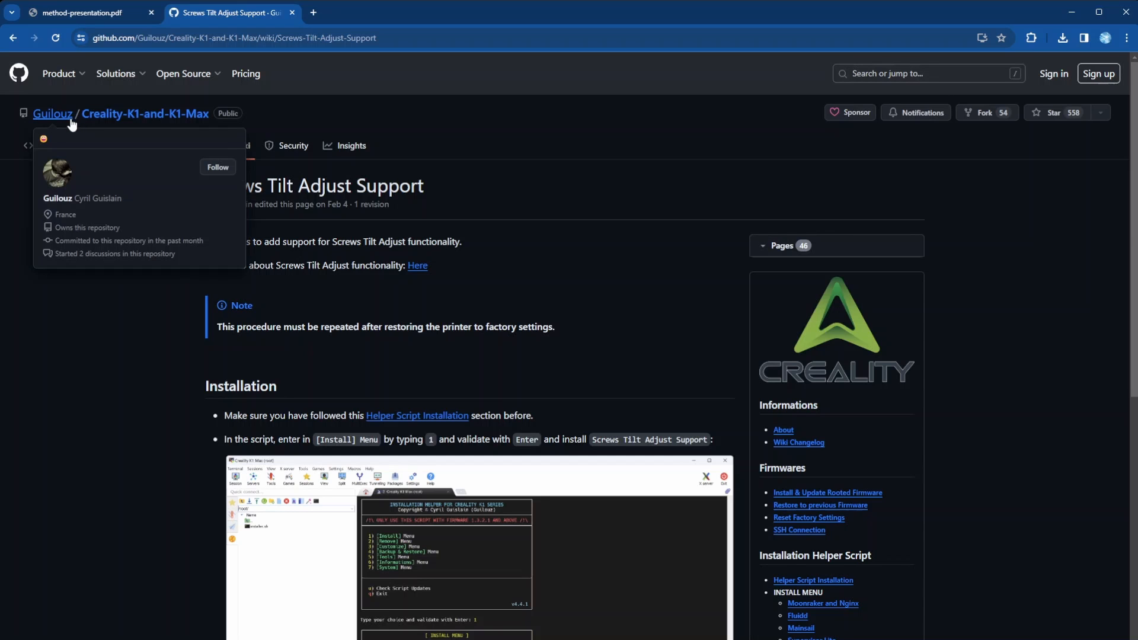
mouse_move(70, 122)
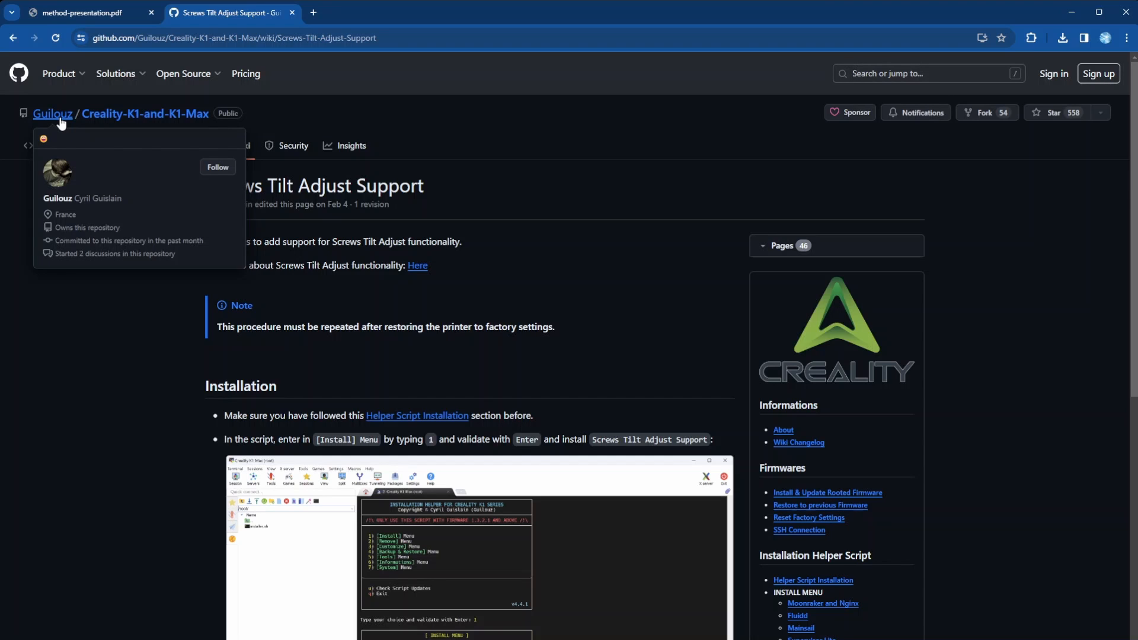
mouse_move(80, 211)
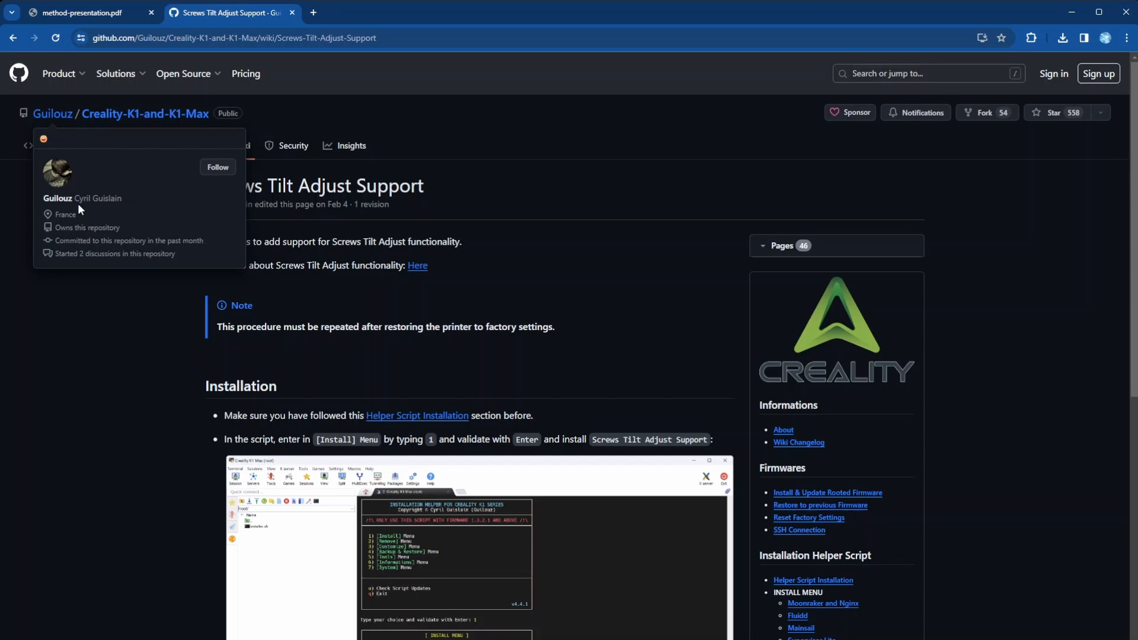
mouse_move(1020, 252)
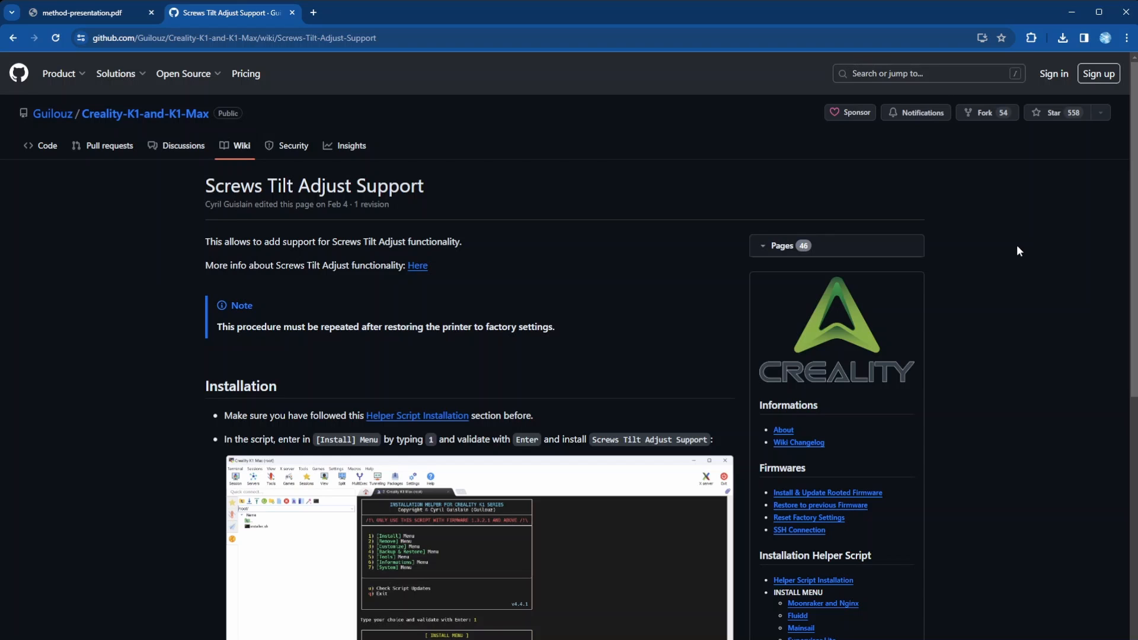
mouse_move(1058, 463)
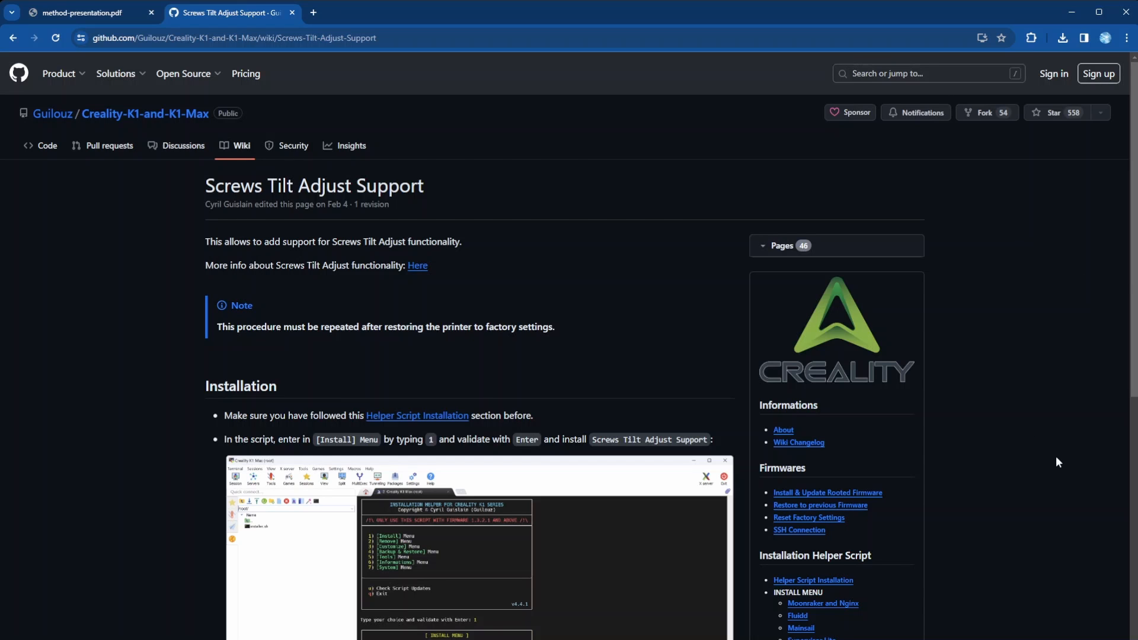
mouse_move(1062, 476)
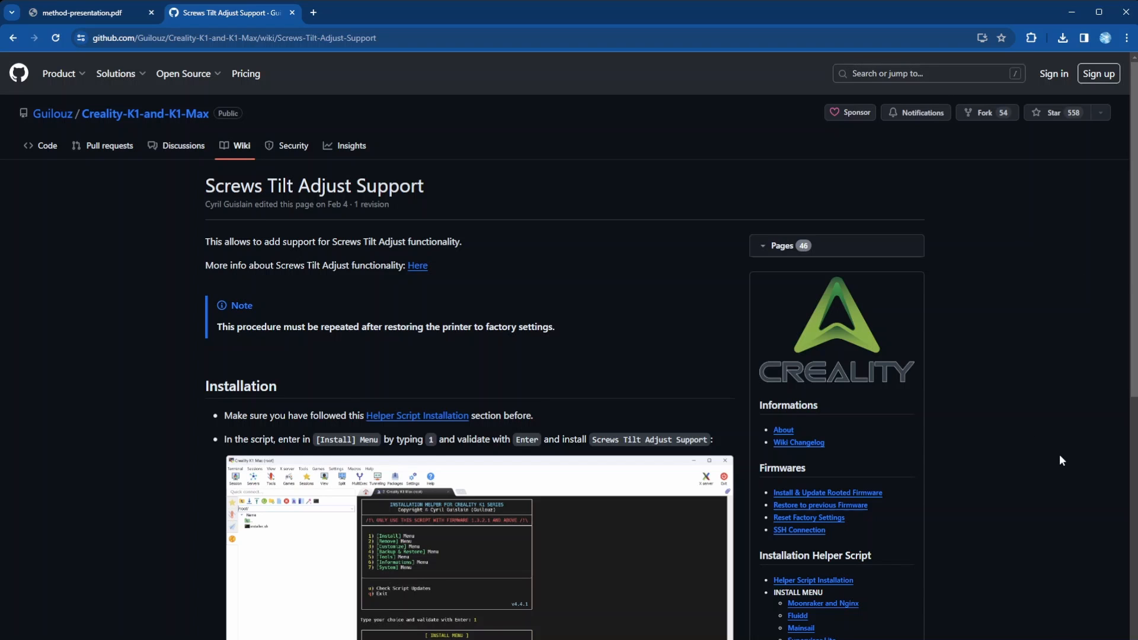
Step: Scroll the wiki page past installation screenshots to the Fluidd and Mainsail screws tilt calculate results
scroll("down", 3)
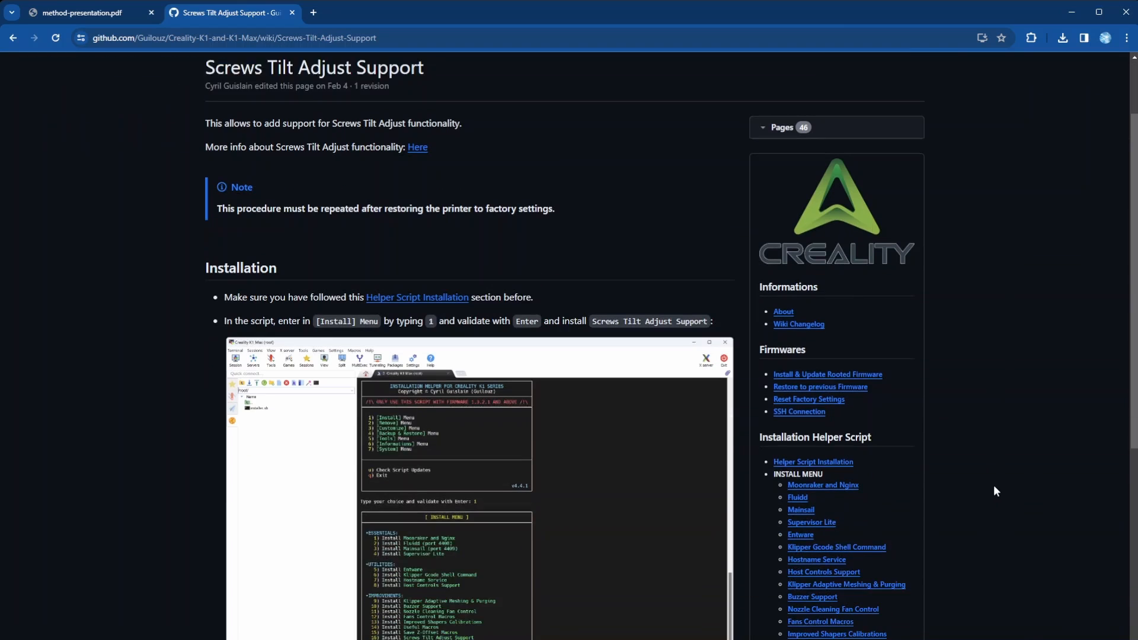
scroll("down", 3)
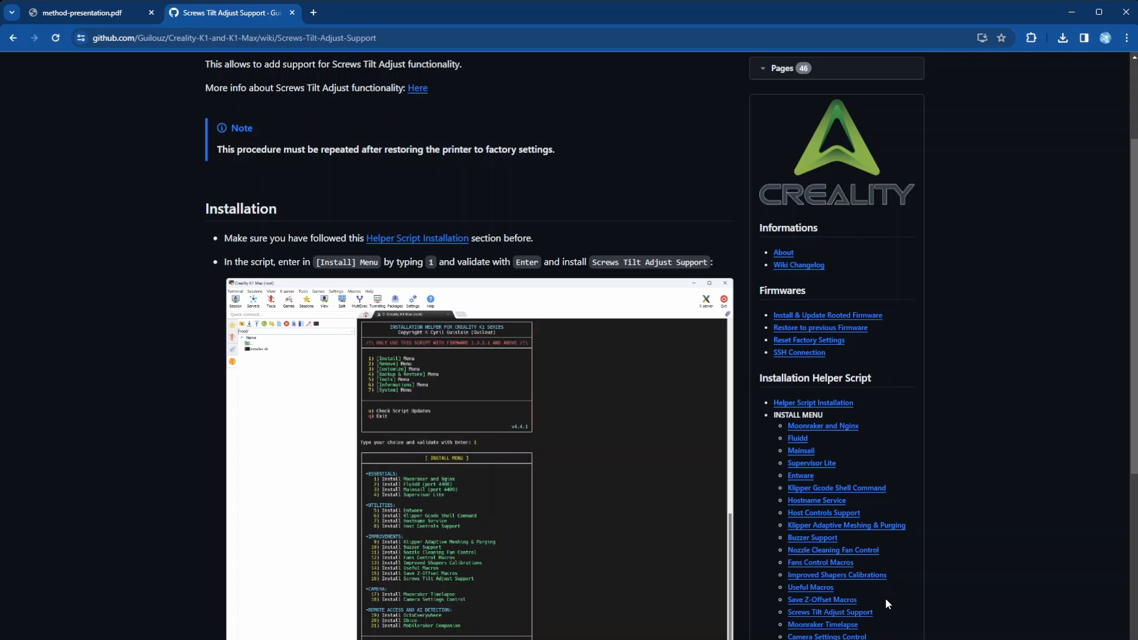
mouse_move(976, 540)
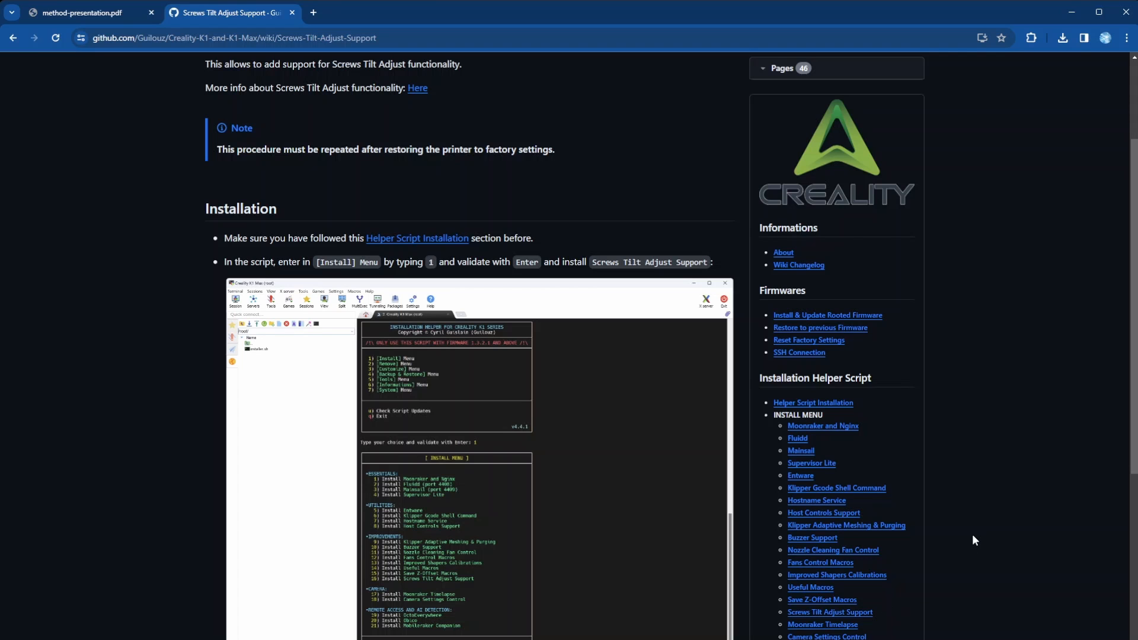
scroll("down", 3)
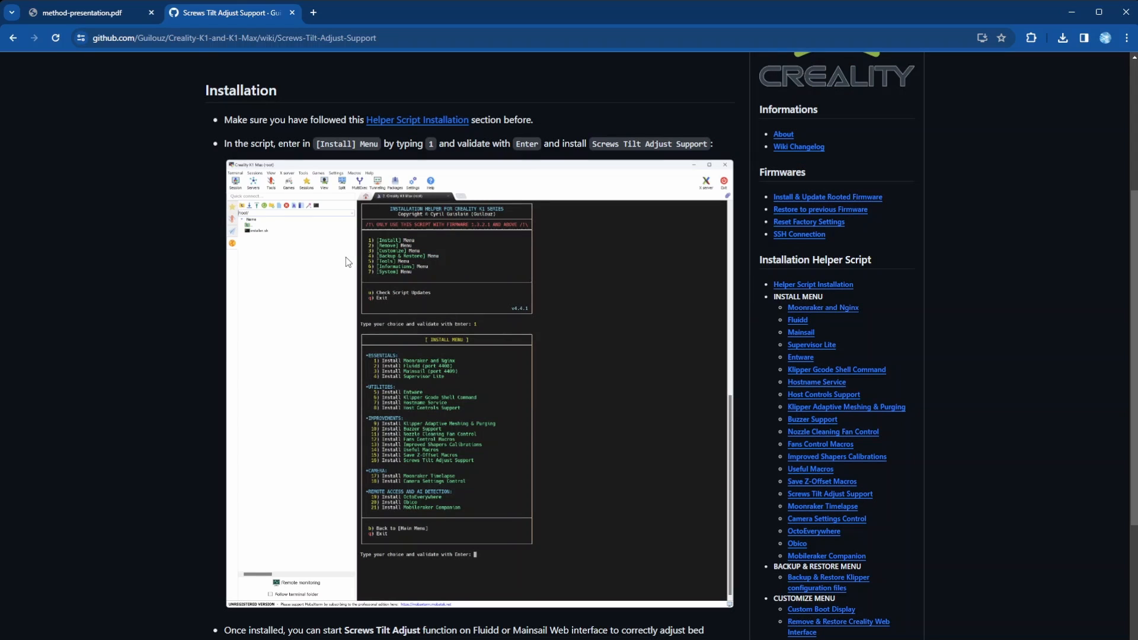
mouse_move(413, 124)
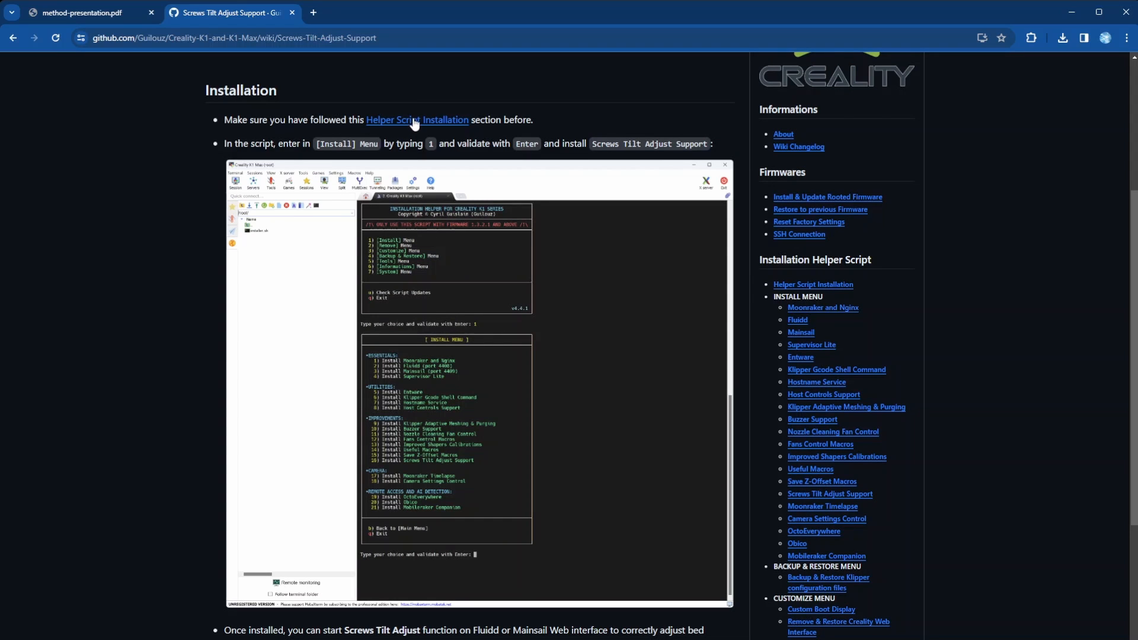
mouse_move(781, 383)
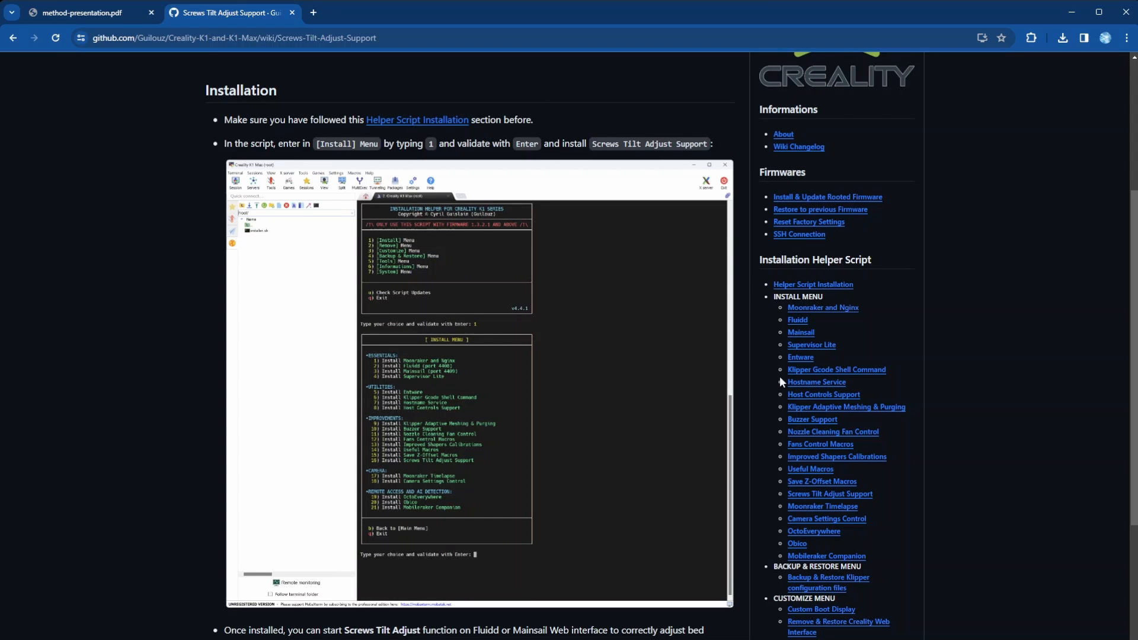
scroll("down", 3)
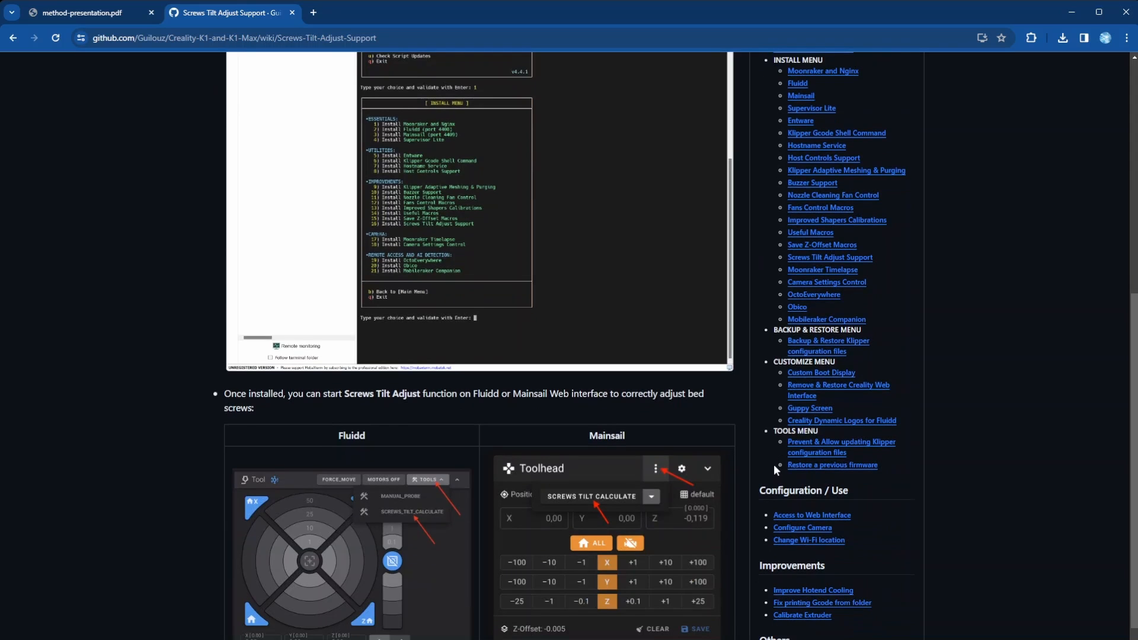
scroll("down", 3)
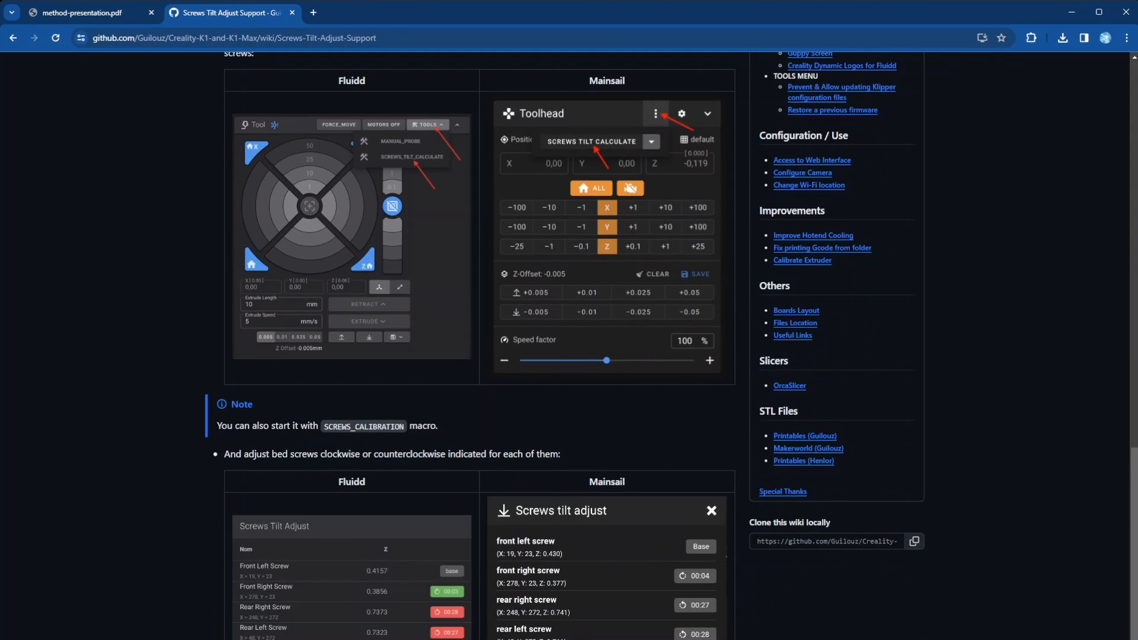
mouse_move(412, 602)
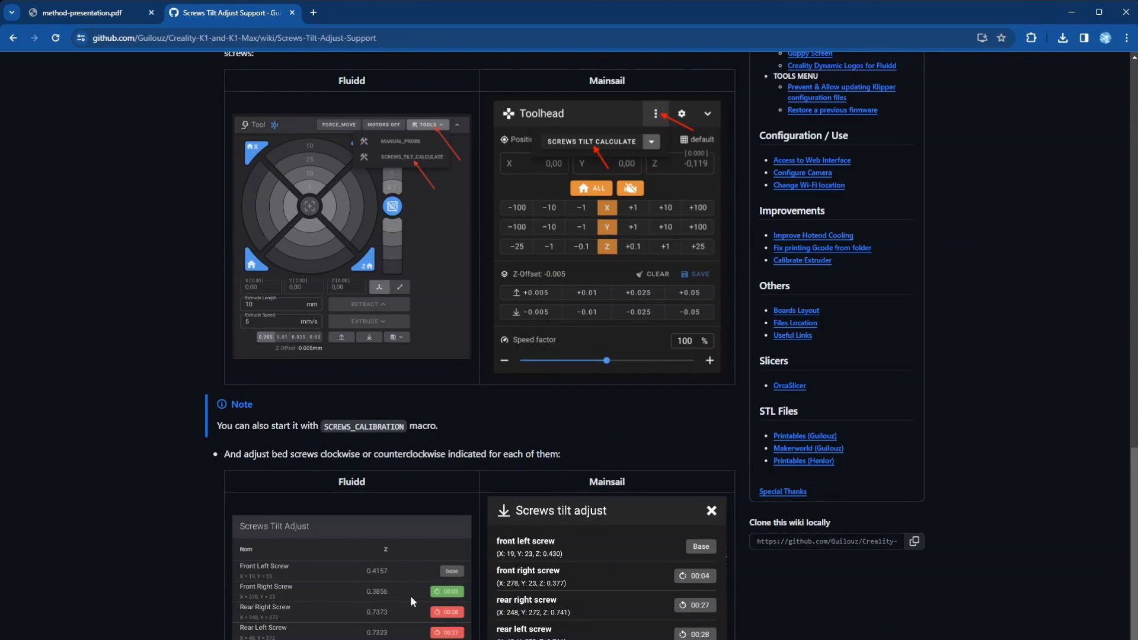
mouse_move(270, 580)
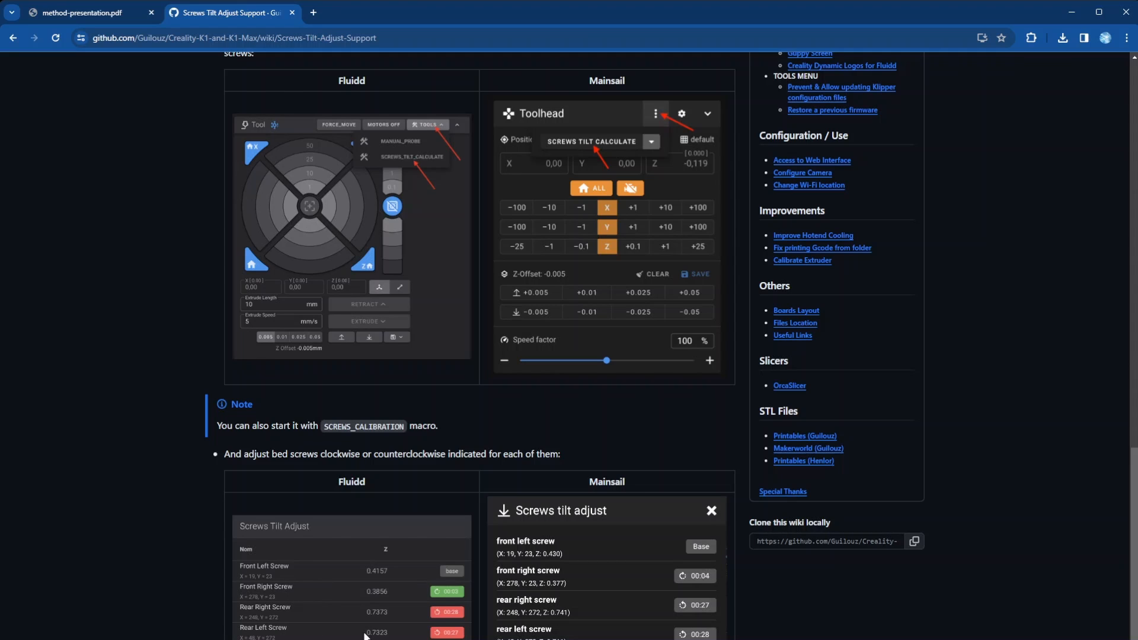
mouse_move(293, 571)
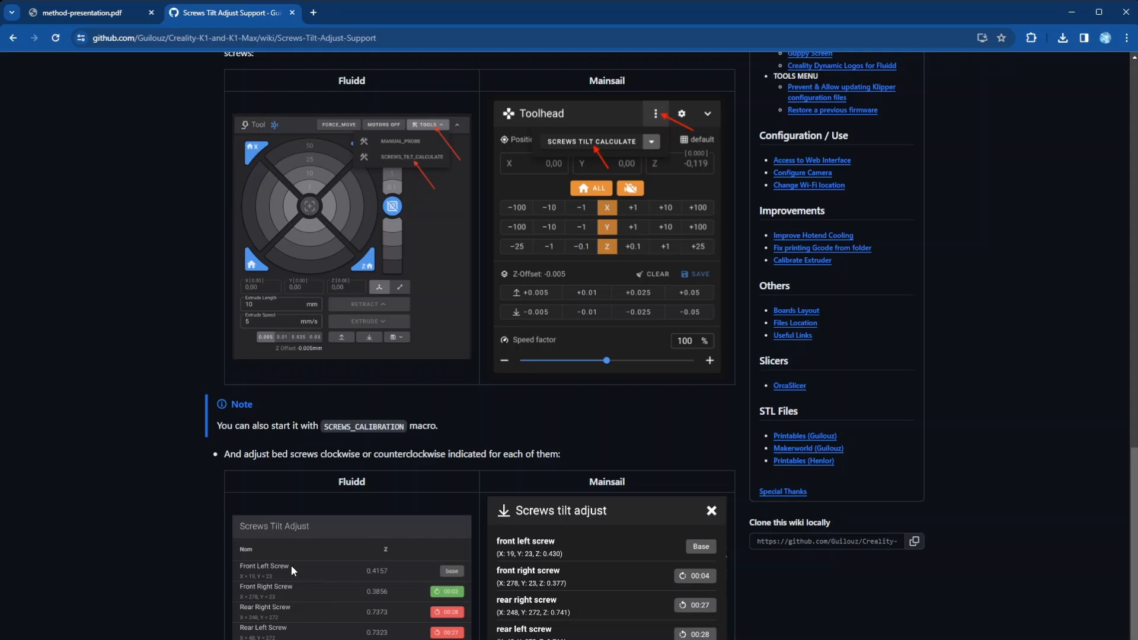
mouse_move(405, 613)
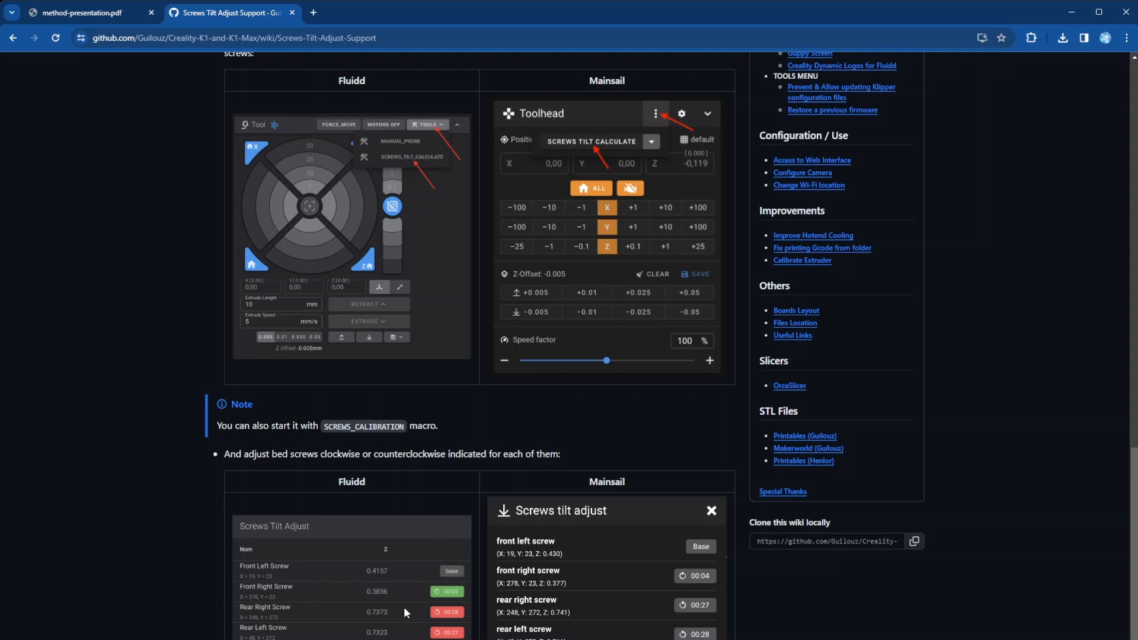
mouse_move(408, 613)
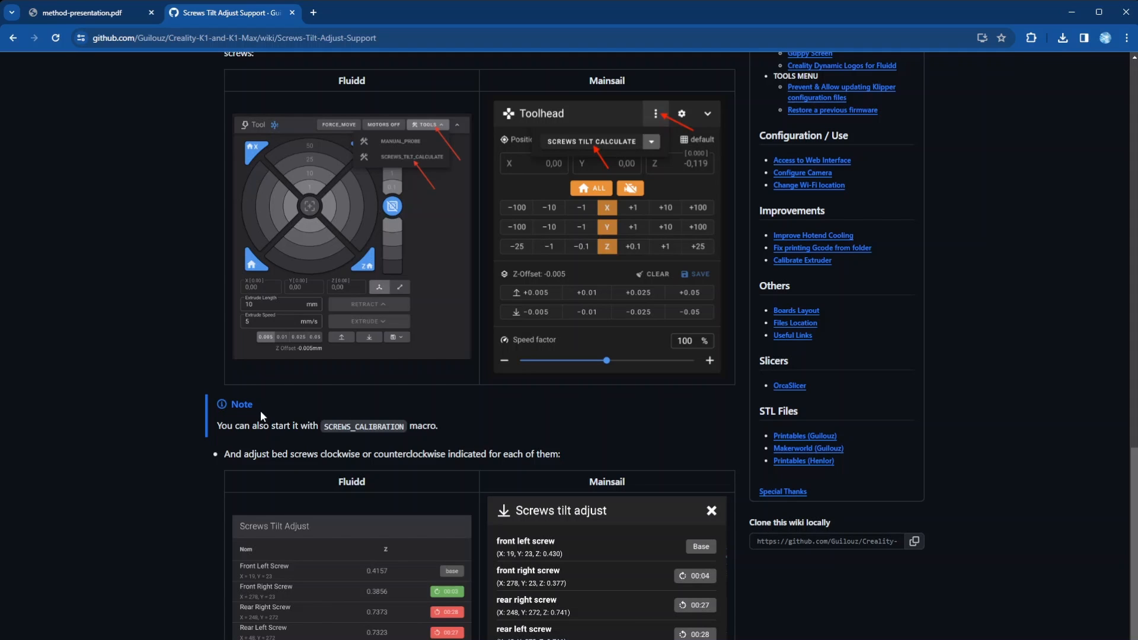
mouse_move(741, 623)
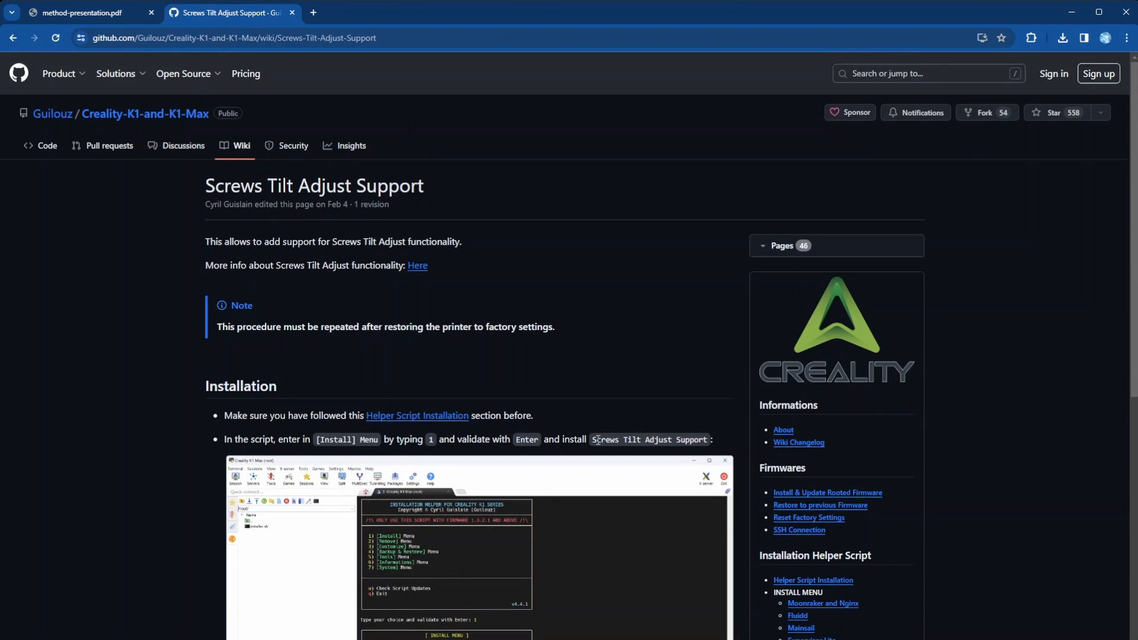
mouse_move(344, 366)
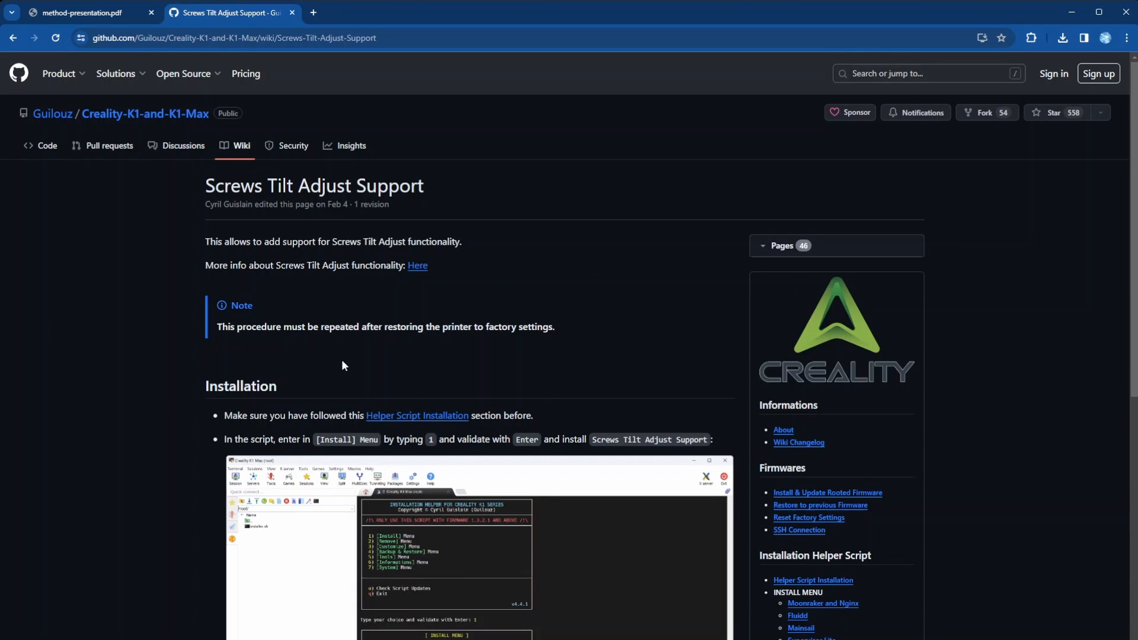
mouse_move(519, 195)
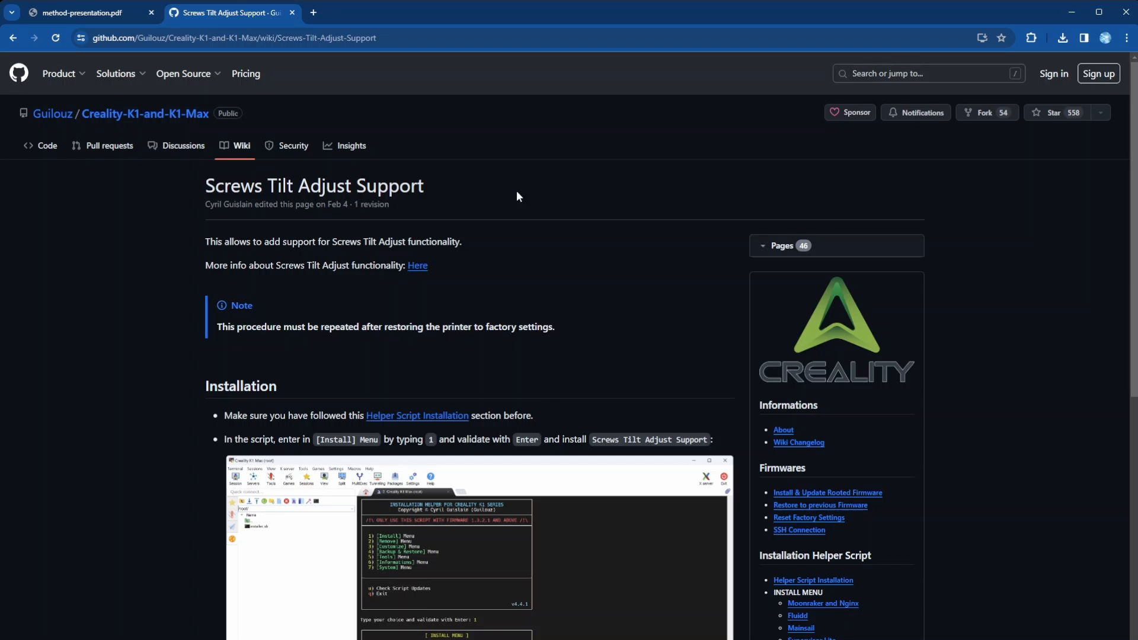
Step: Return to the PDF viewer showing slide 11, Screw Adjust Plugin
left_click(89, 13)
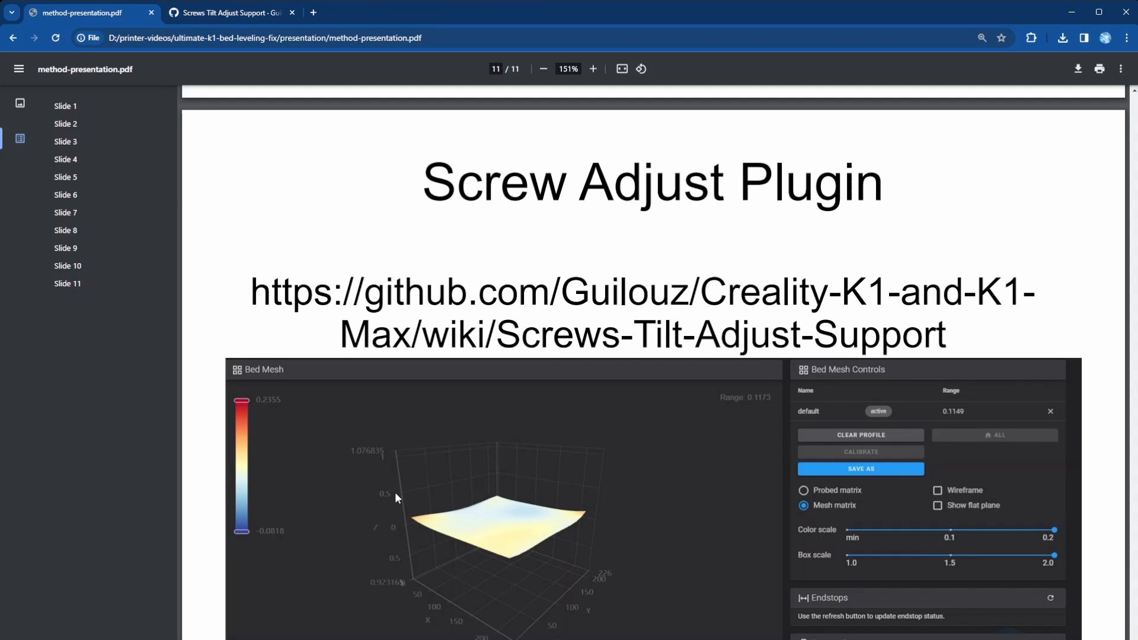
mouse_move(588, 584)
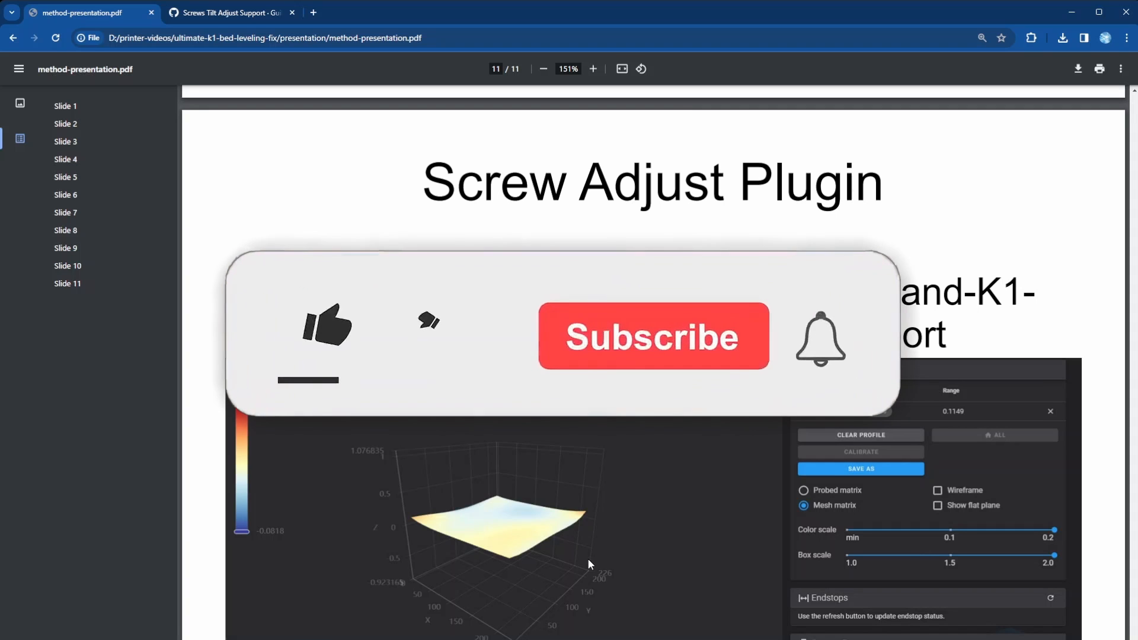
left_click(321, 330)
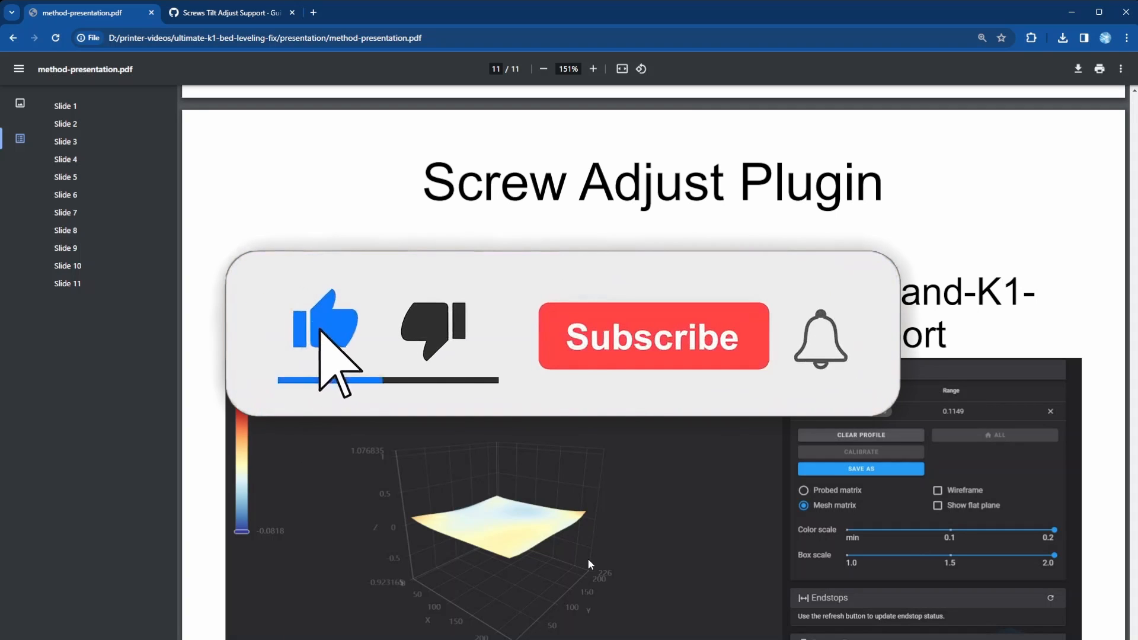